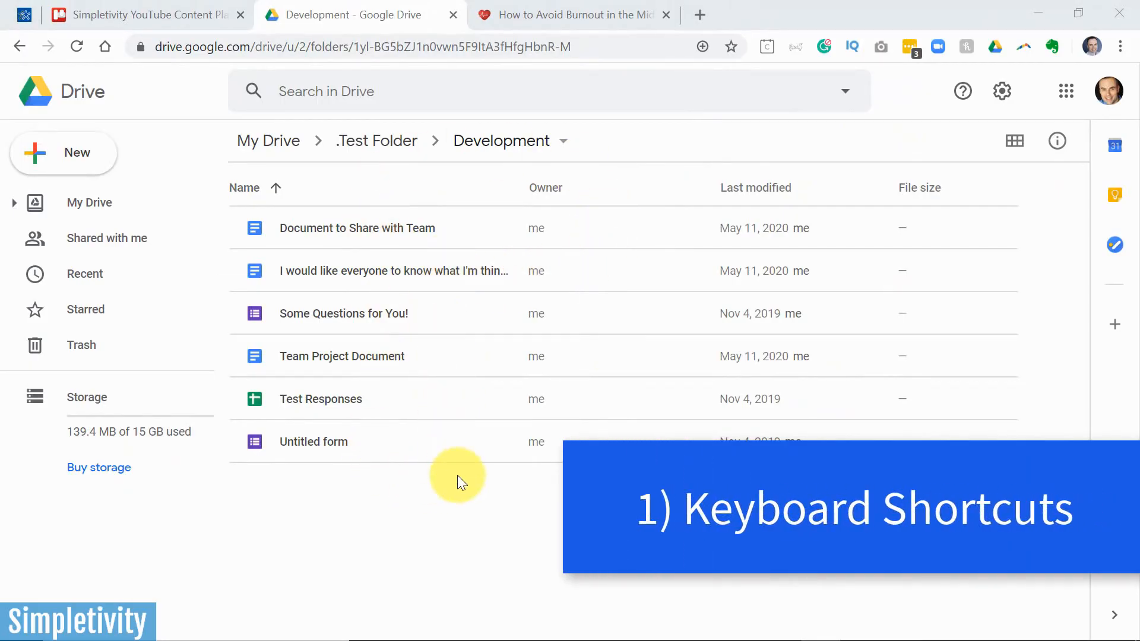
mouse_move(423, 362)
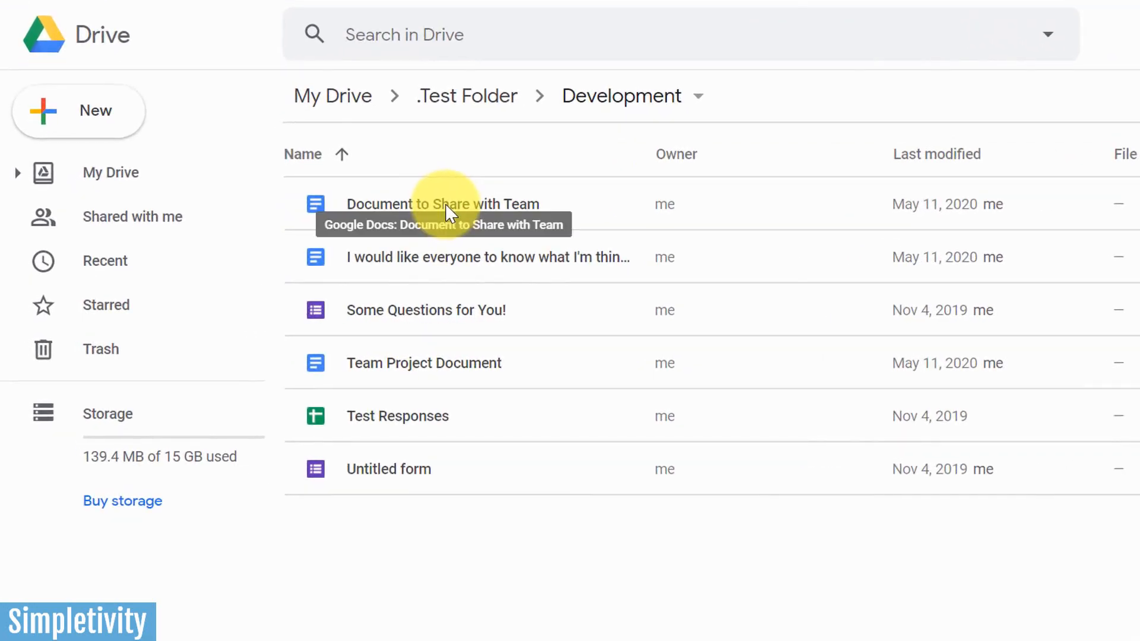
Select Document to Share with Team, cancelling accidental renames without changing any names.
double_click(443, 204)
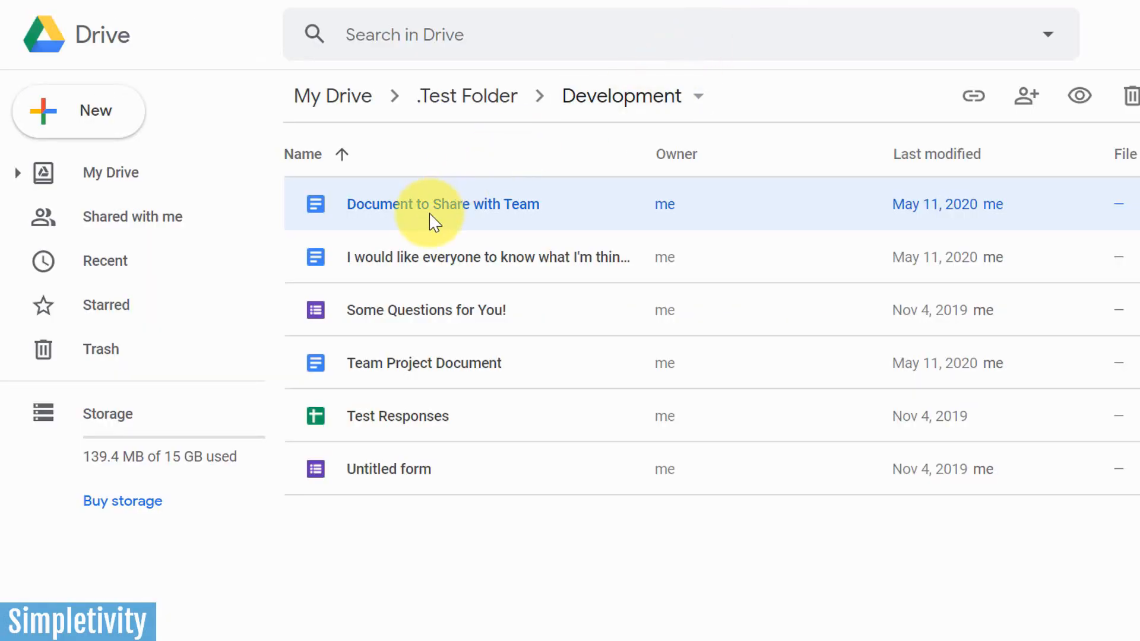
right_click(433, 204)
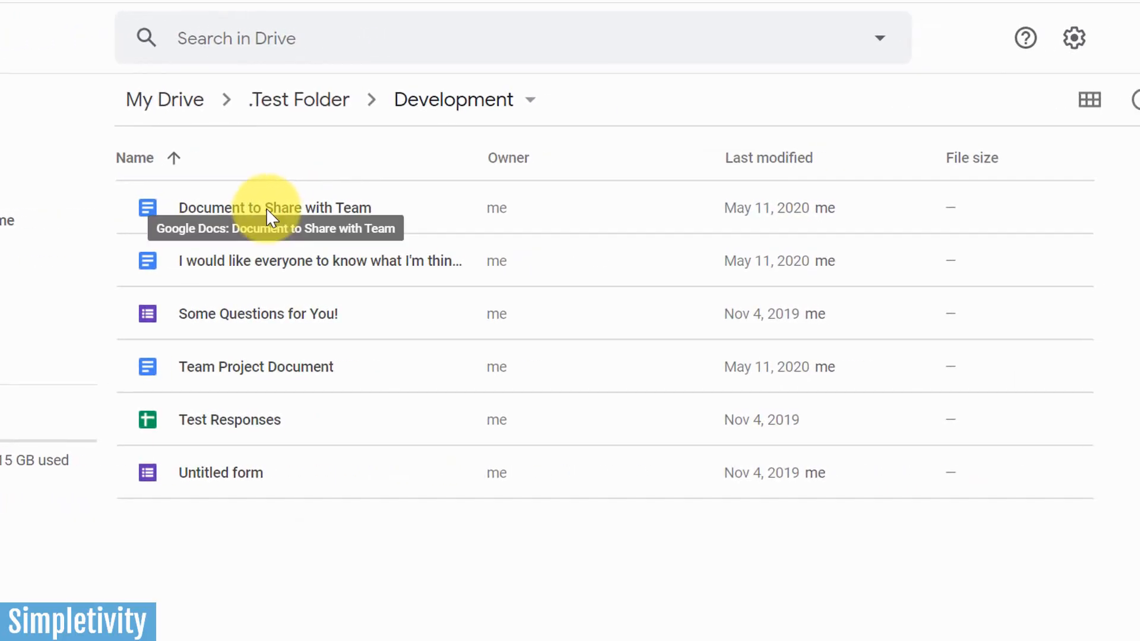
click(274, 208)
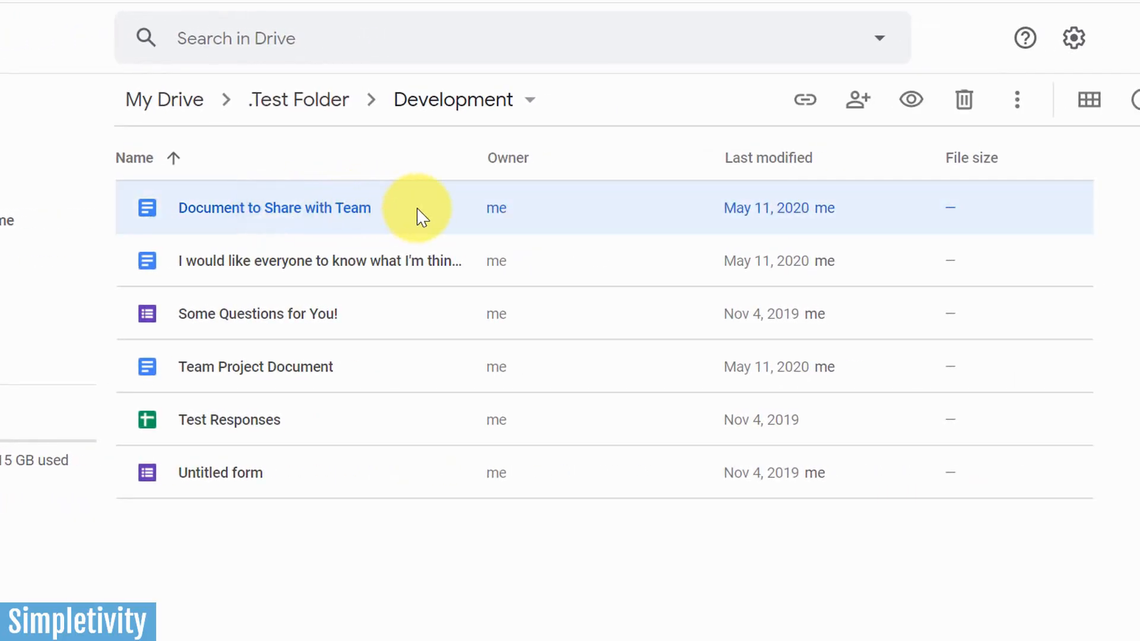
key(n)
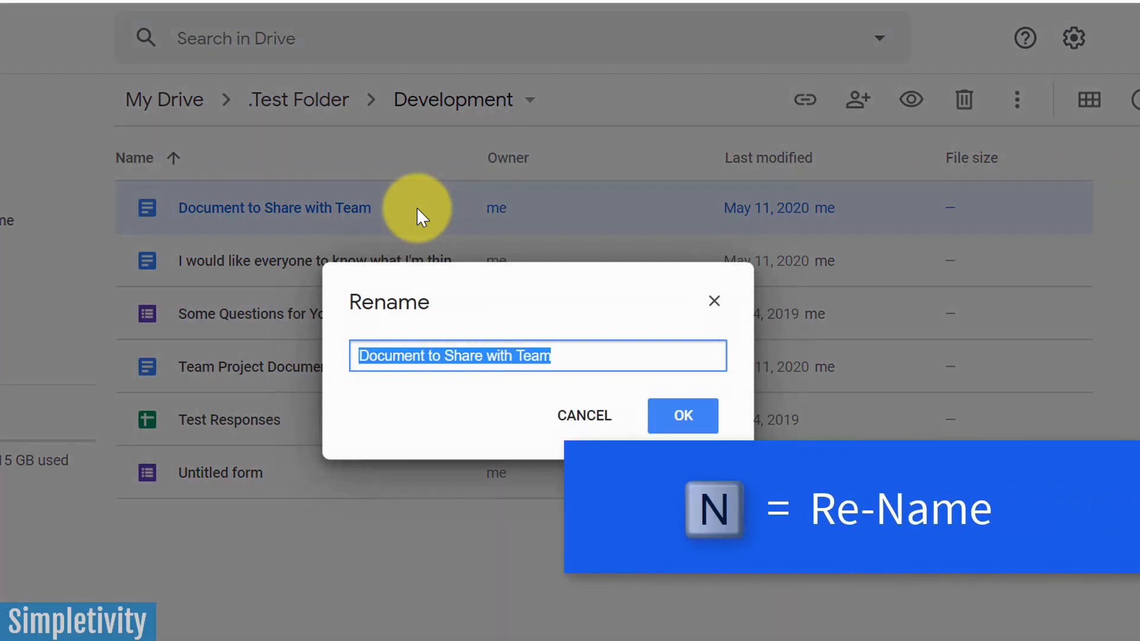
mouse_move(556, 341)
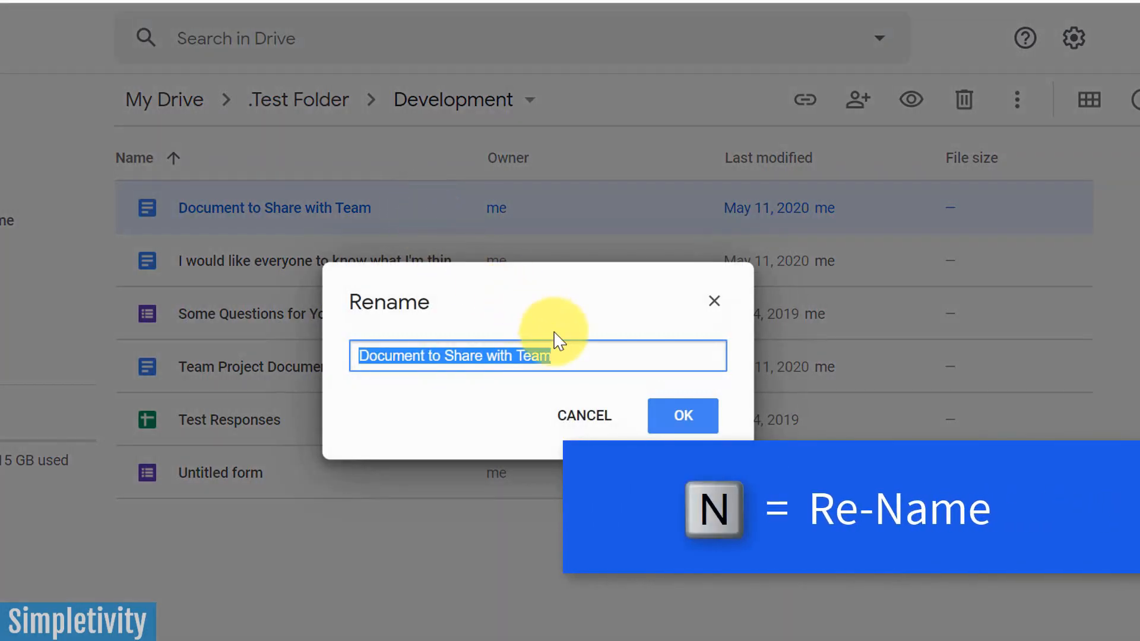
click(584, 415)
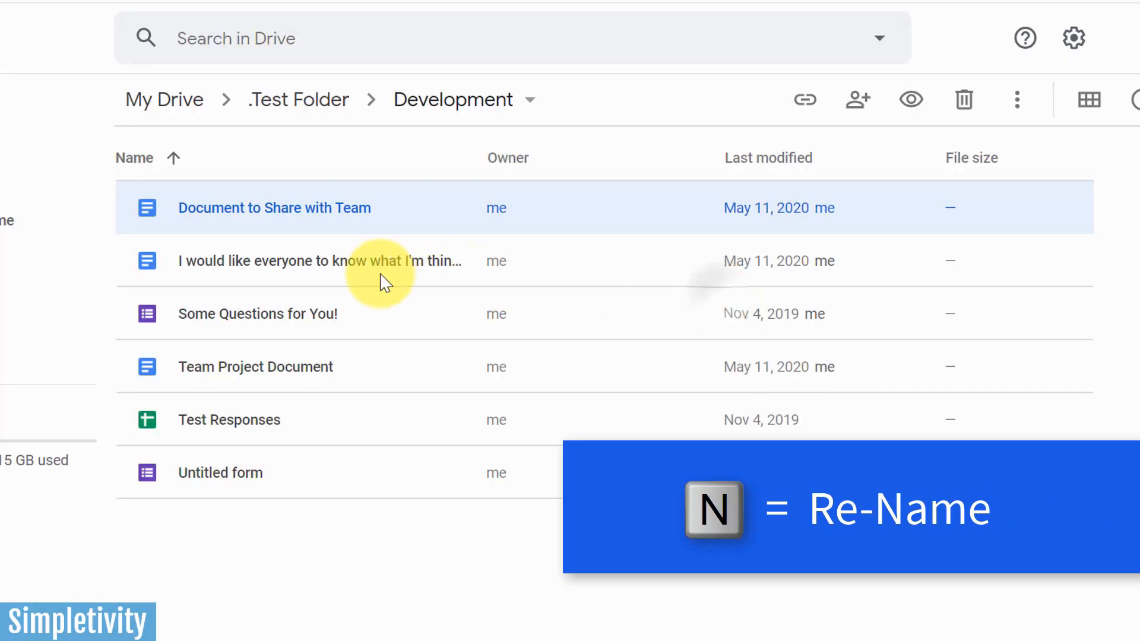
click(258, 314)
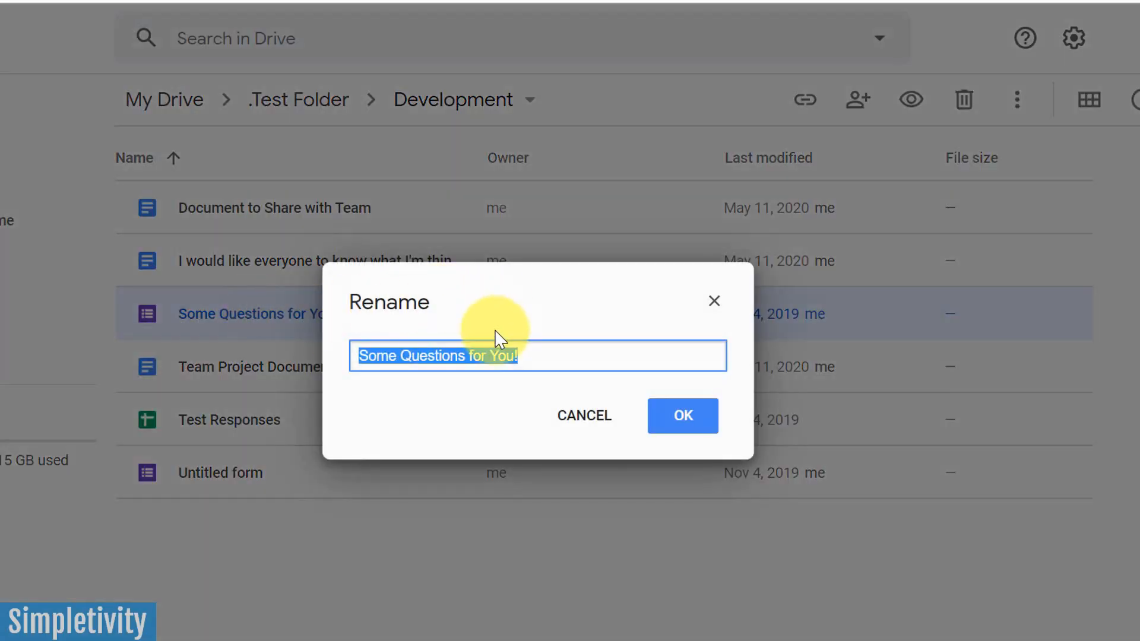
mouse_move(735, 317)
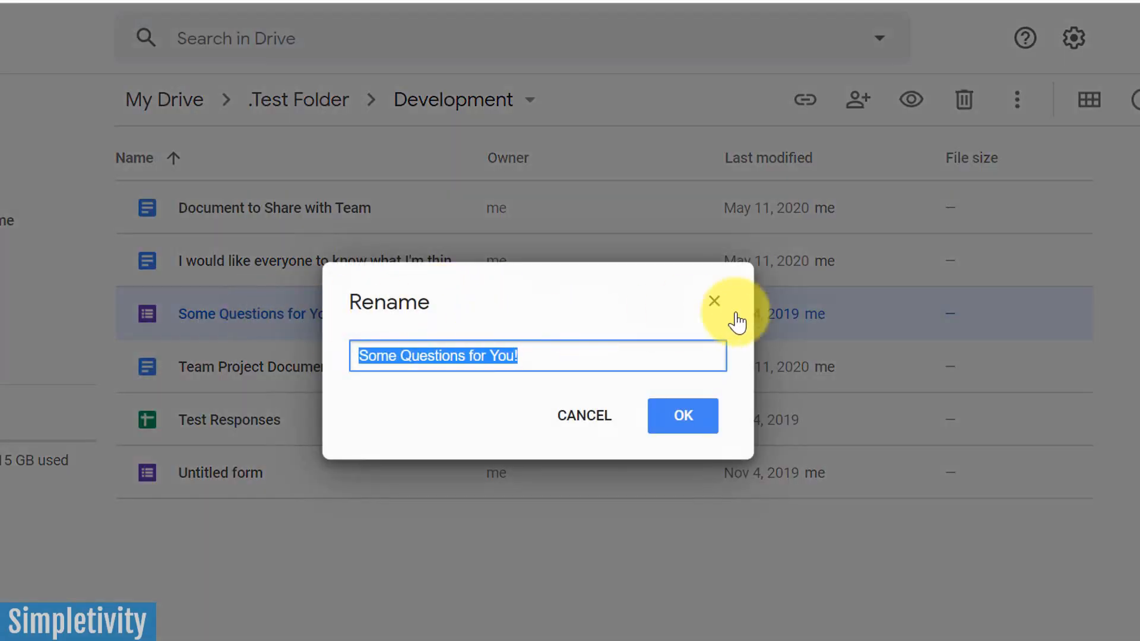
click(715, 301)
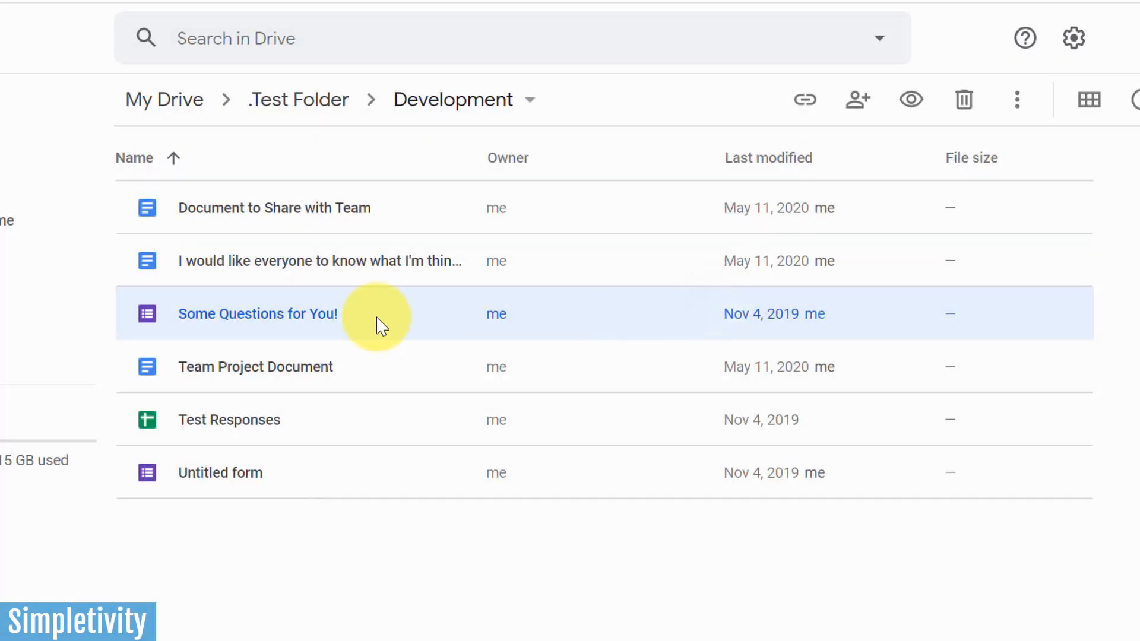
mouse_move(381, 340)
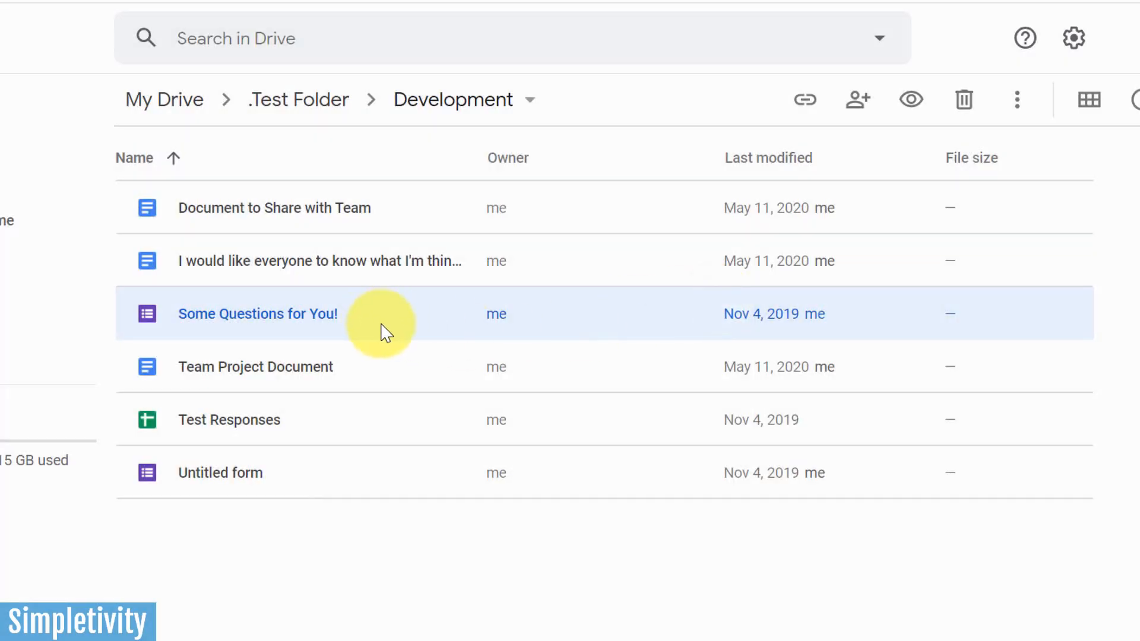
mouse_move(380, 321)
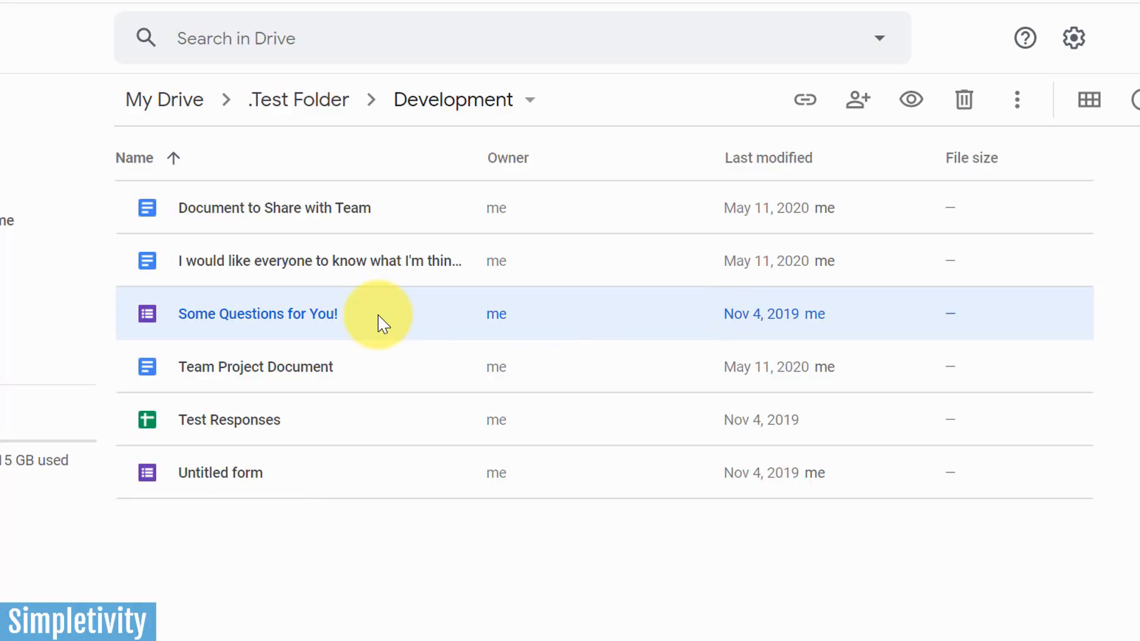
mouse_move(370, 311)
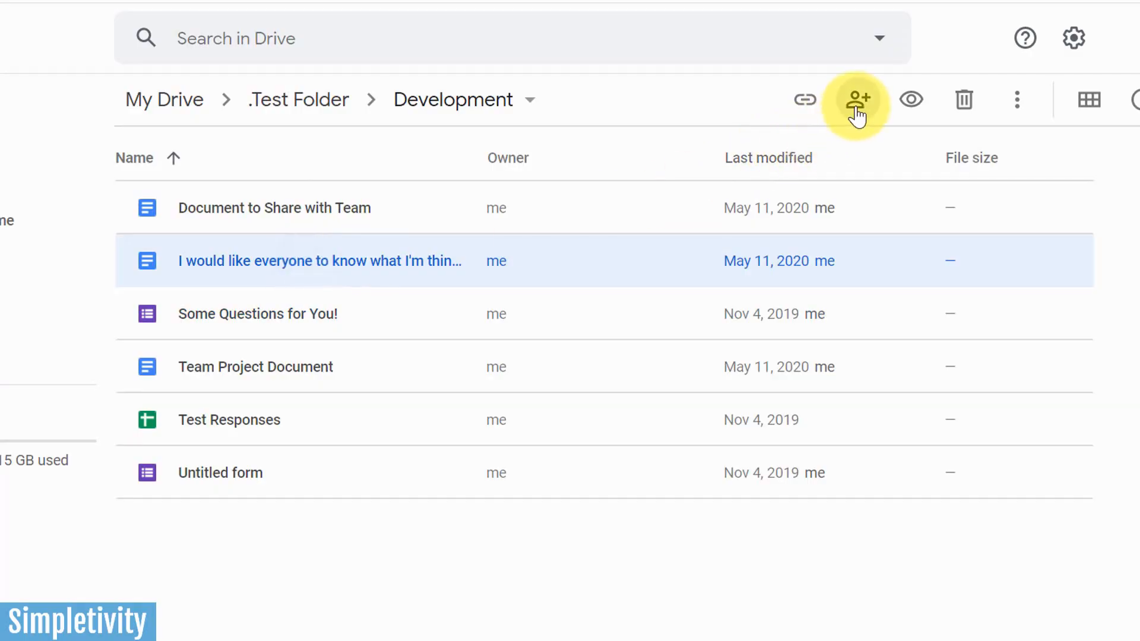
mouse_move(313, 265)
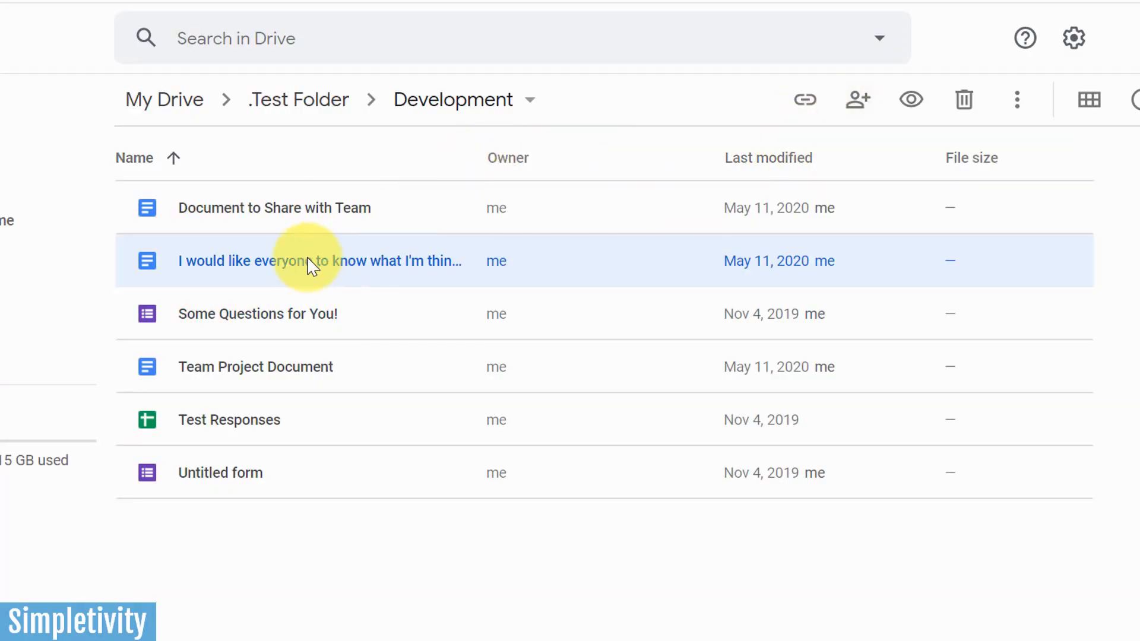
Open sharing for the Test Responses spreadsheet and close it unchanged.
right_click(309, 260)
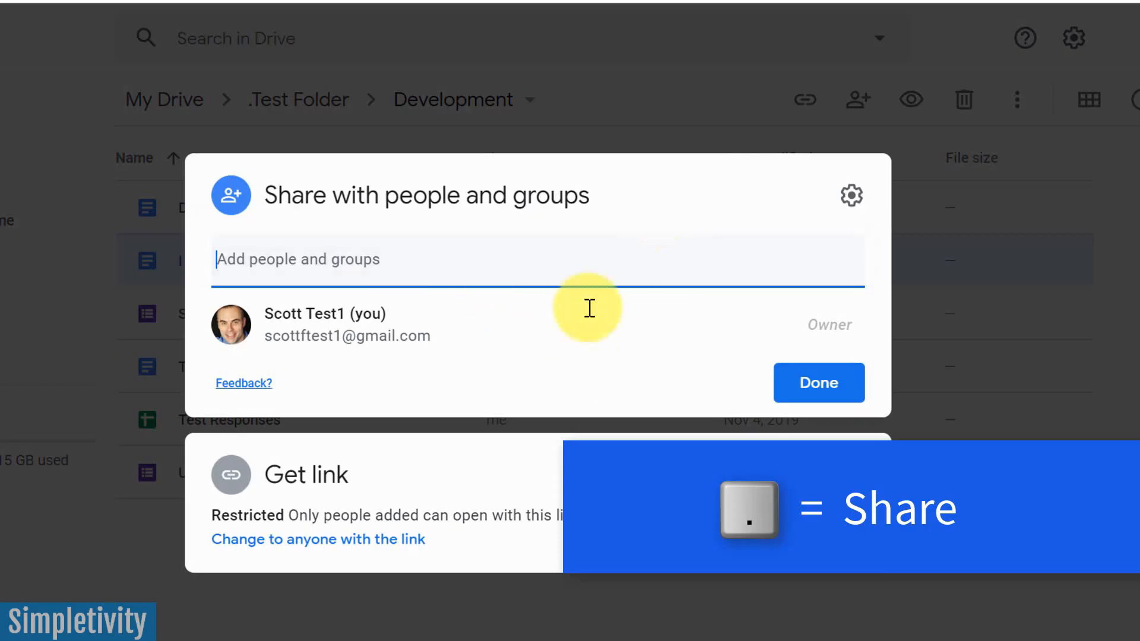
mouse_move(938, 358)
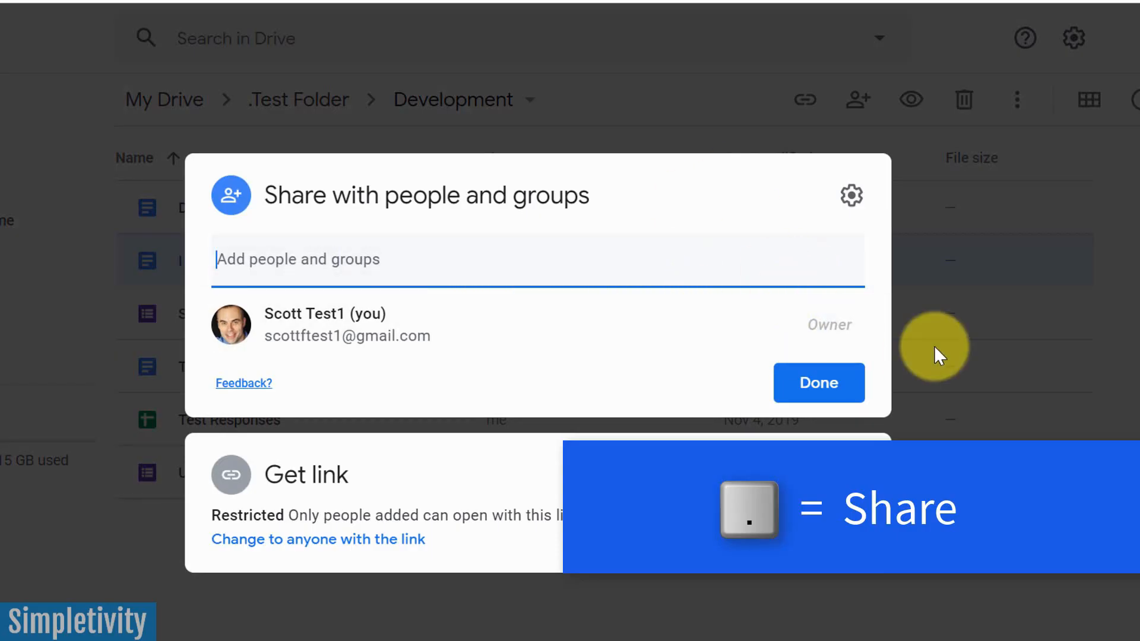
click(819, 383)
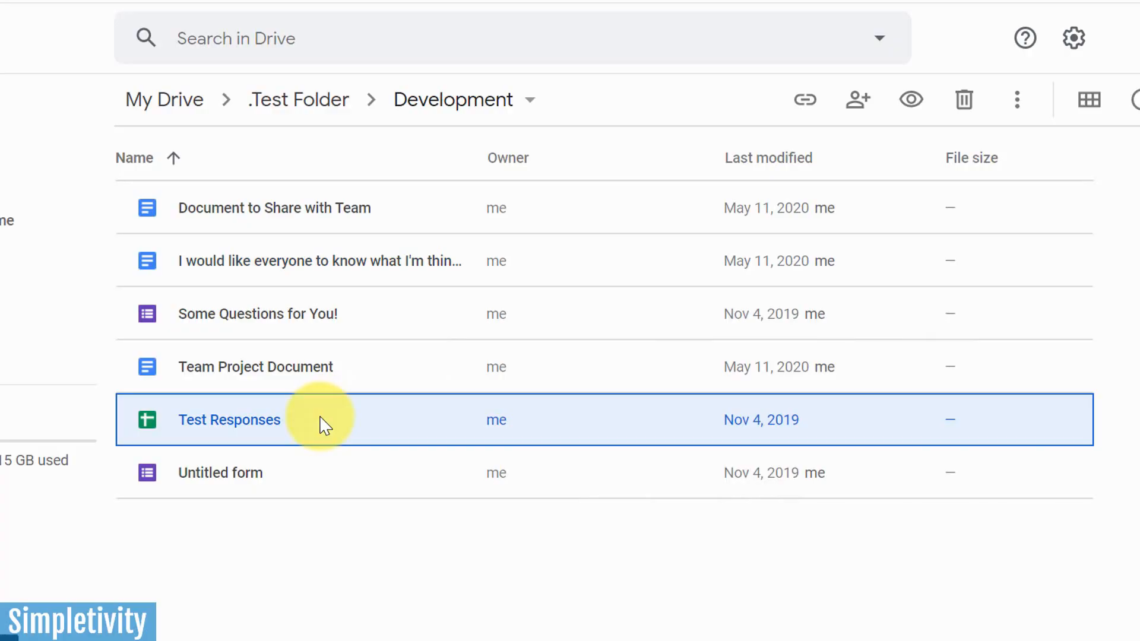
click(857, 99)
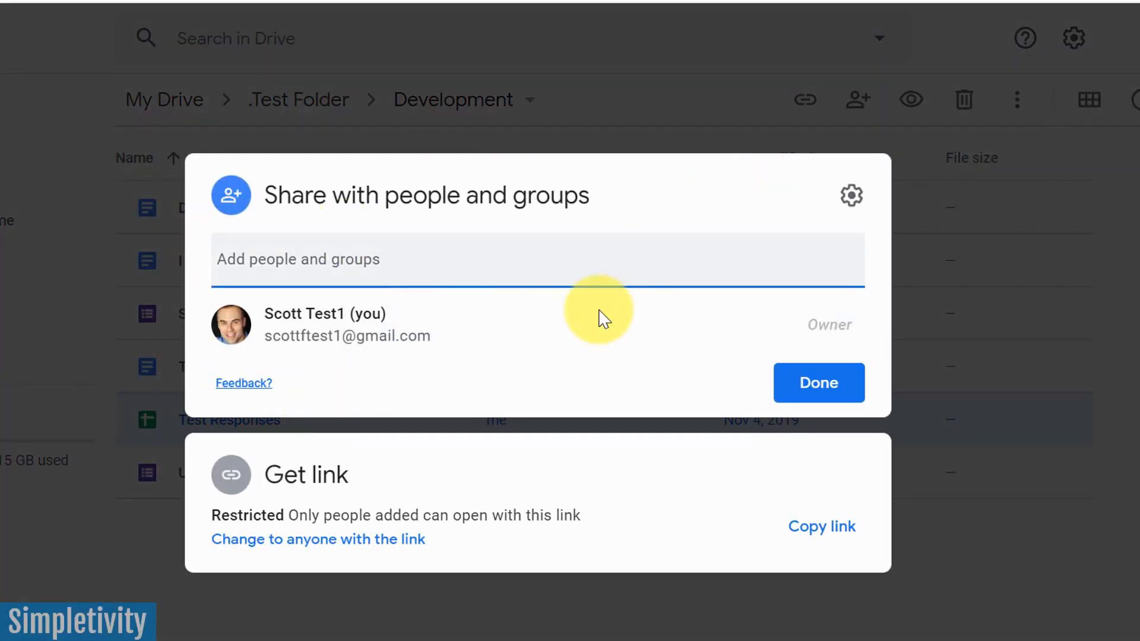
click(819, 383)
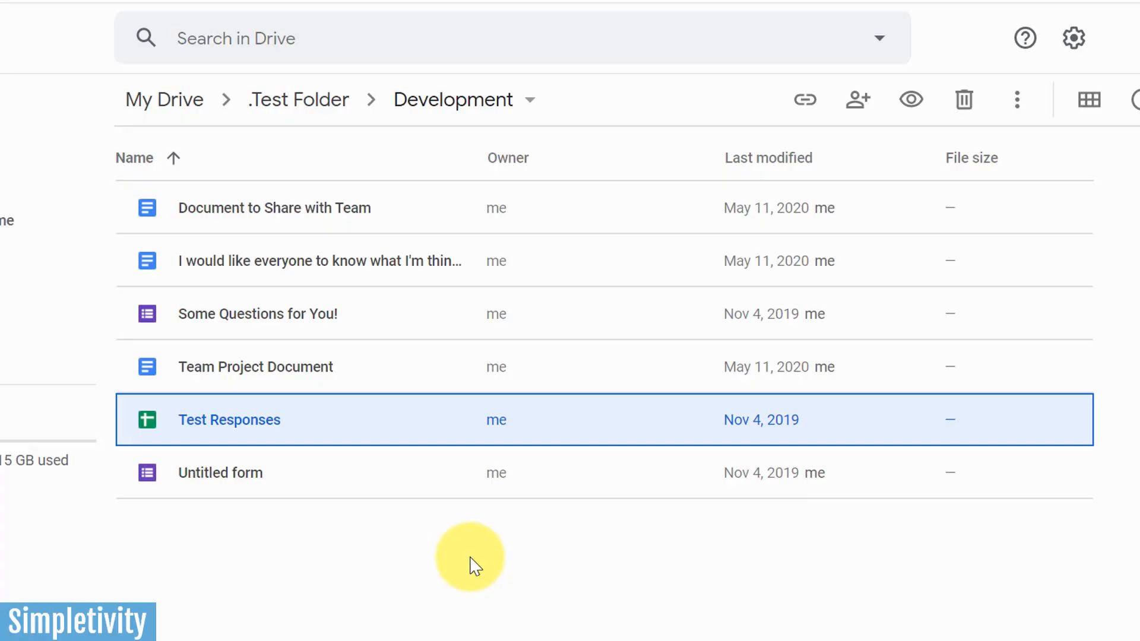
click(294, 213)
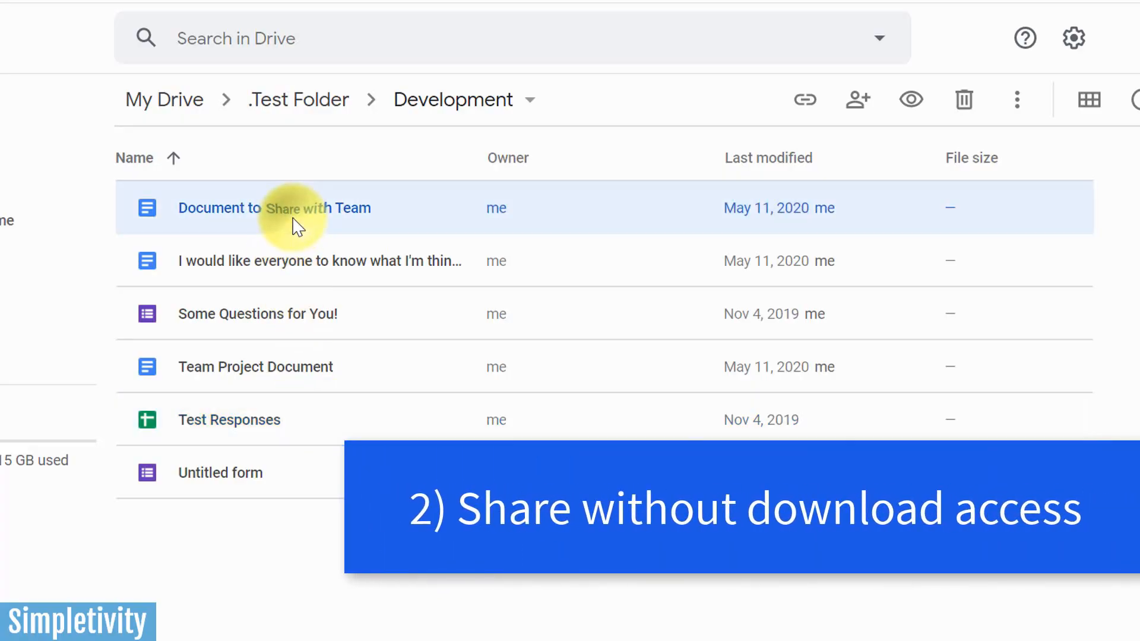
click(857, 99)
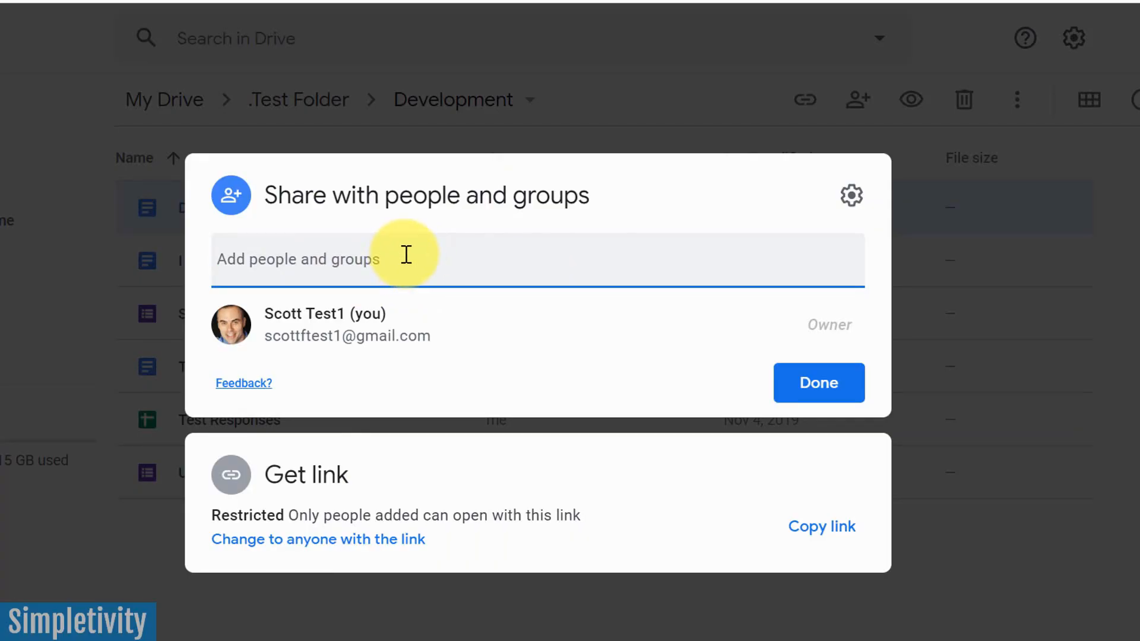
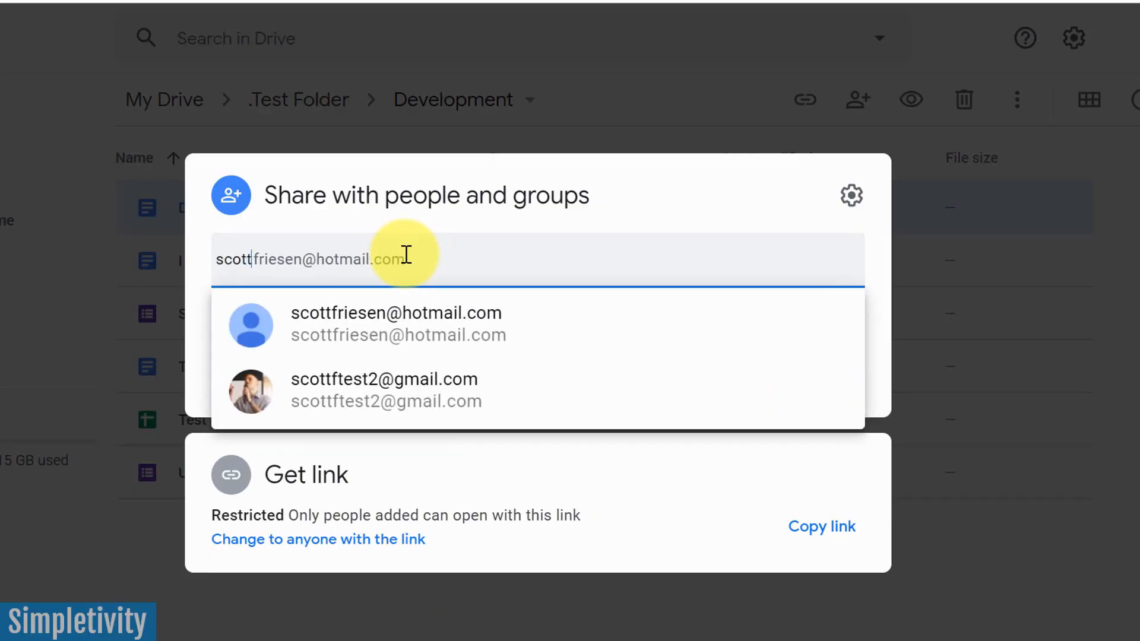
click(384, 390)
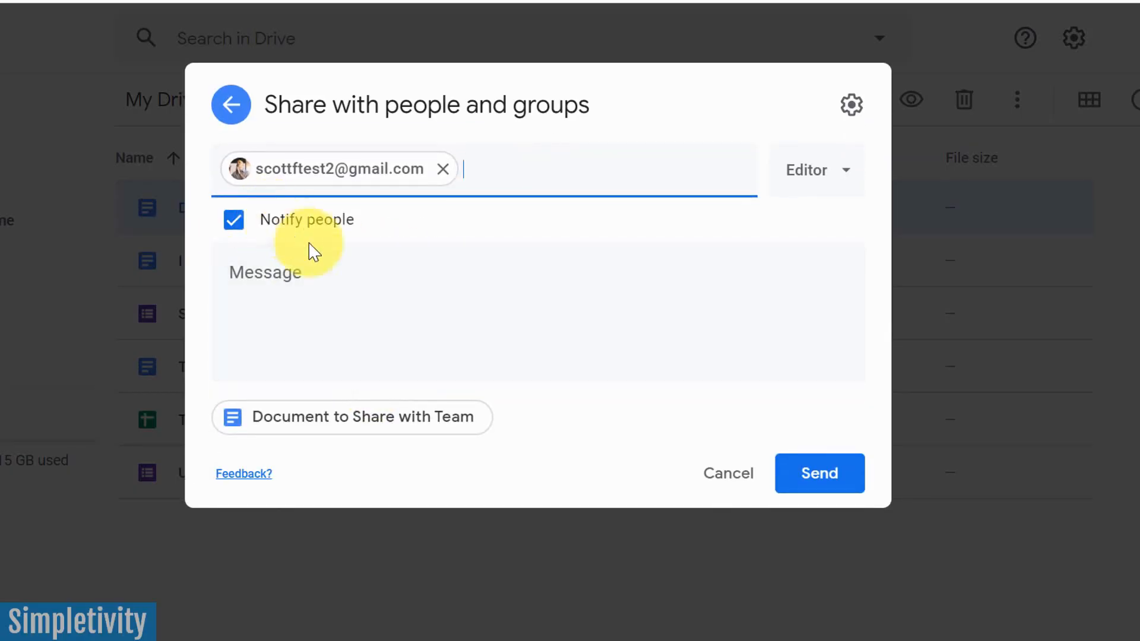
mouse_move(820, 184)
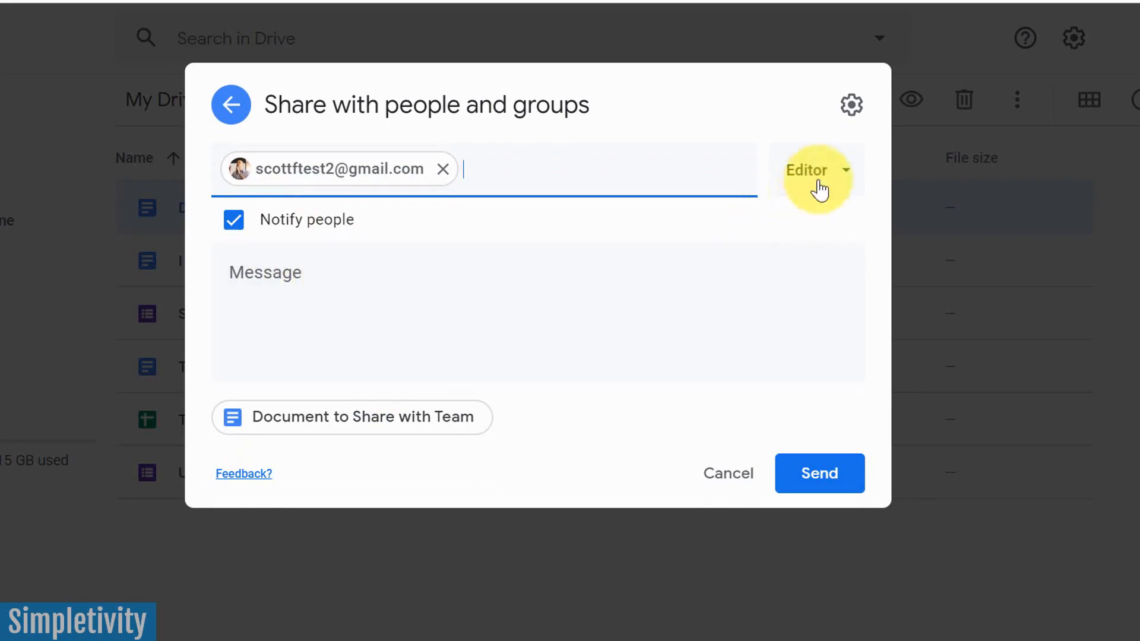
click(817, 170)
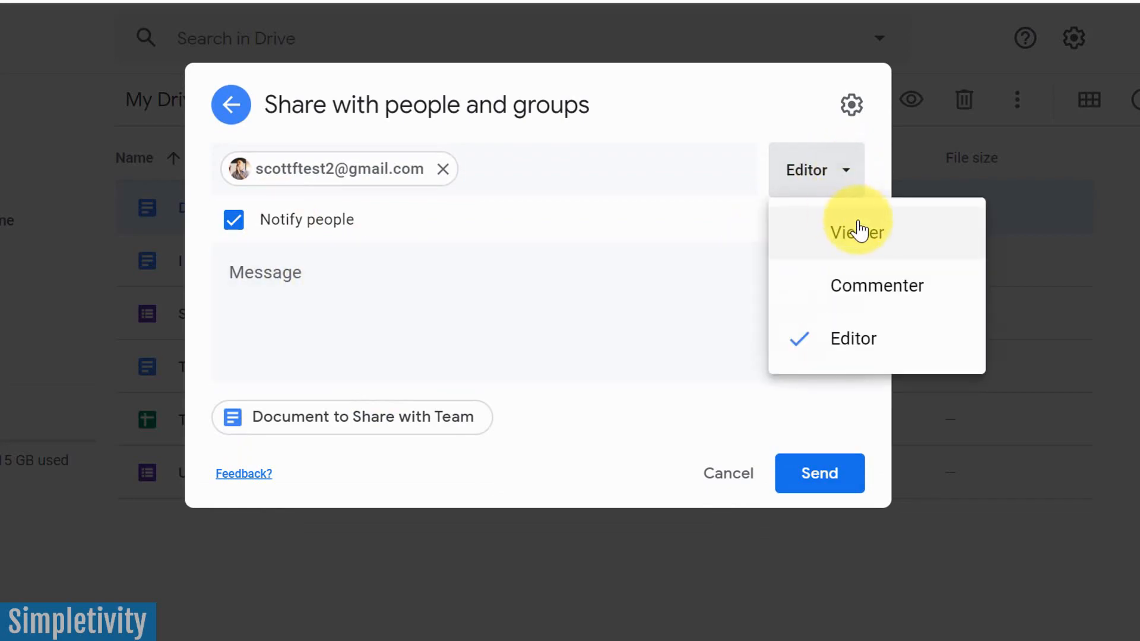
mouse_move(840, 347)
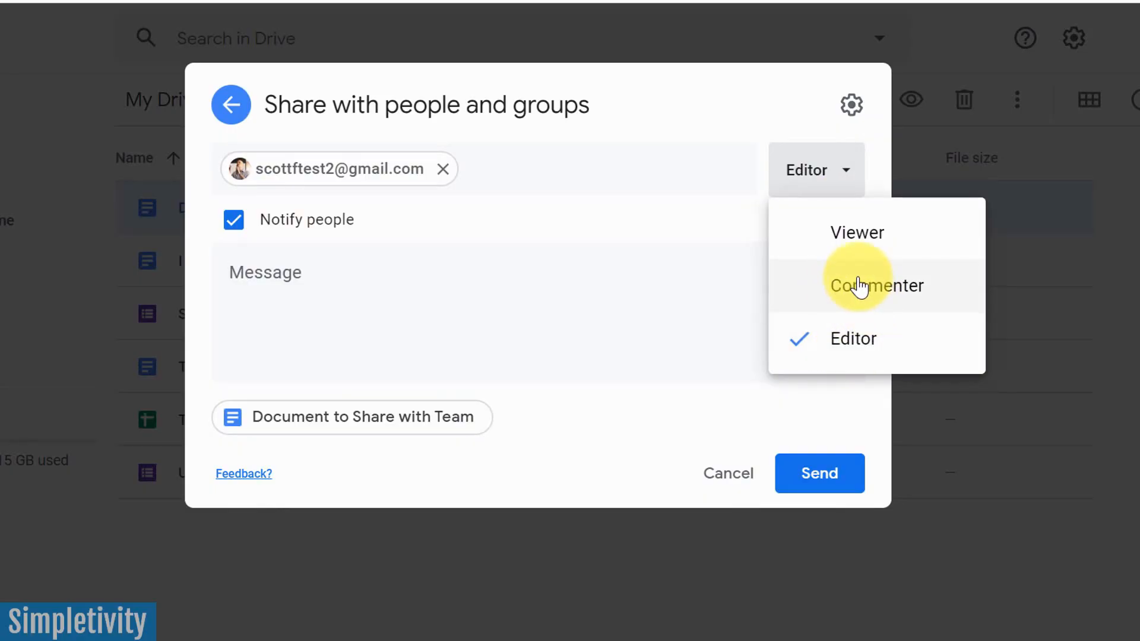
mouse_move(834, 250)
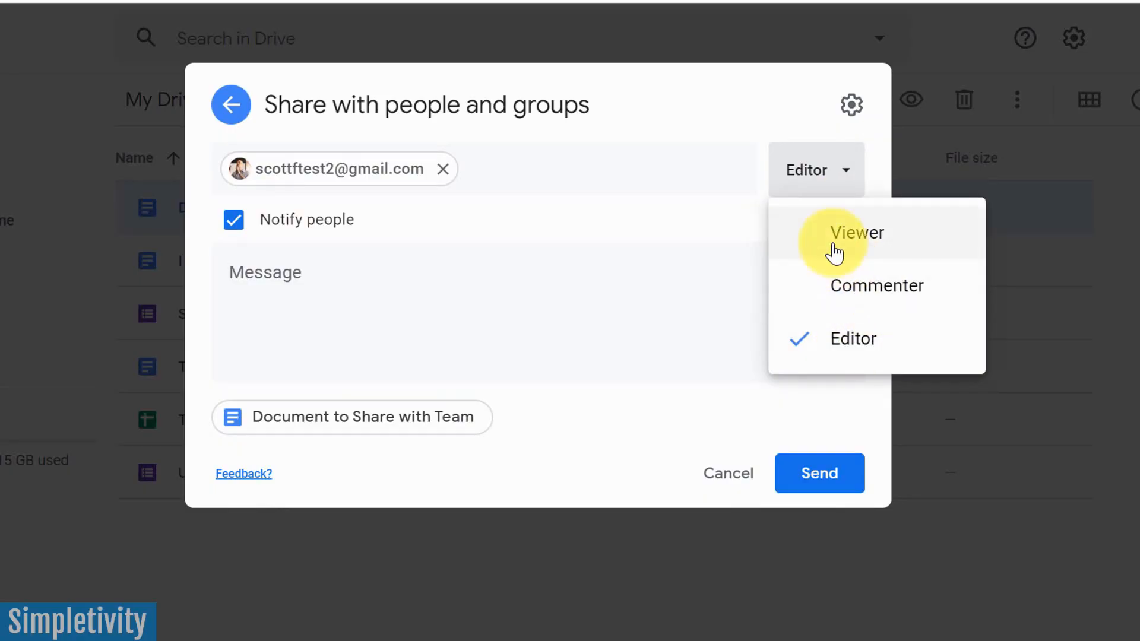
click(857, 233)
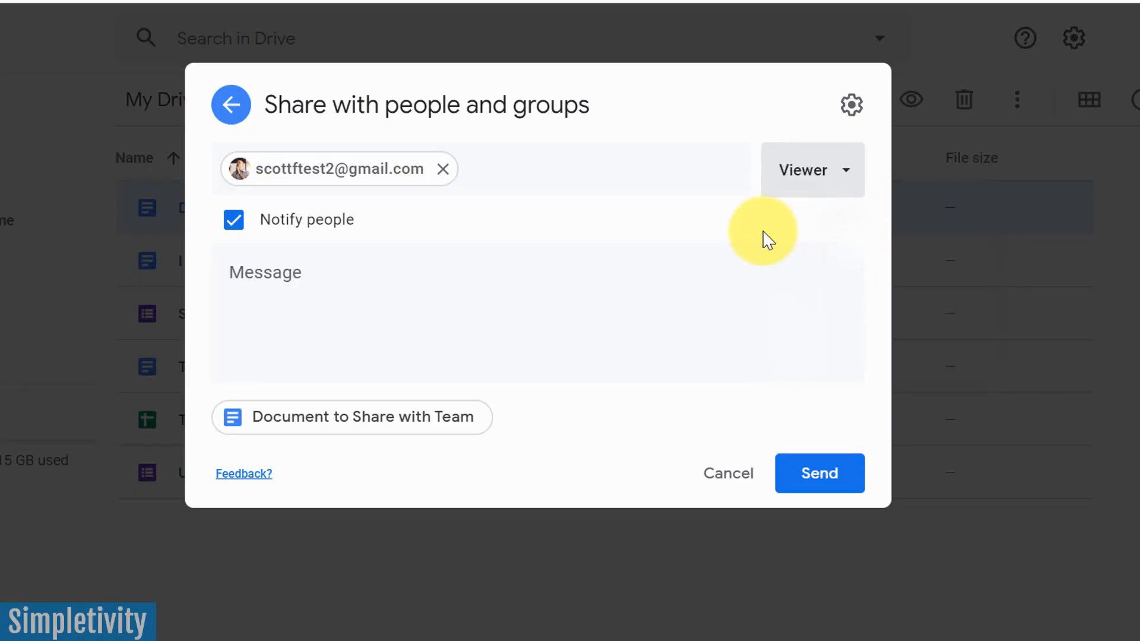
mouse_move(732, 223)
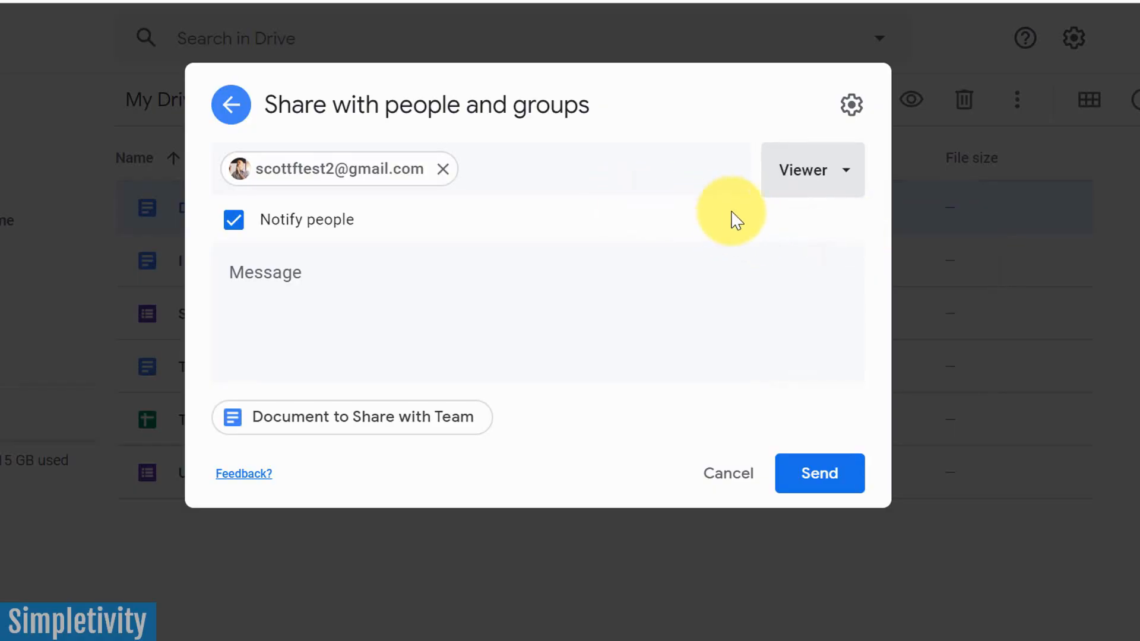
mouse_move(698, 223)
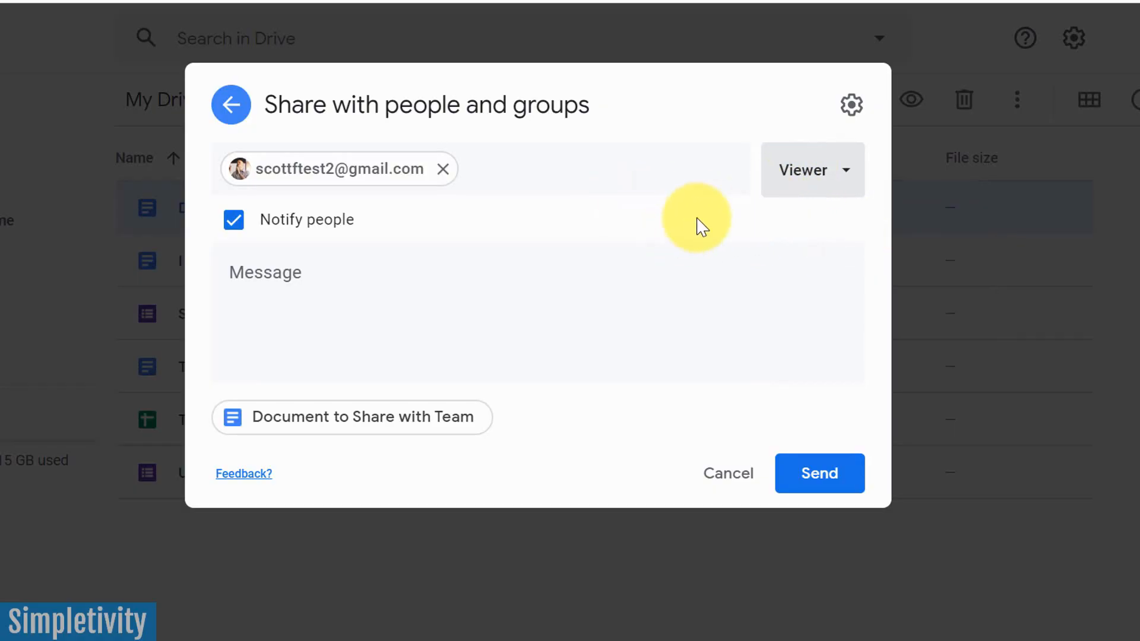
mouse_move(656, 222)
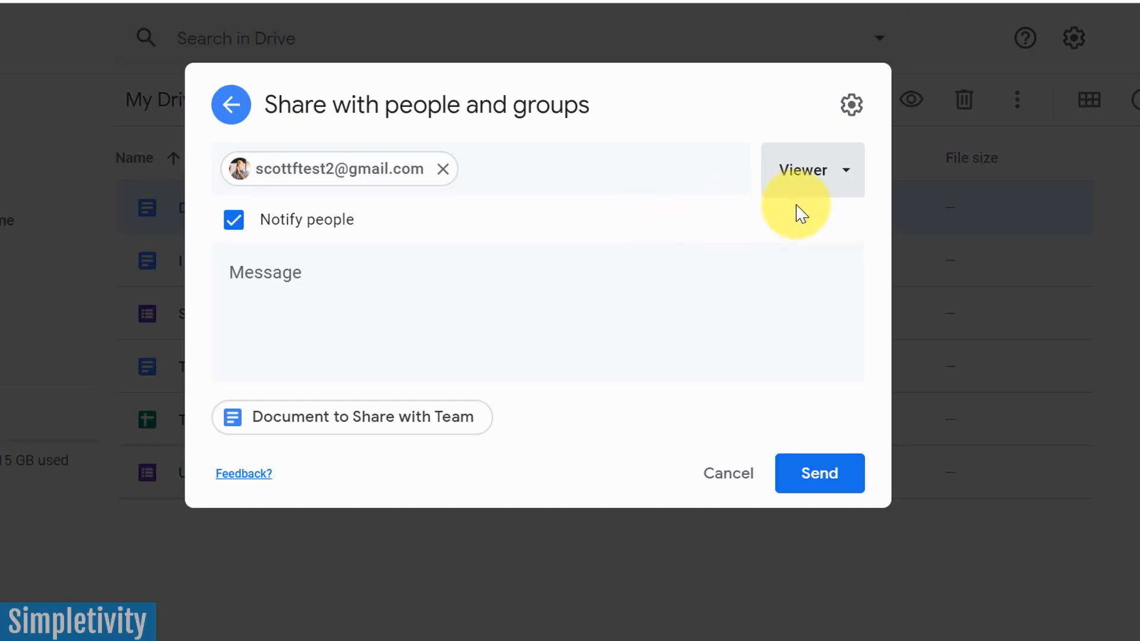
mouse_move(764, 219)
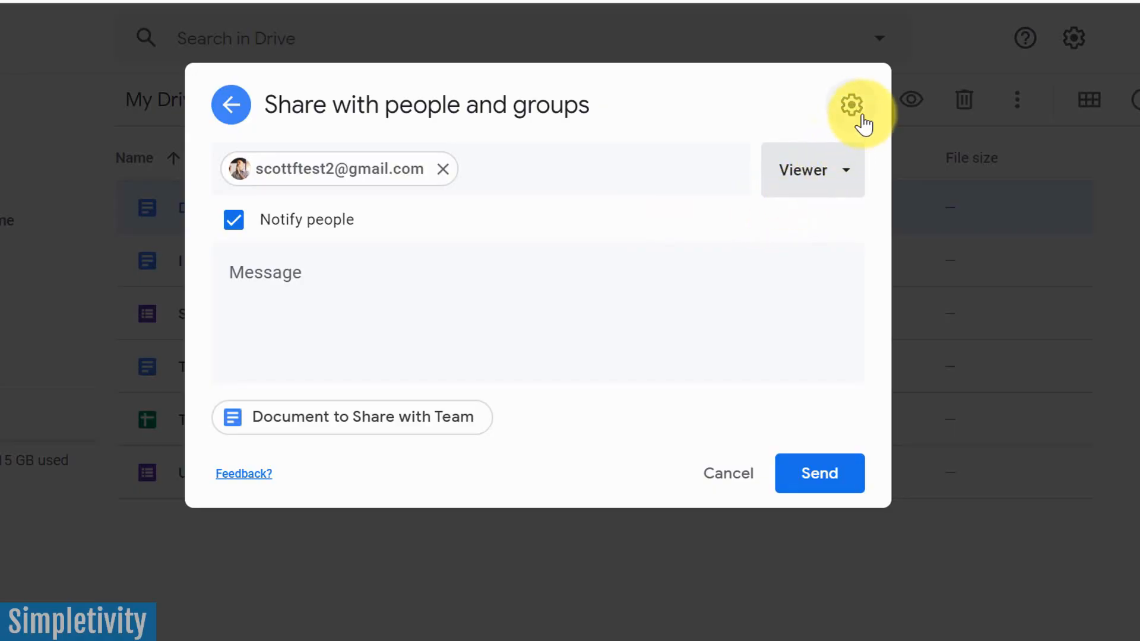
mouse_move(852, 110)
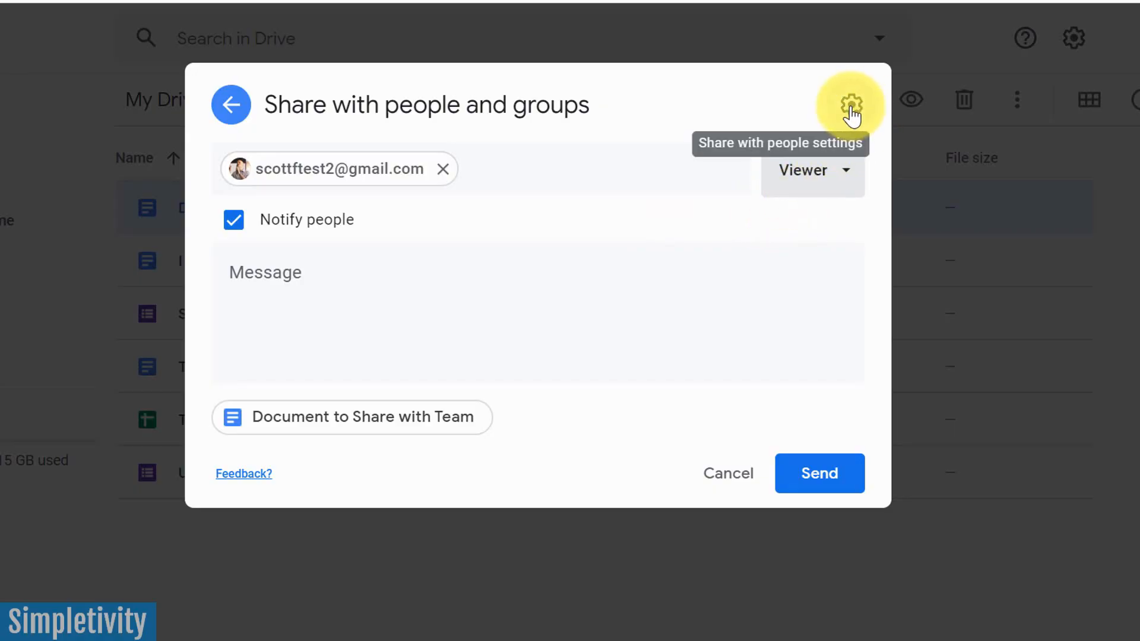
Uncheck viewers' and commenters' download, print and copy option, then close the sharing dialog.
click(851, 100)
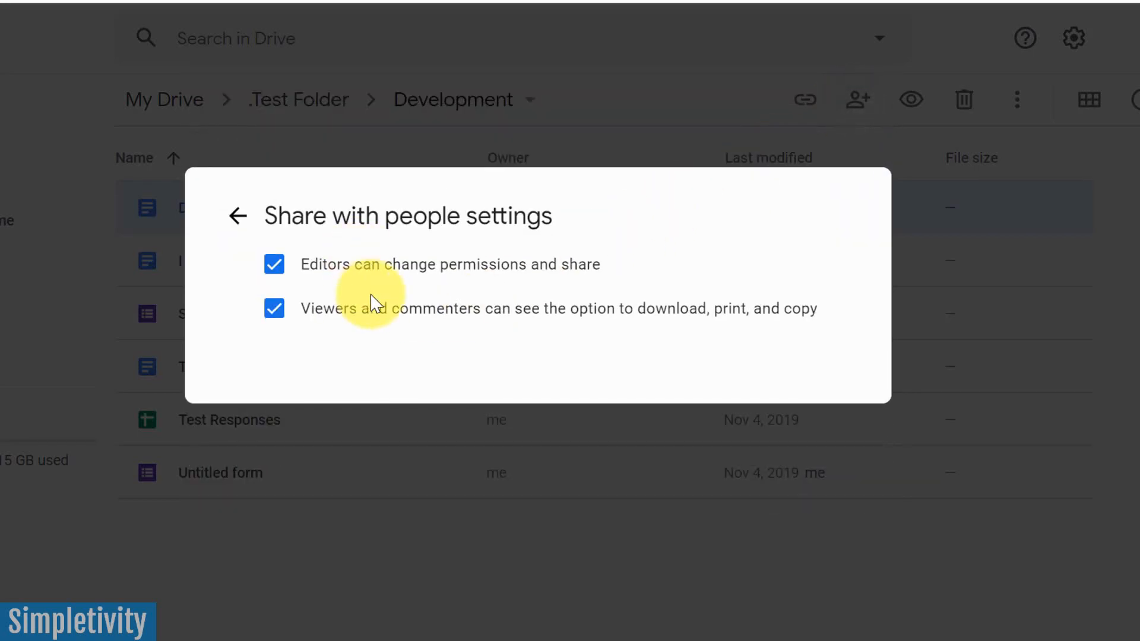
mouse_move(323, 280)
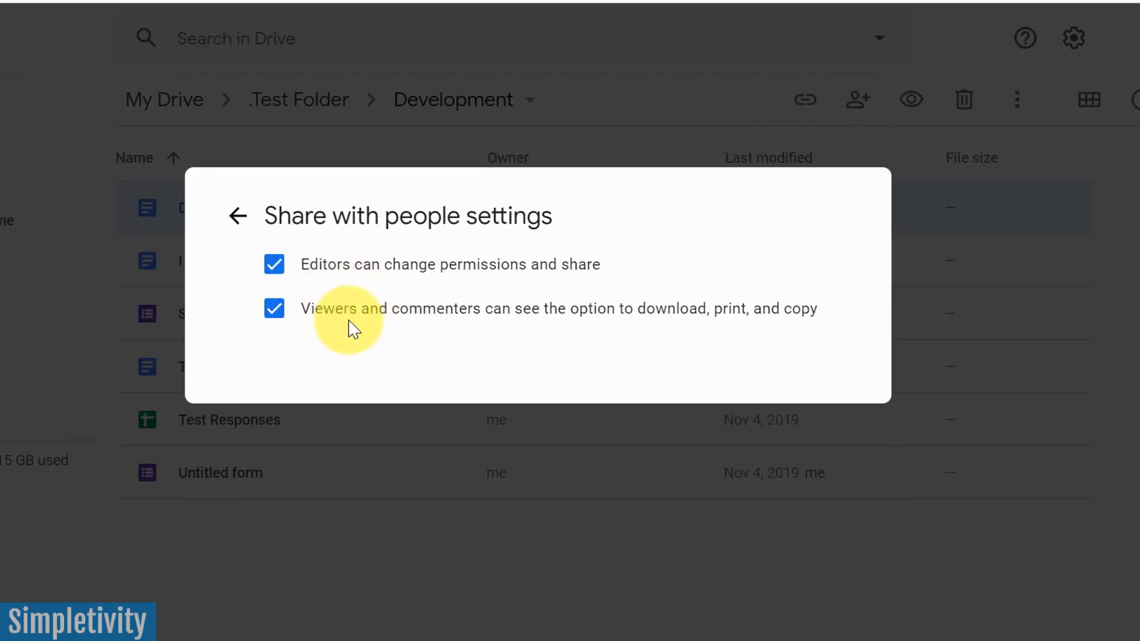
mouse_move(596, 338)
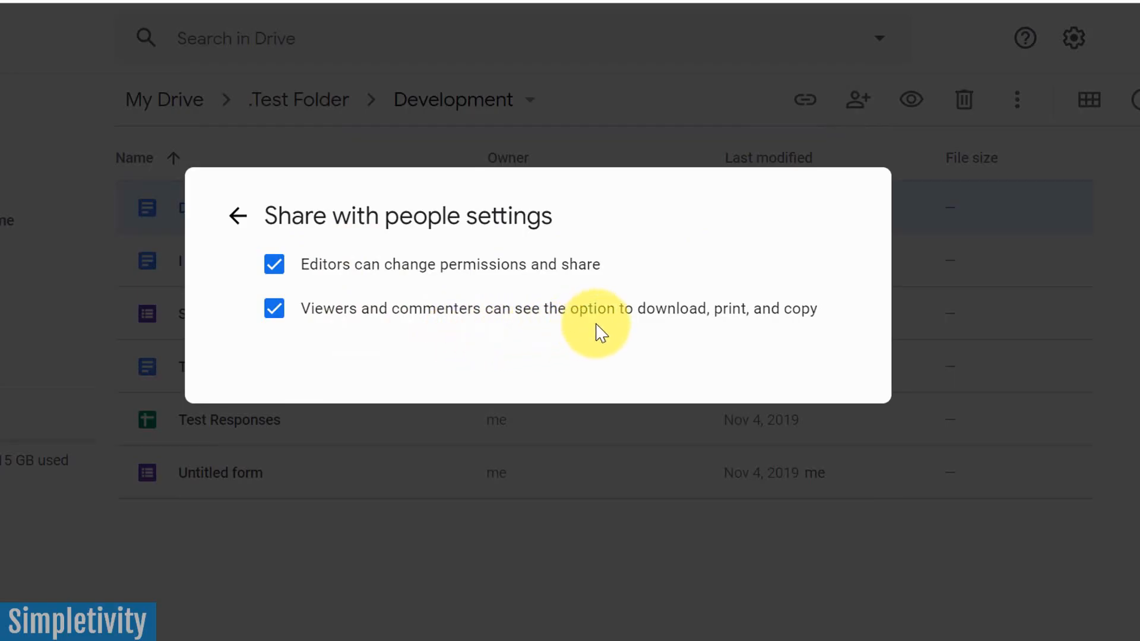
mouse_move(600, 358)
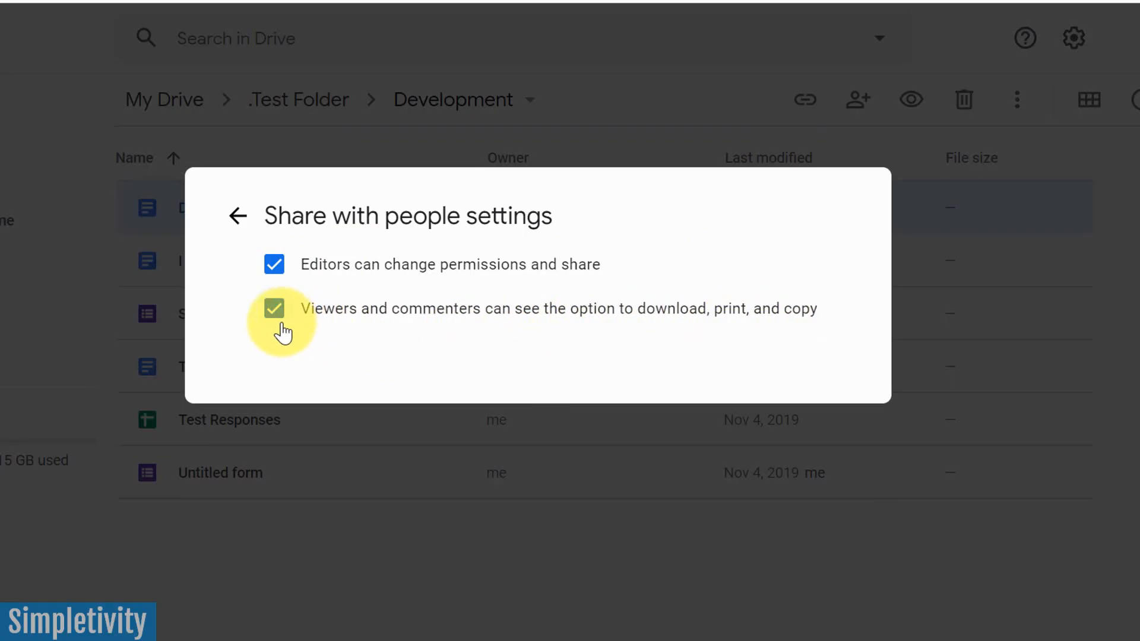
click(274, 308)
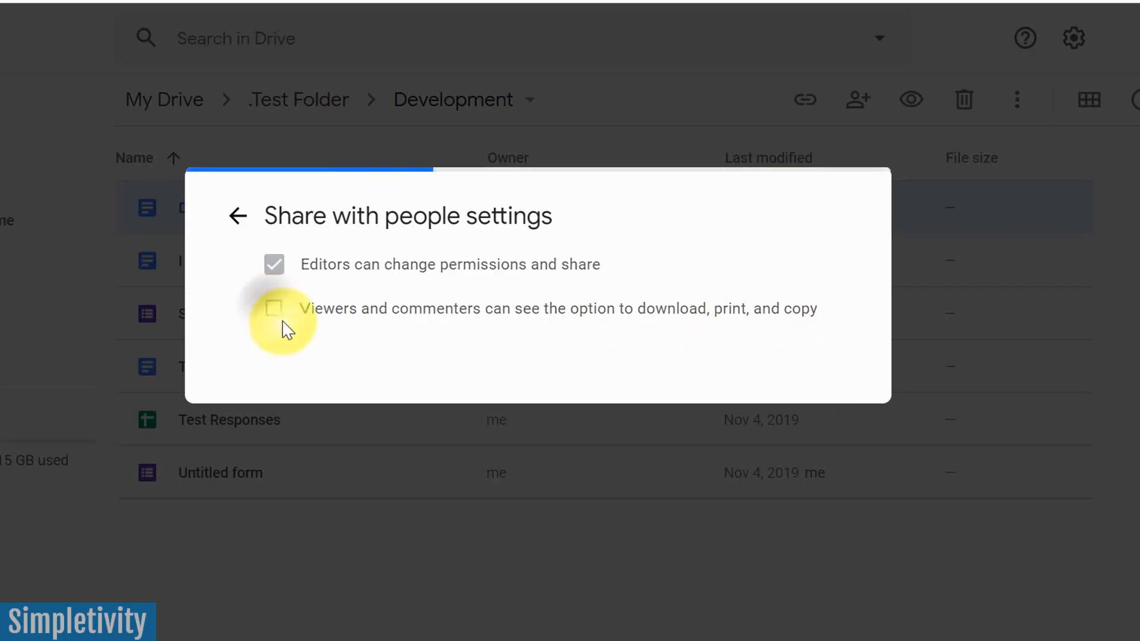
click(274, 308)
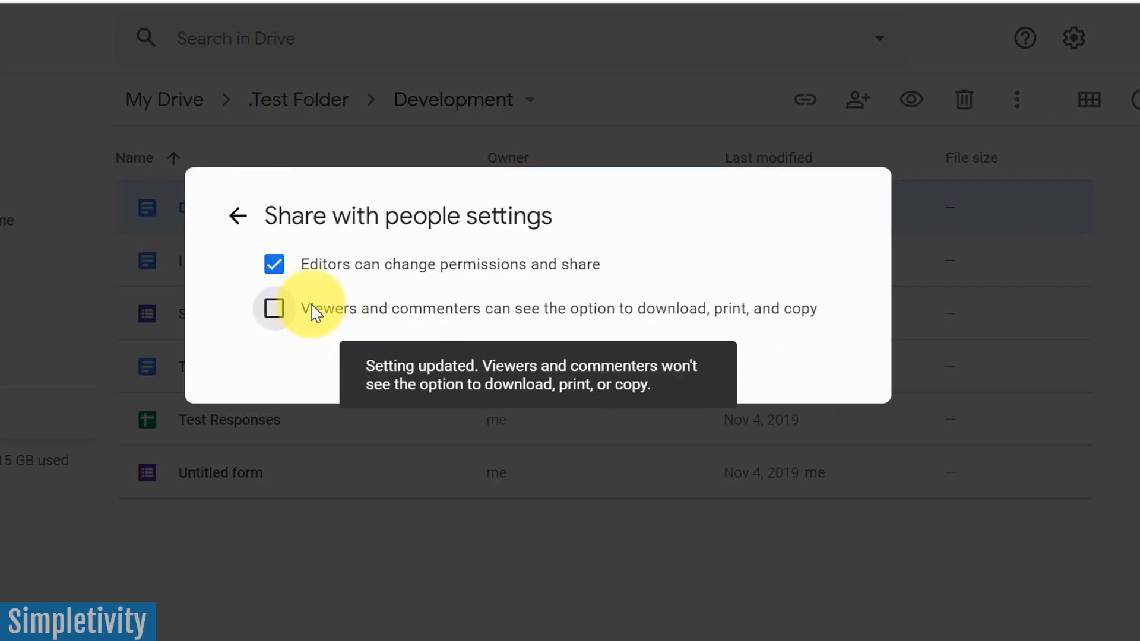
click(237, 216)
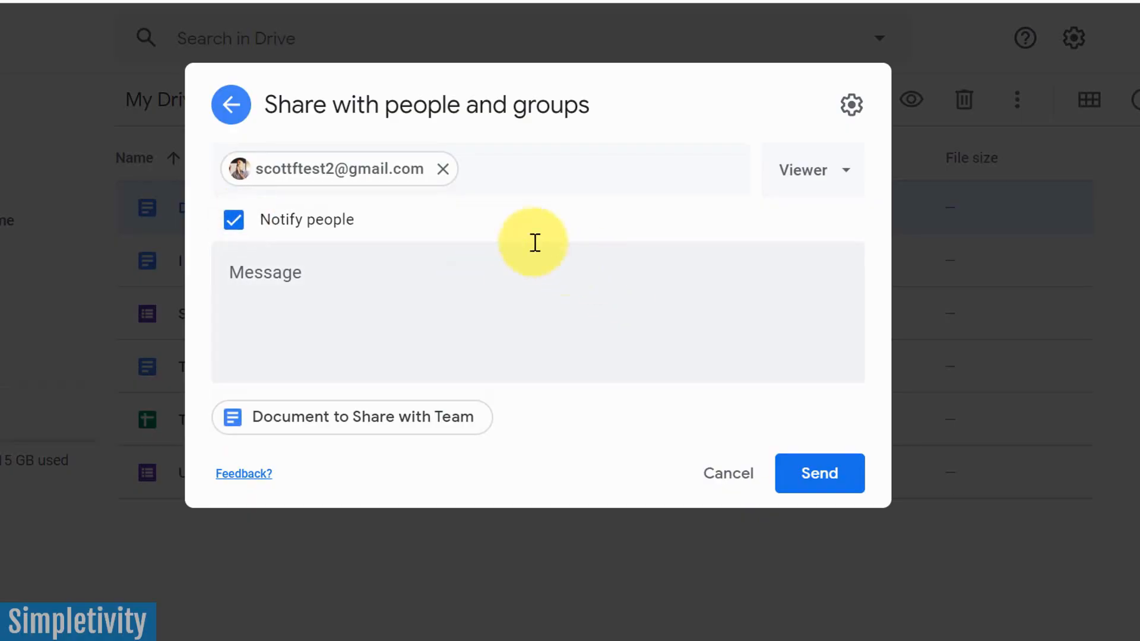
mouse_move(330, 172)
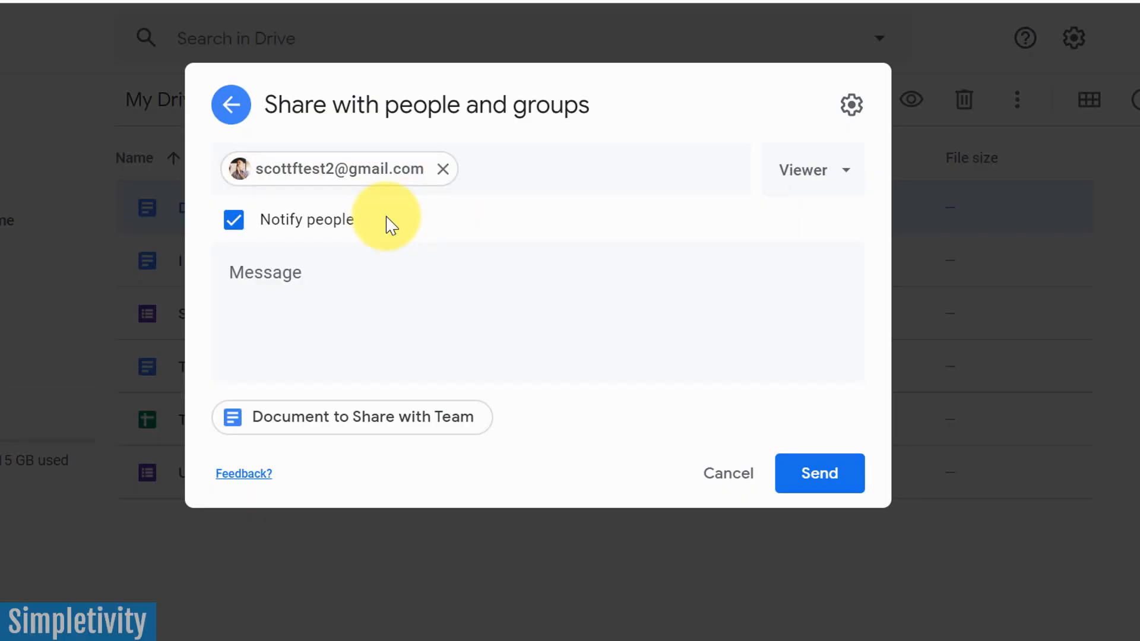
mouse_move(852, 104)
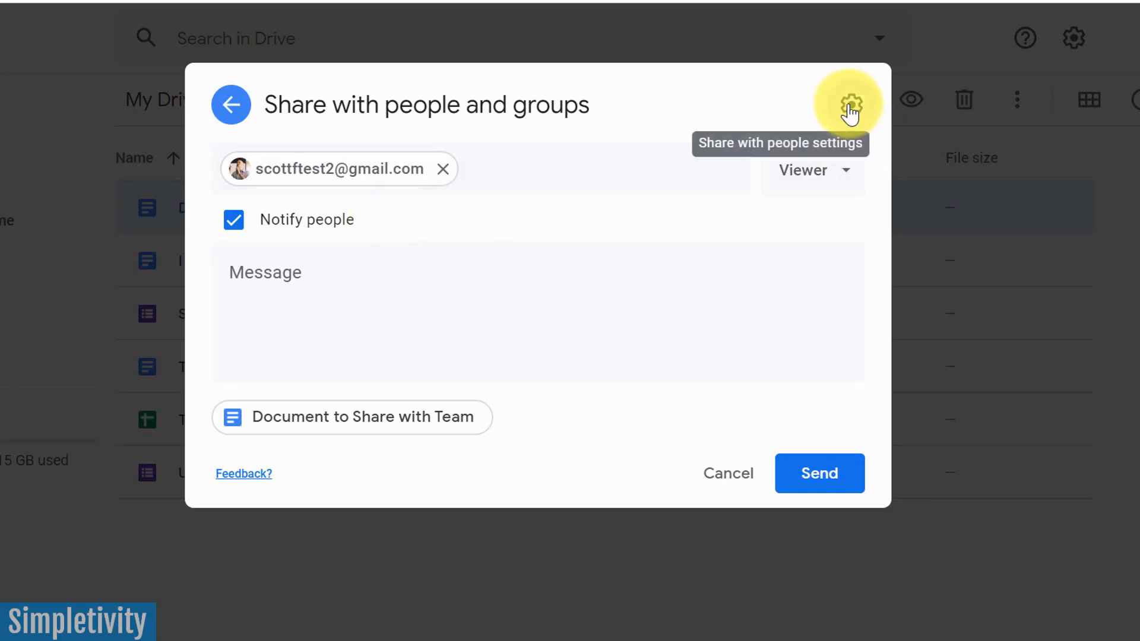
mouse_move(857, 116)
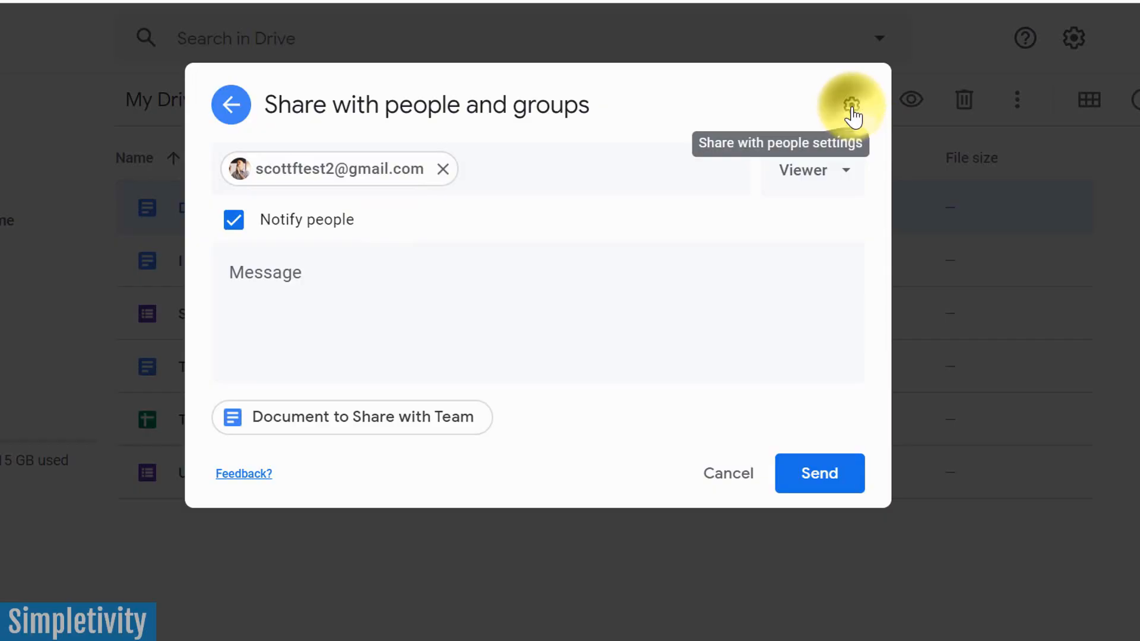
click(852, 101)
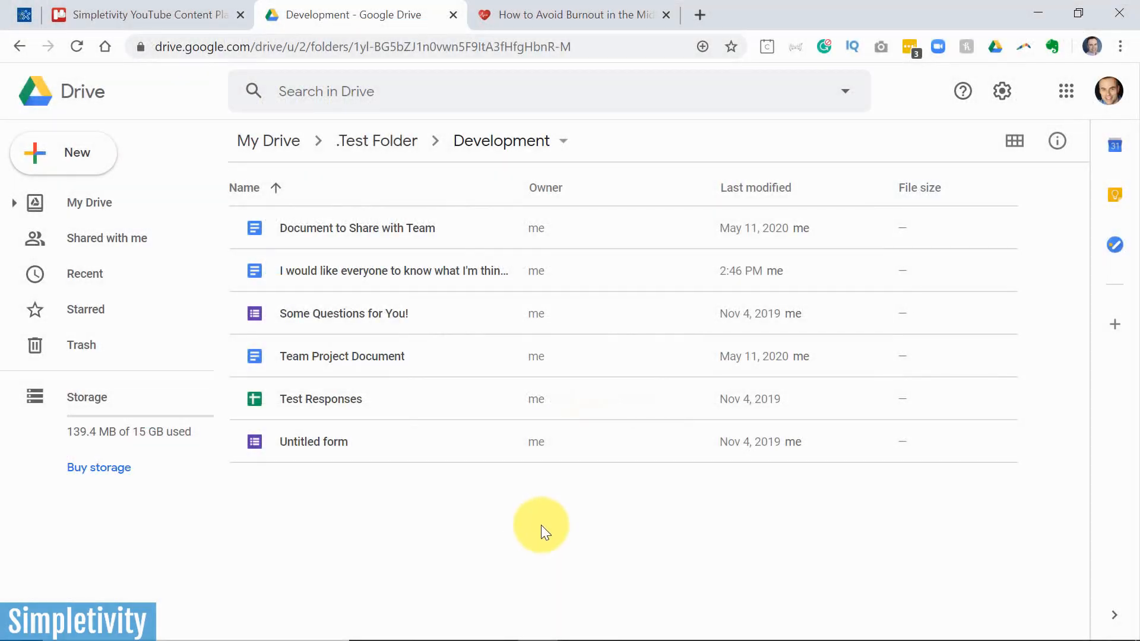
Open the 'Please share this with everyone!' document and show its Explore research results.
double_click(357, 228)
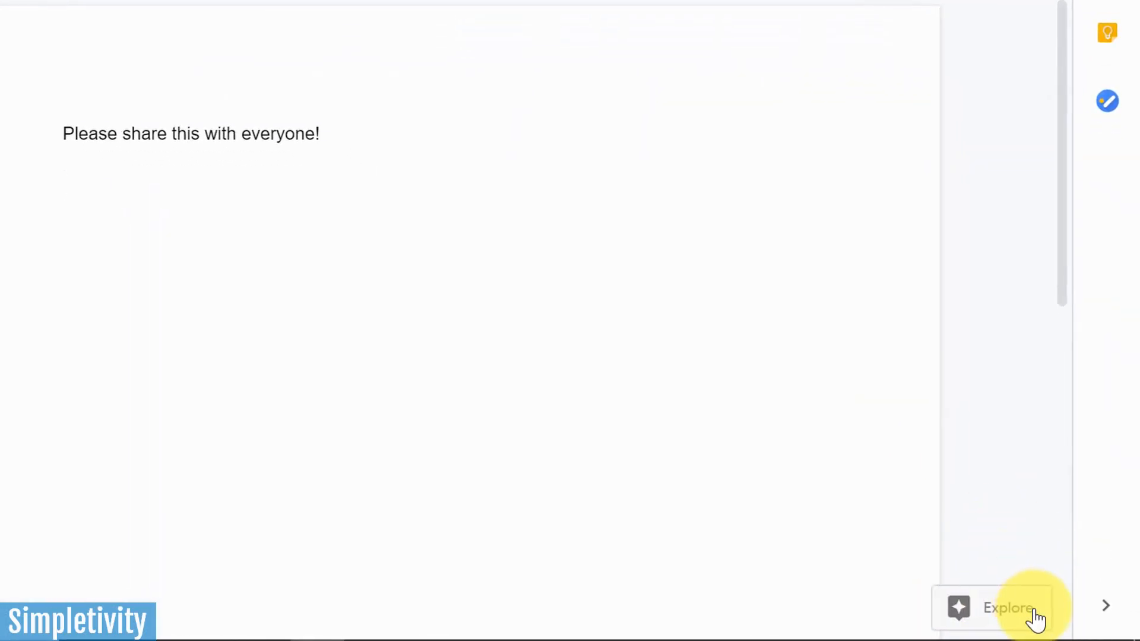
click(1007, 625)
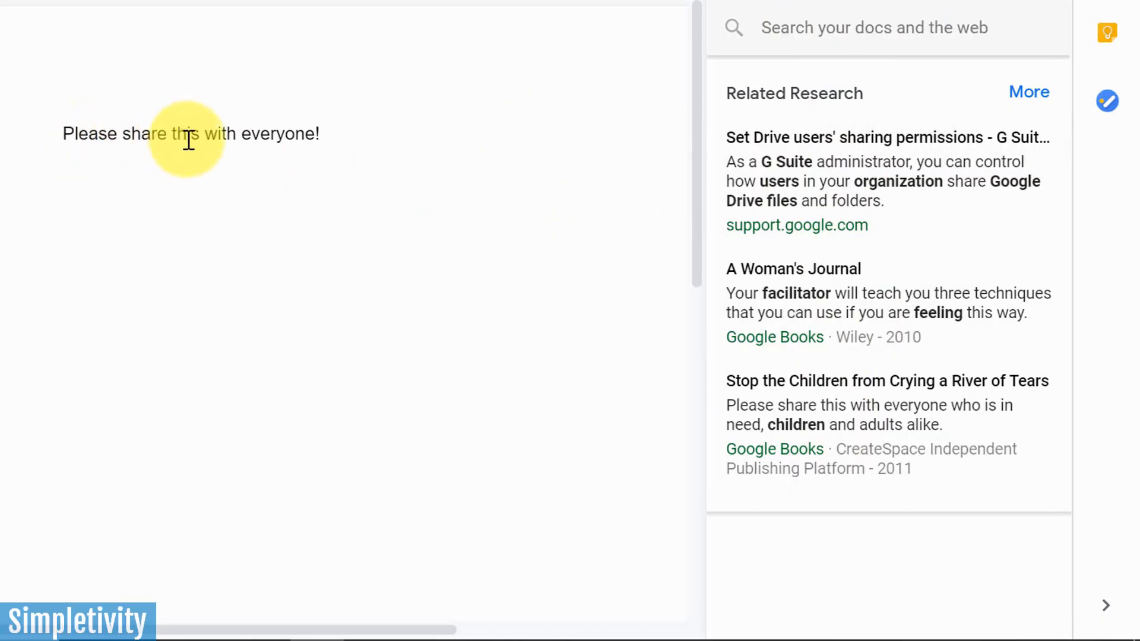
mouse_move(830, 415)
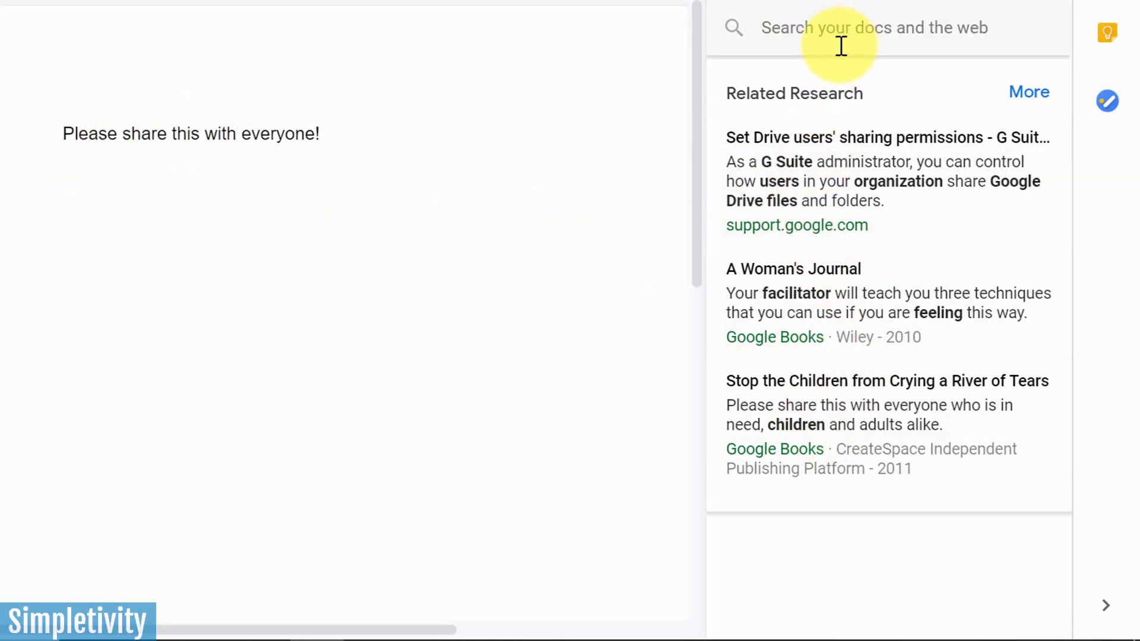
mouse_move(851, 28)
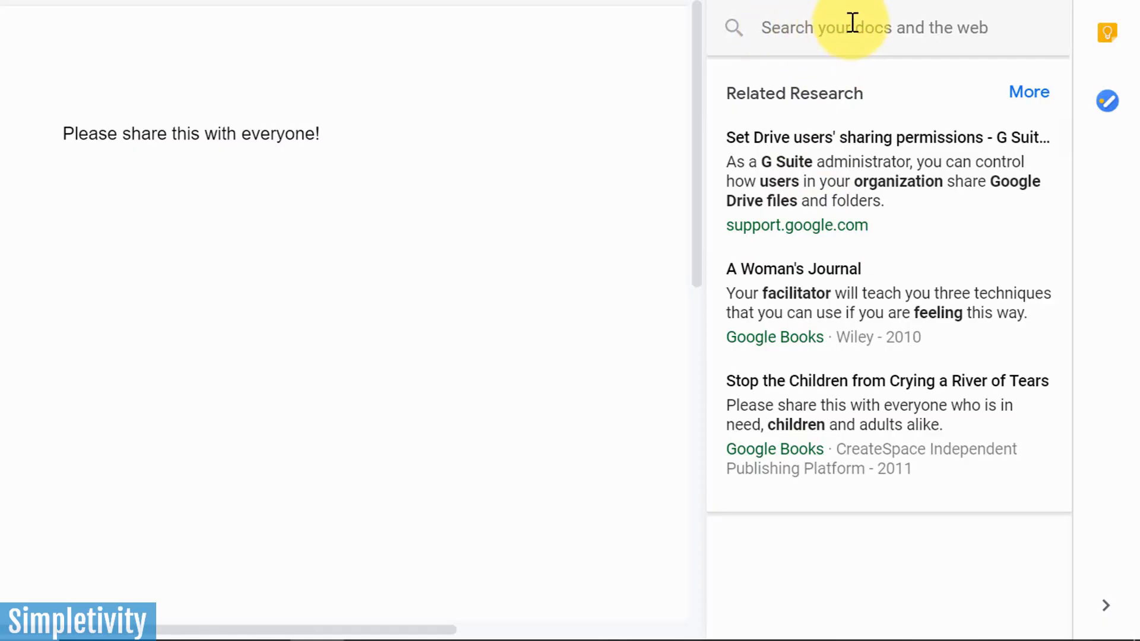
mouse_move(892, 28)
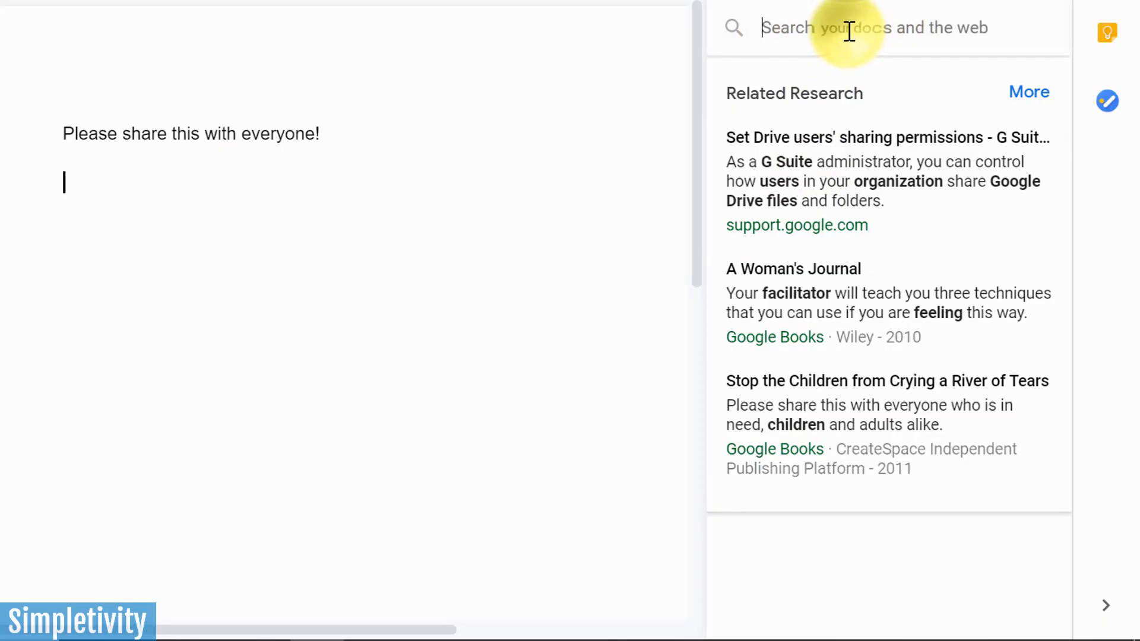
Search the web for 'trello' in the Explore panel and scroll the results.
text(trel)
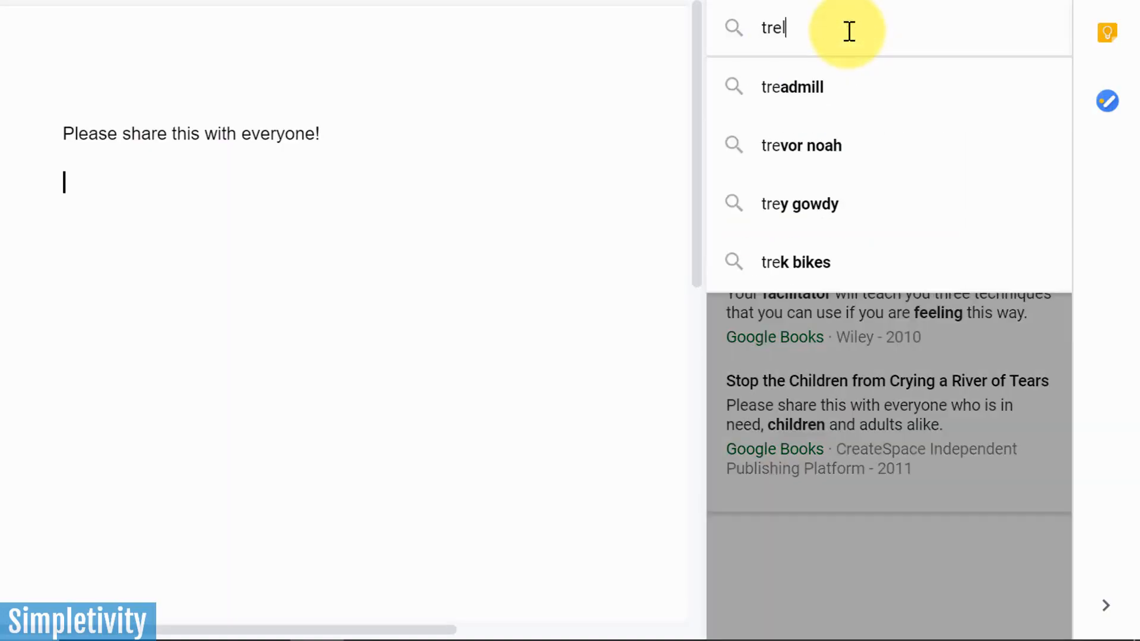
text(lo)
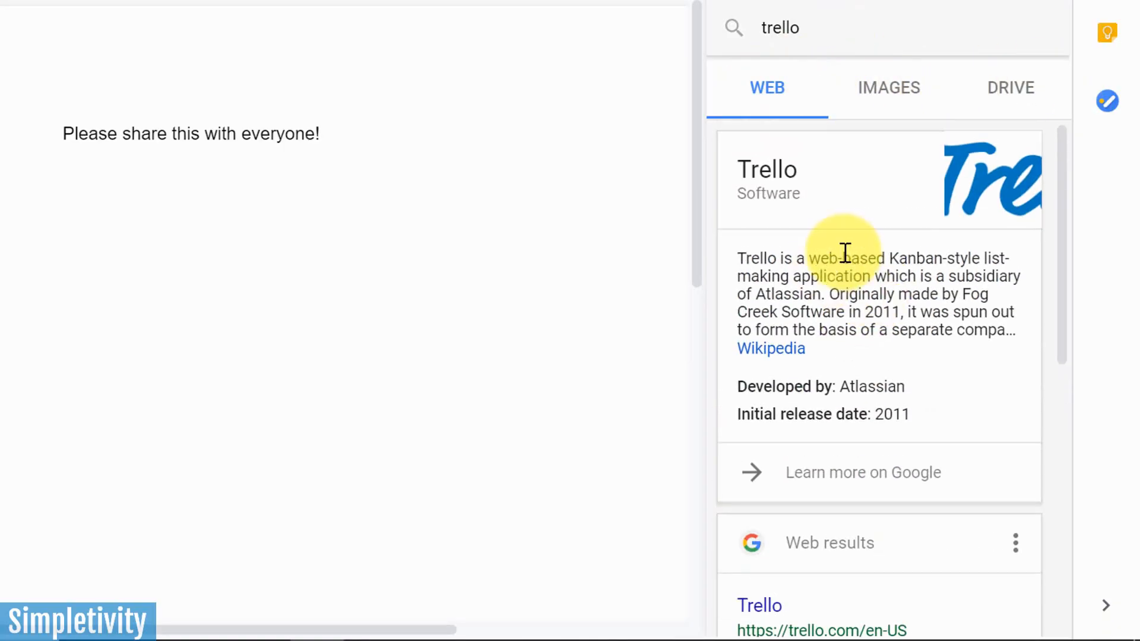
scroll(down, 3)
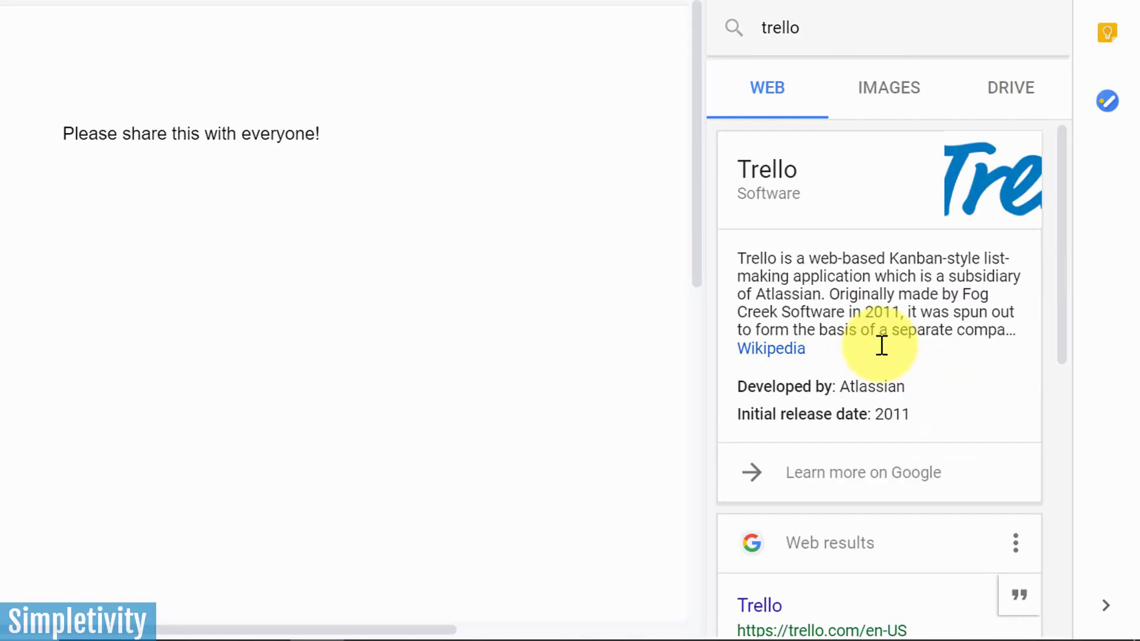
Browse Trello image results in the Explore panel and select the search term.
click(889, 87)
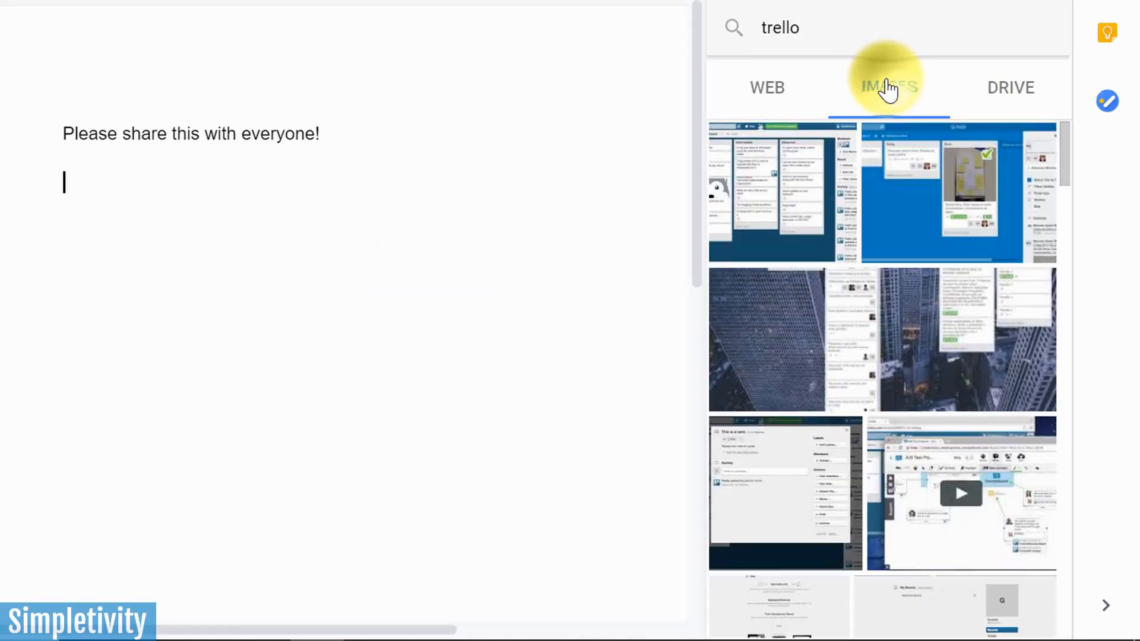
scroll(down, 3)
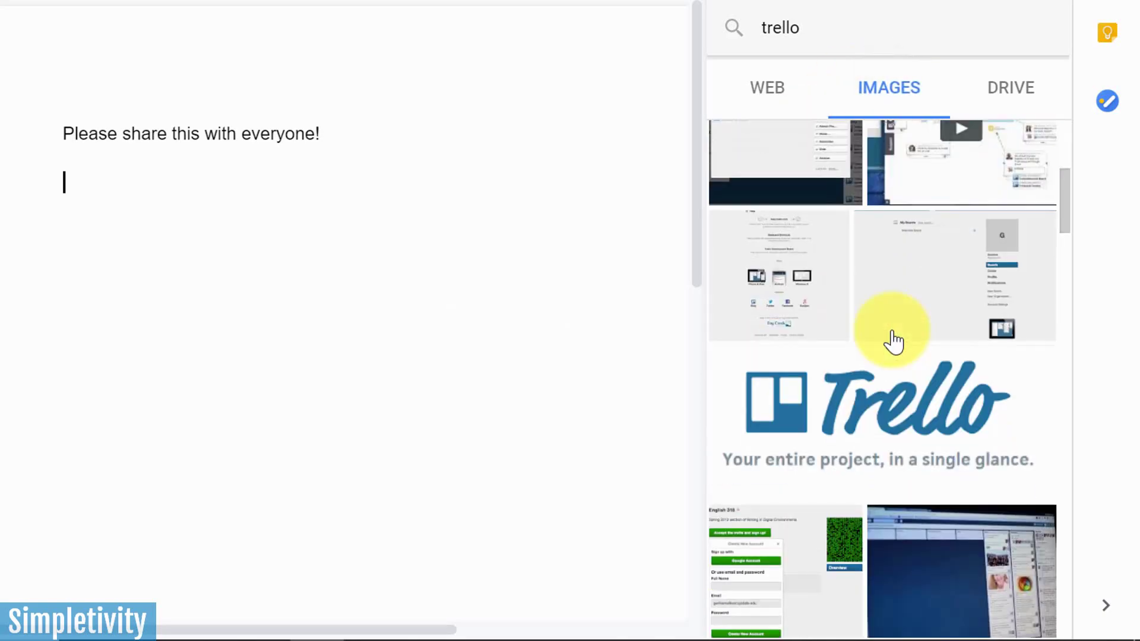
scroll(down, 3)
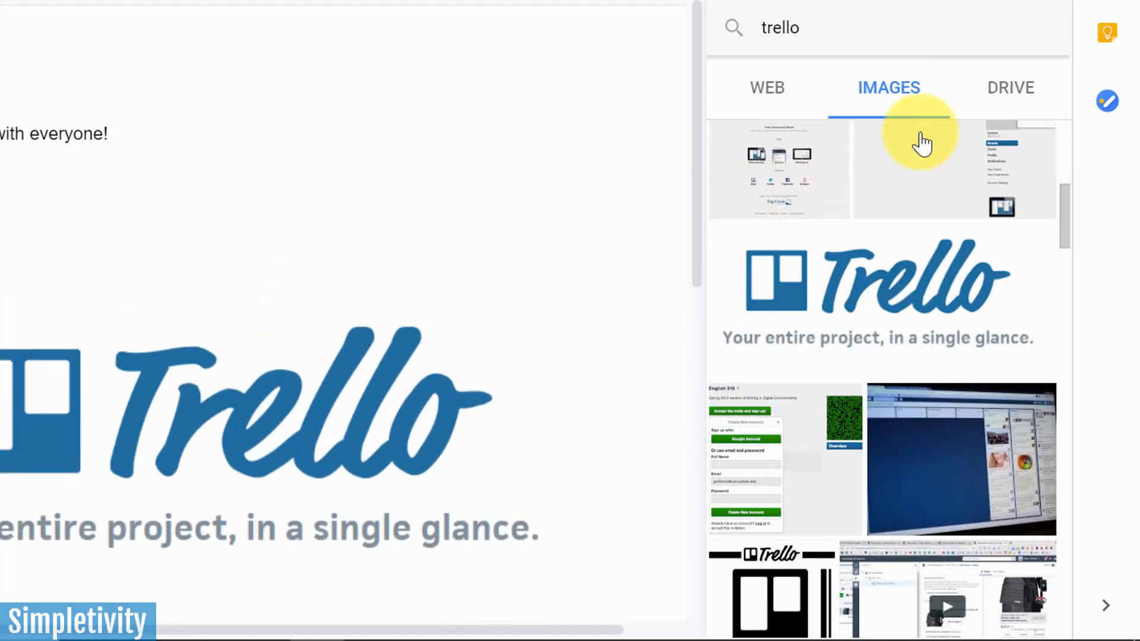
mouse_move(850, 6)
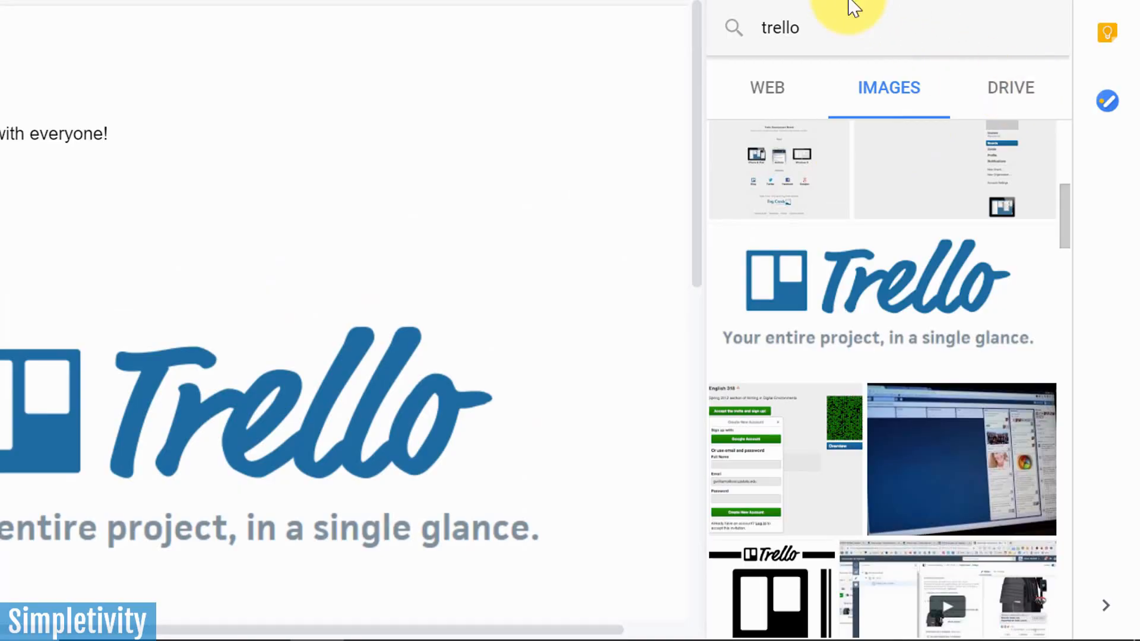
click(1011, 88)
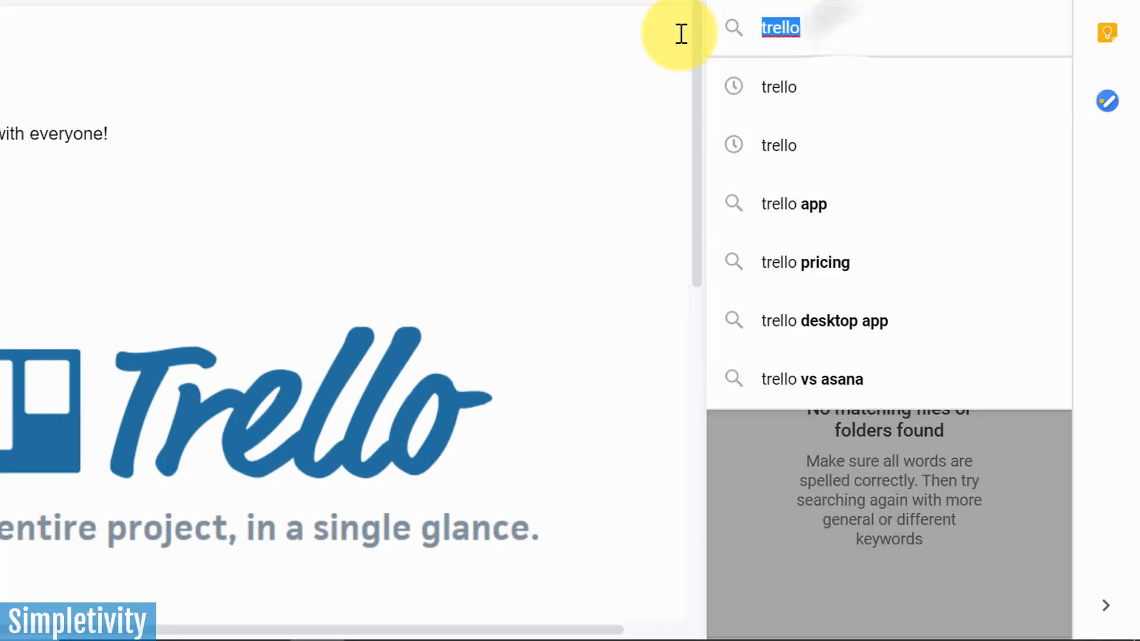
text(team)
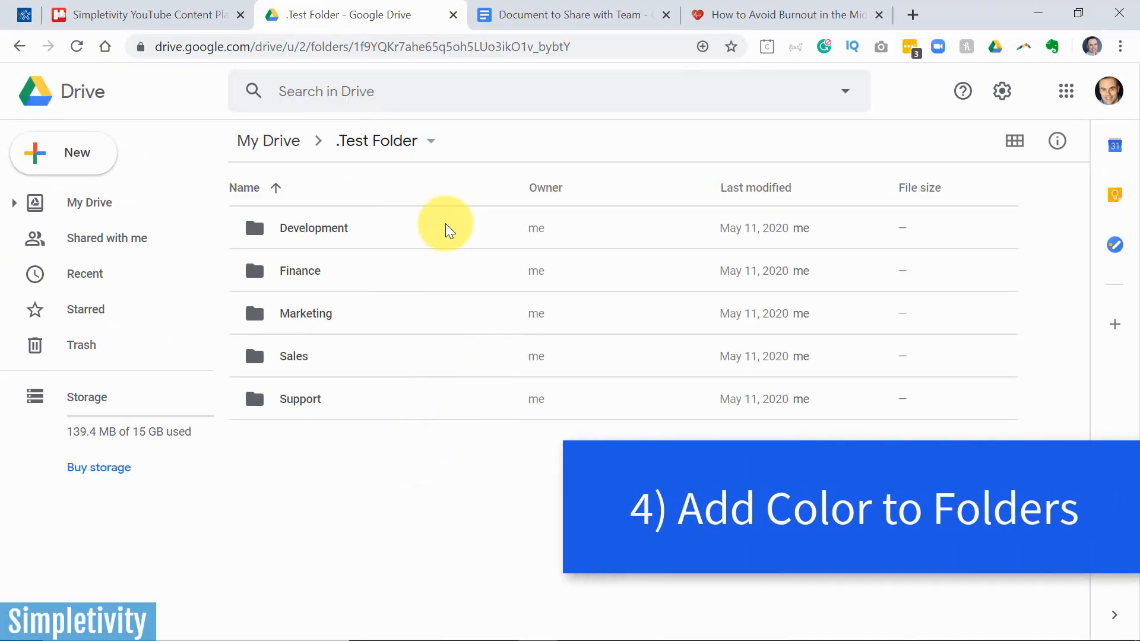
mouse_move(291, 231)
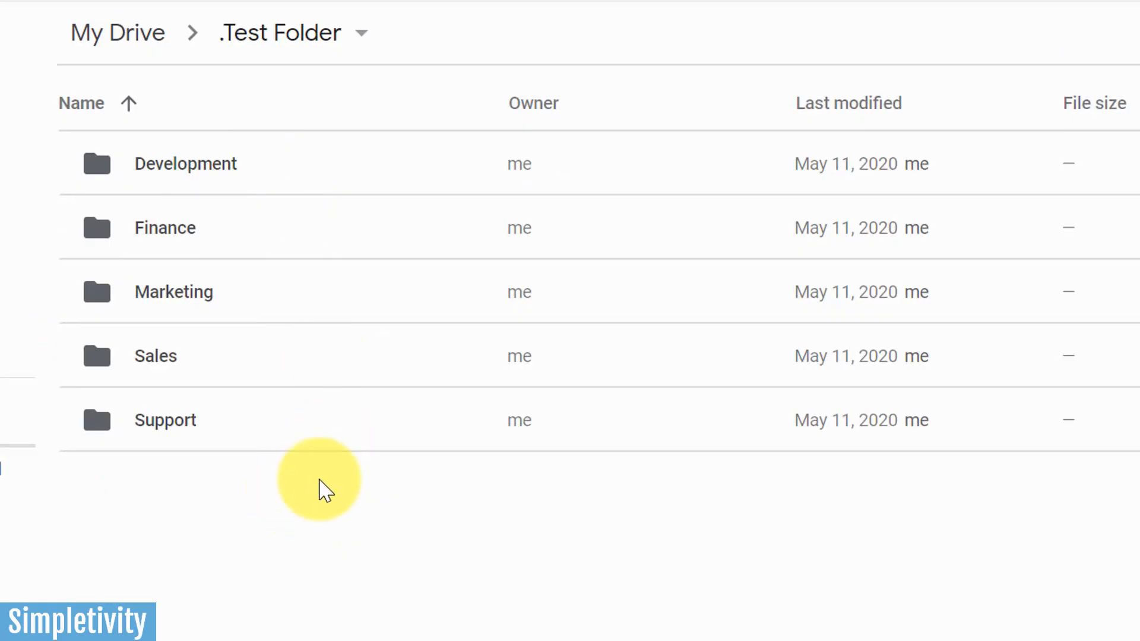
mouse_move(273, 190)
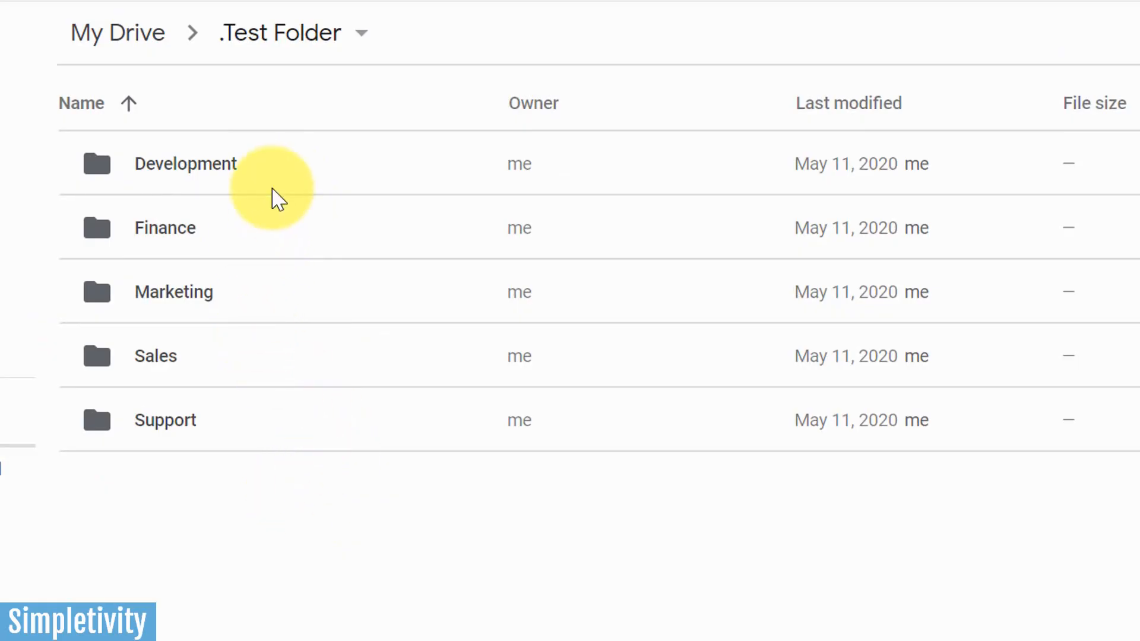
mouse_move(336, 334)
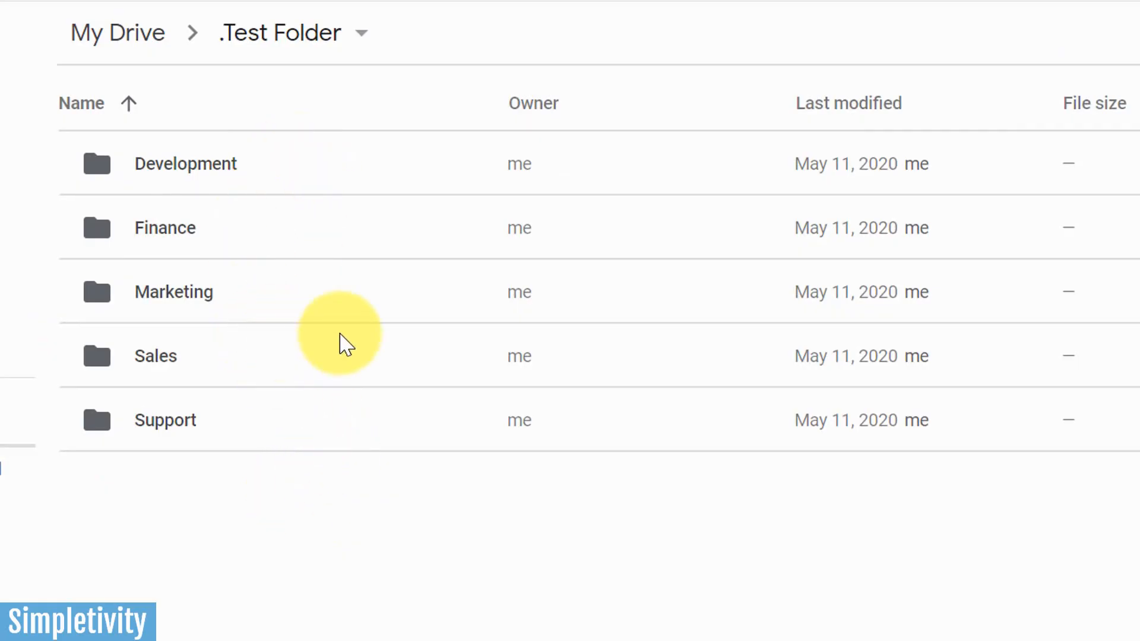
mouse_move(302, 261)
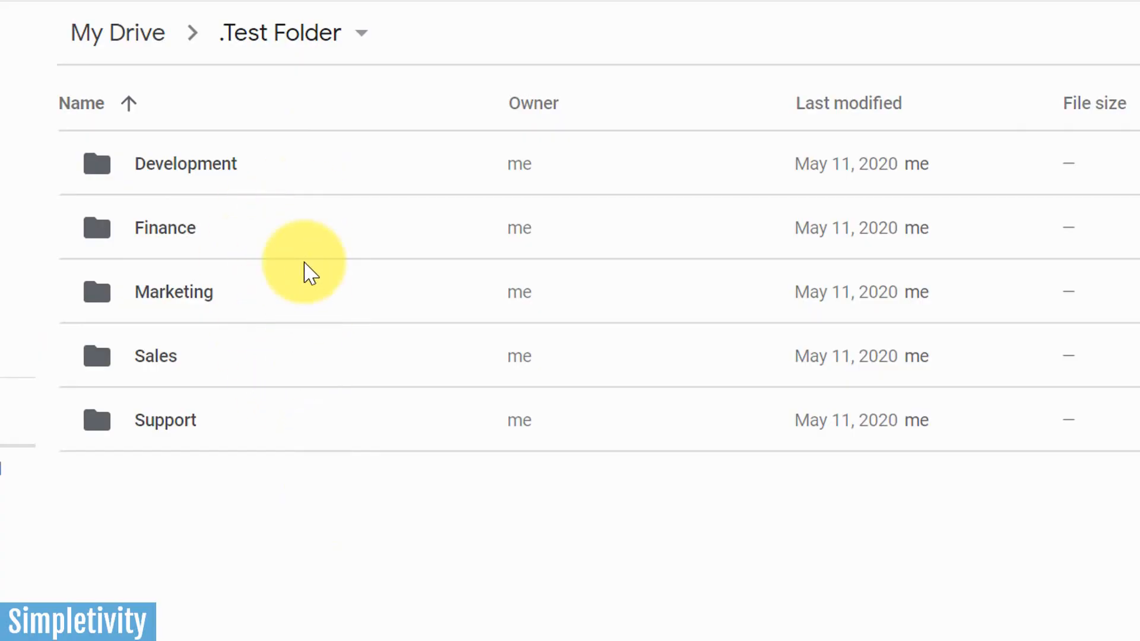
mouse_move(196, 338)
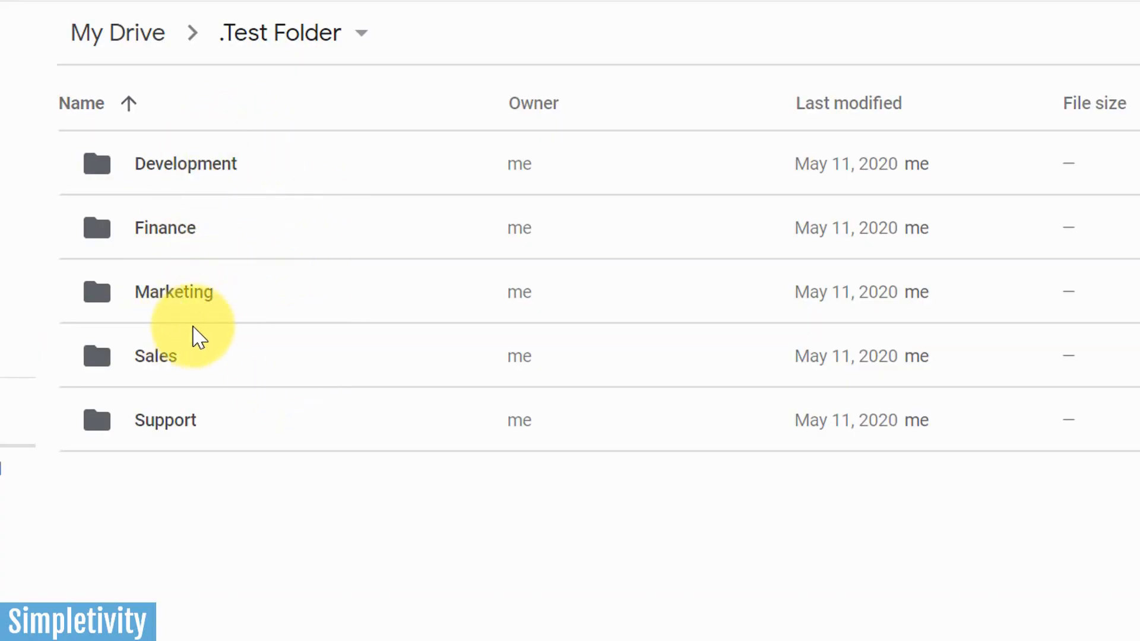
mouse_move(189, 269)
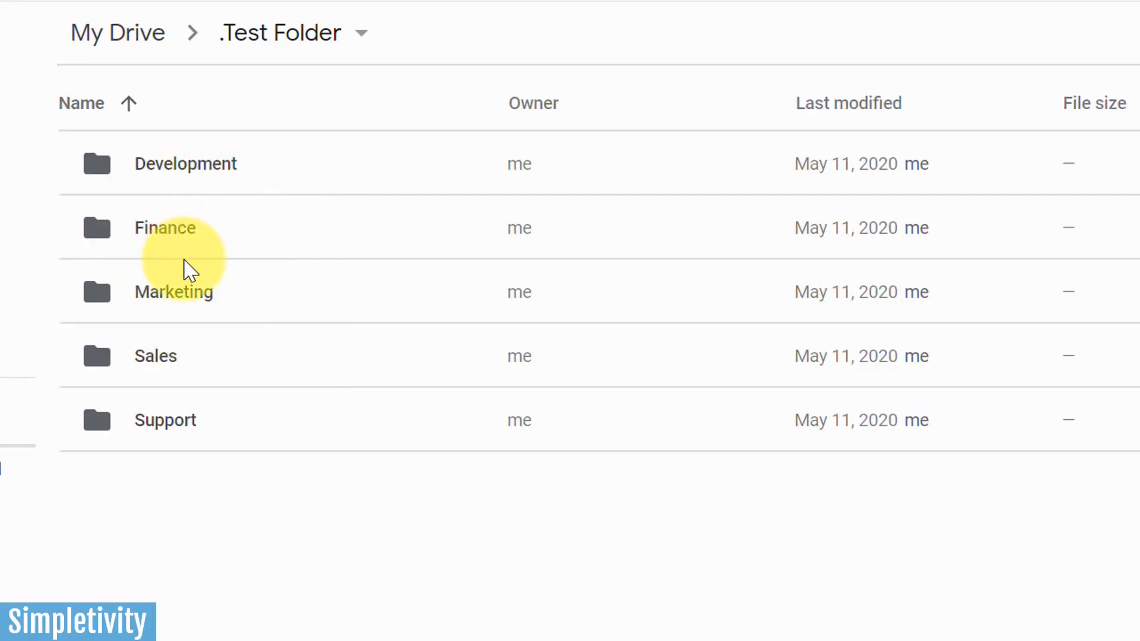
mouse_move(178, 246)
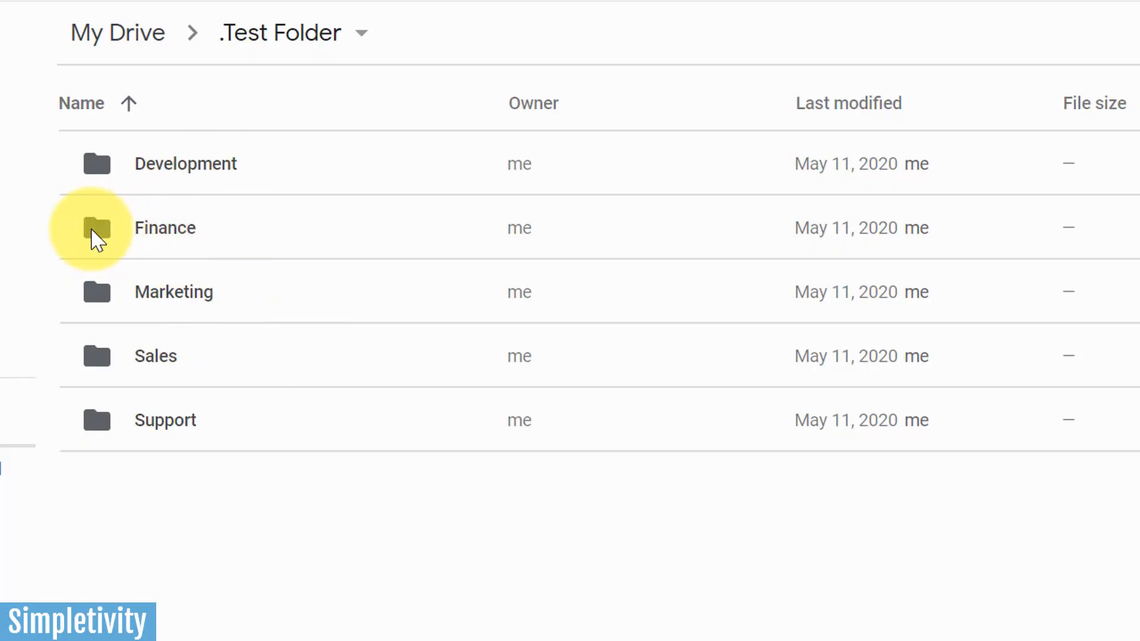
Change the Finance folder's color to green.
right_click(96, 228)
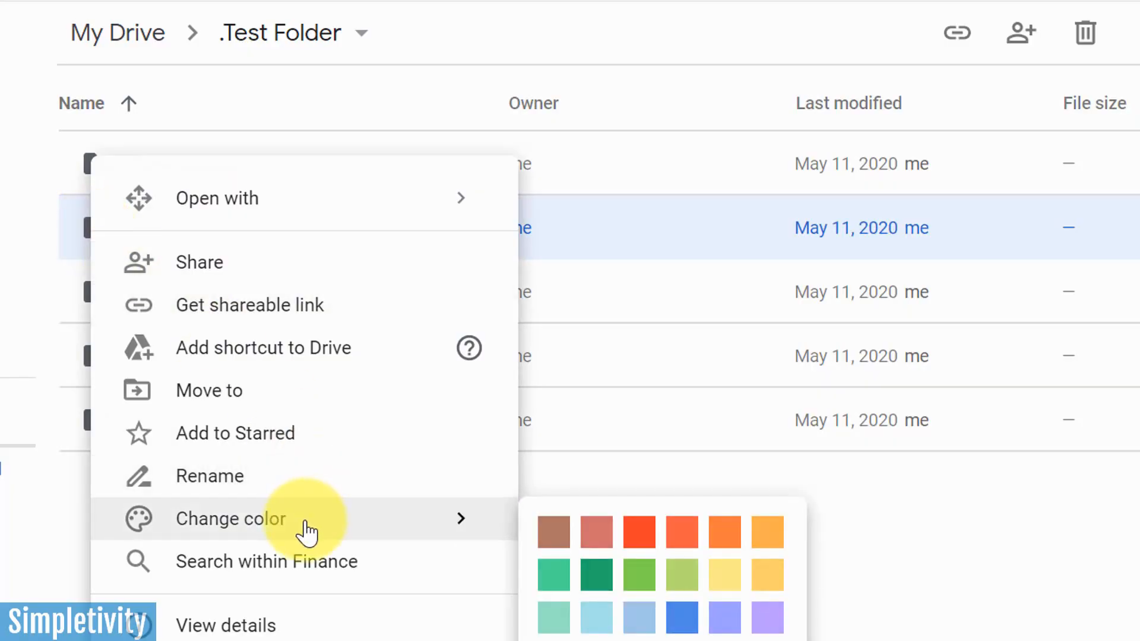
mouse_move(596, 583)
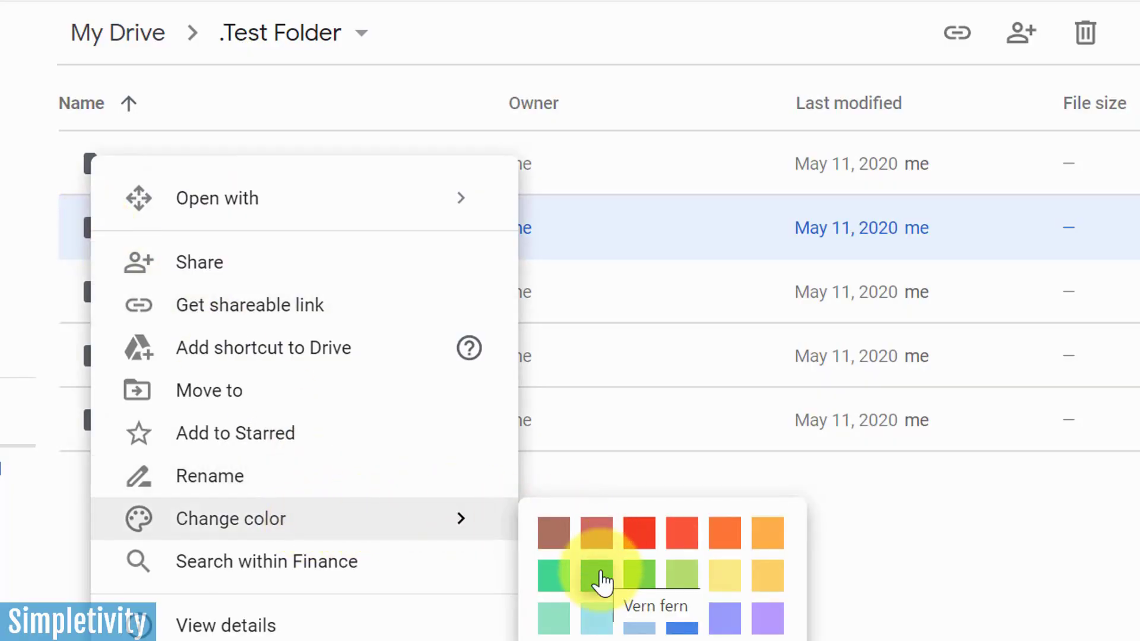
click(598, 573)
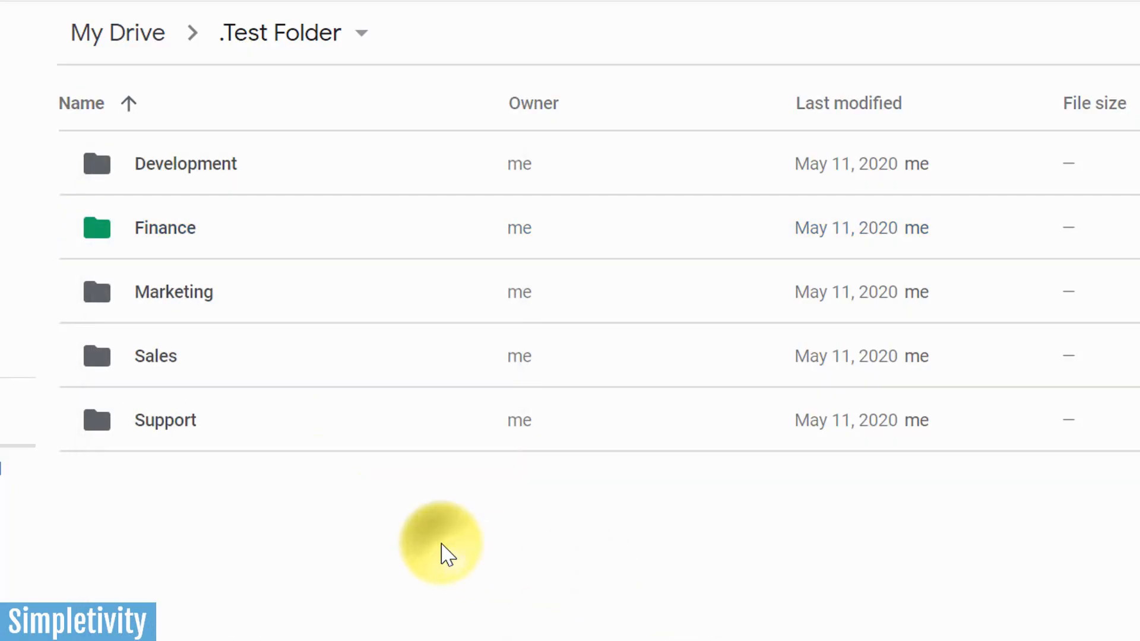
mouse_move(262, 240)
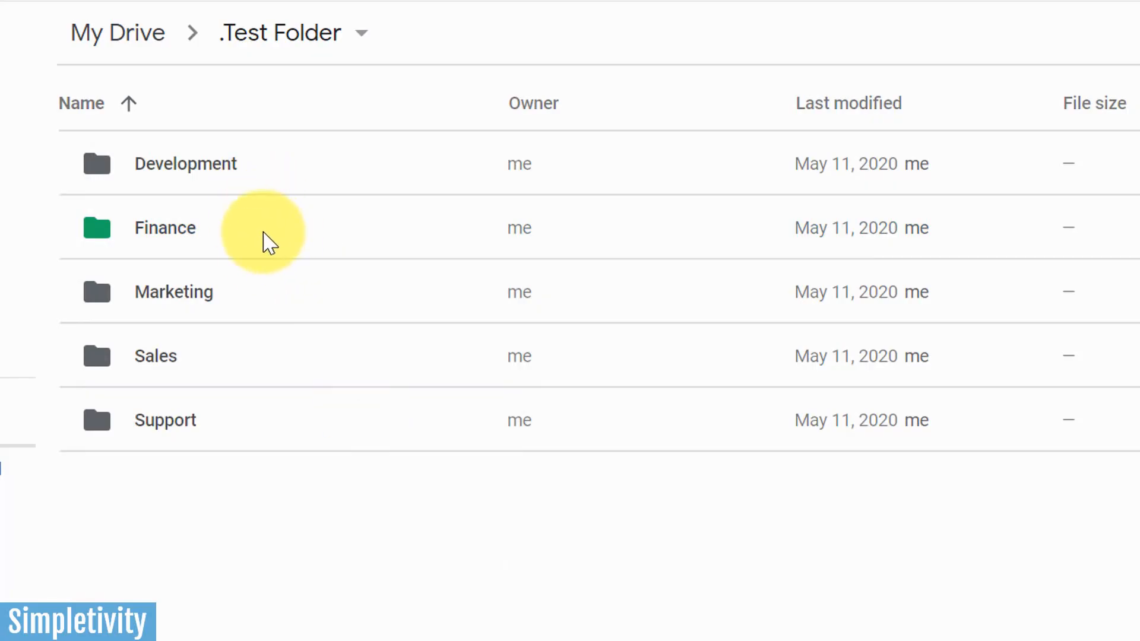
mouse_move(241, 237)
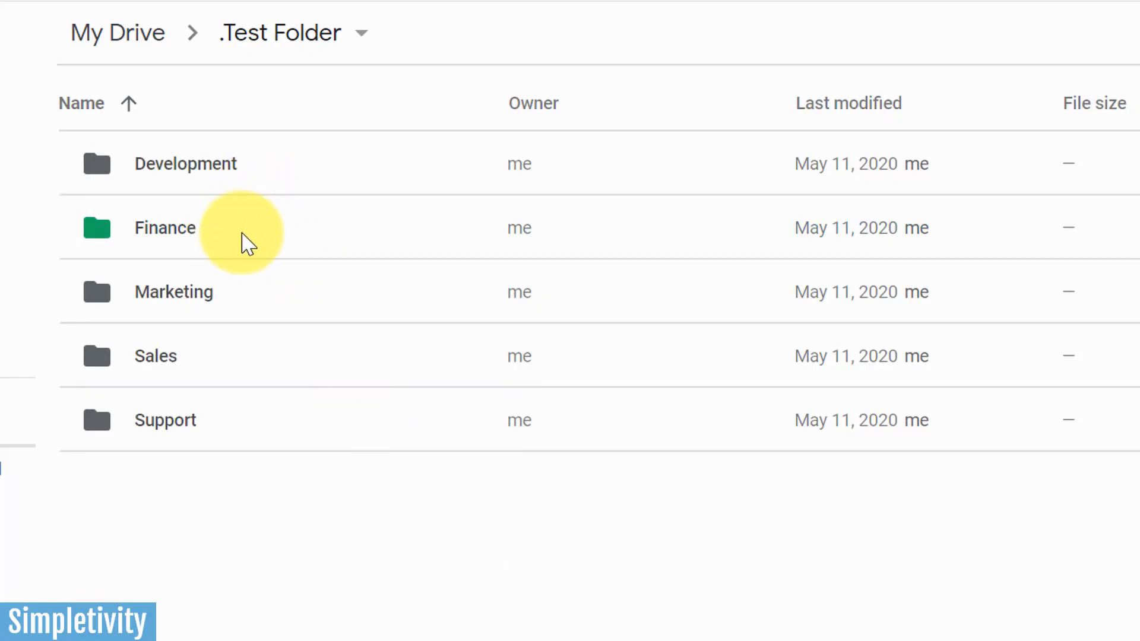
mouse_move(254, 292)
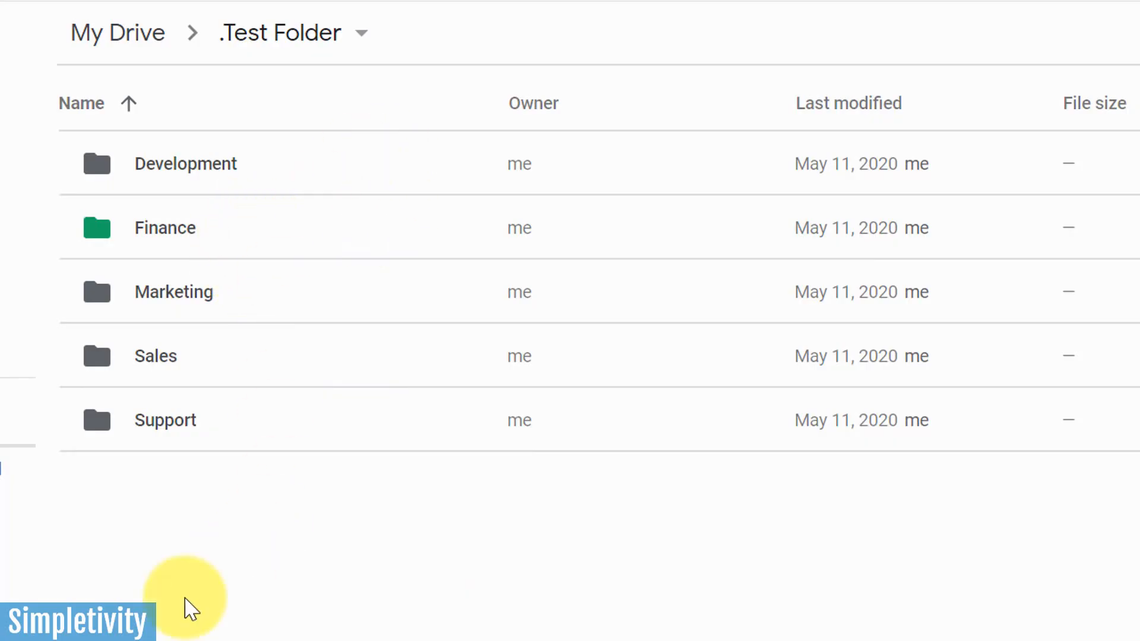
mouse_move(310, 426)
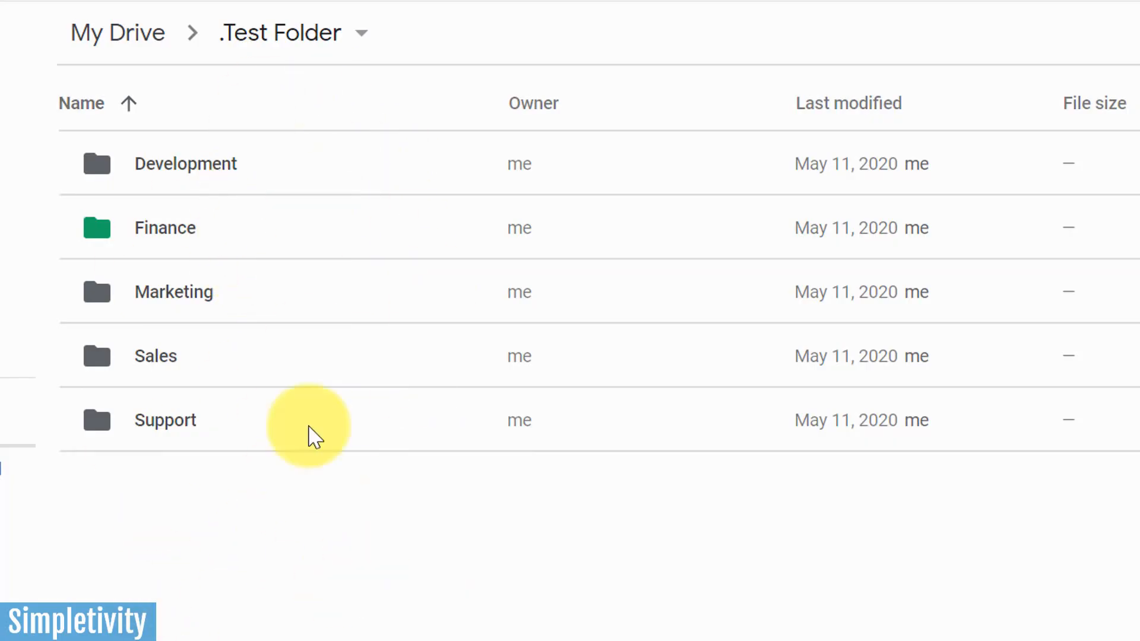
mouse_move(175, 227)
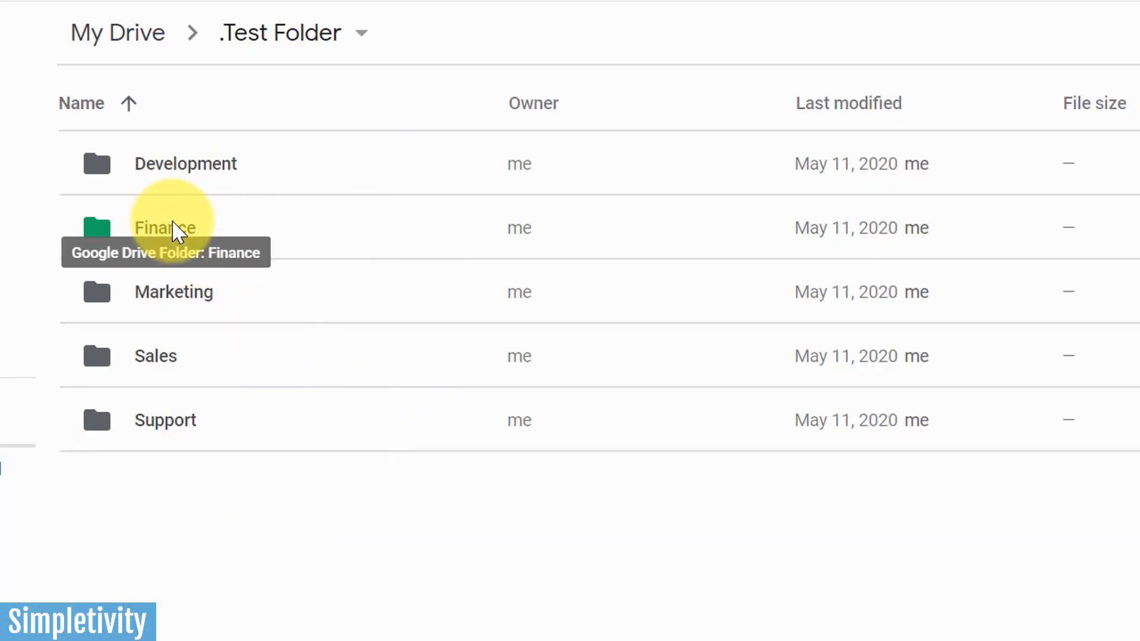
Recolor the Sales folder orange from its right-click menu.
right_click(155, 356)
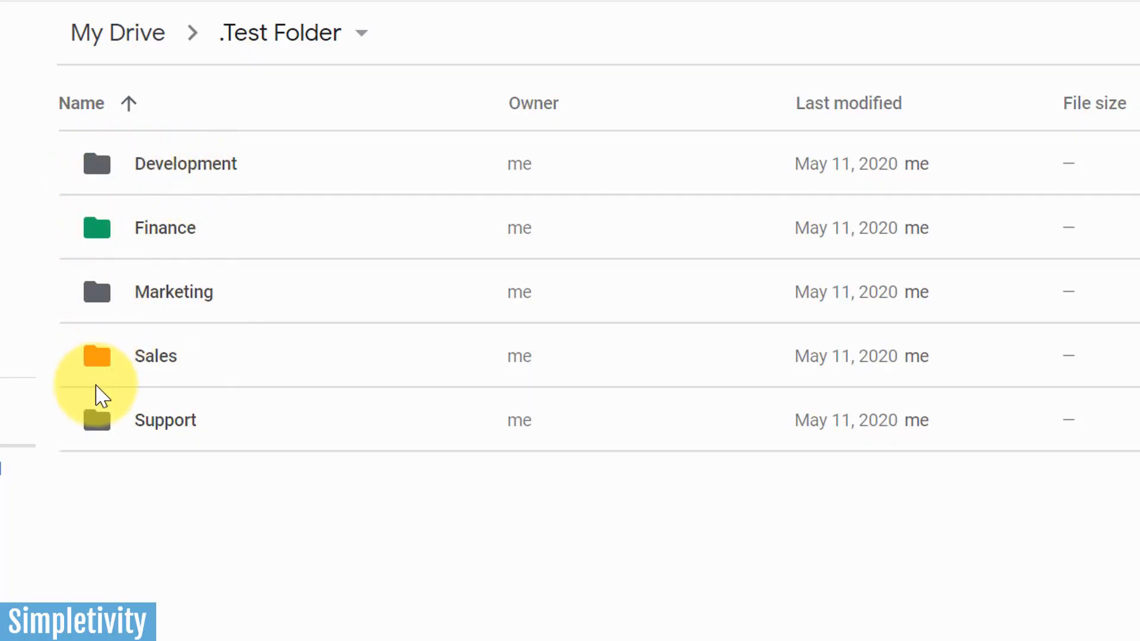
mouse_move(119, 359)
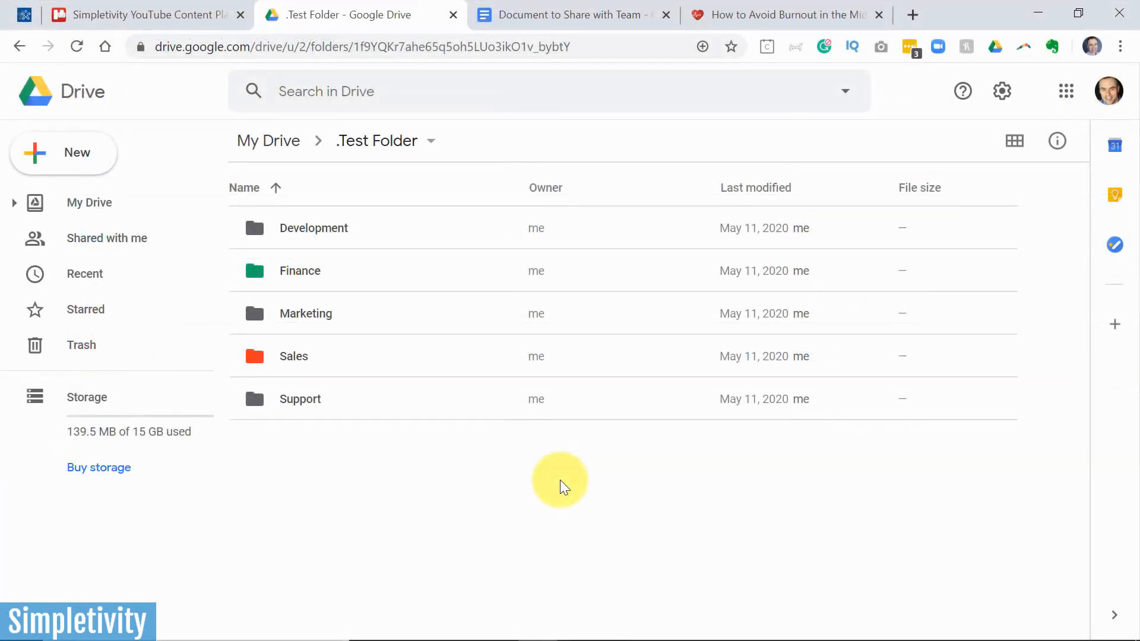
mouse_move(595, 472)
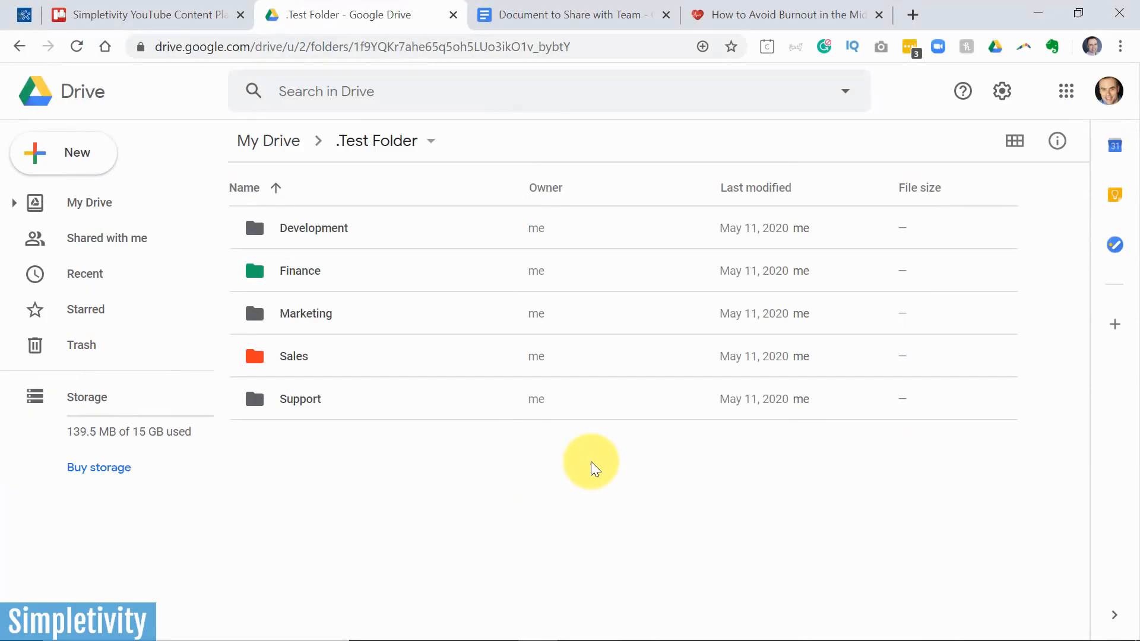
mouse_move(367, 218)
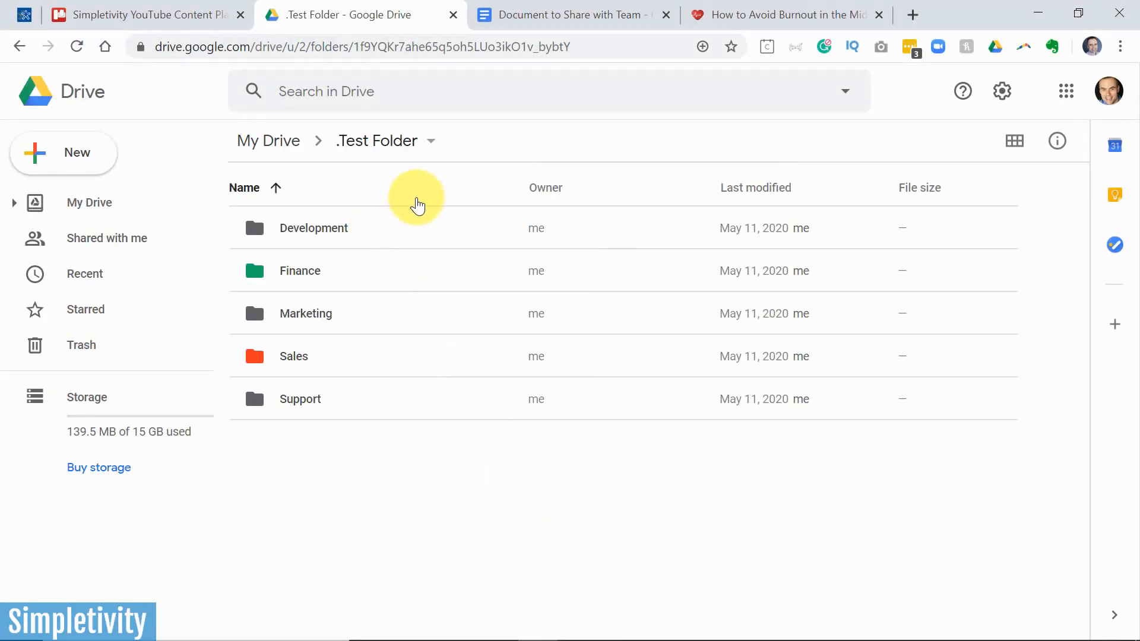
Switch to the Lifehacker 'How to Avoid Burnout' article tab.
click(791, 15)
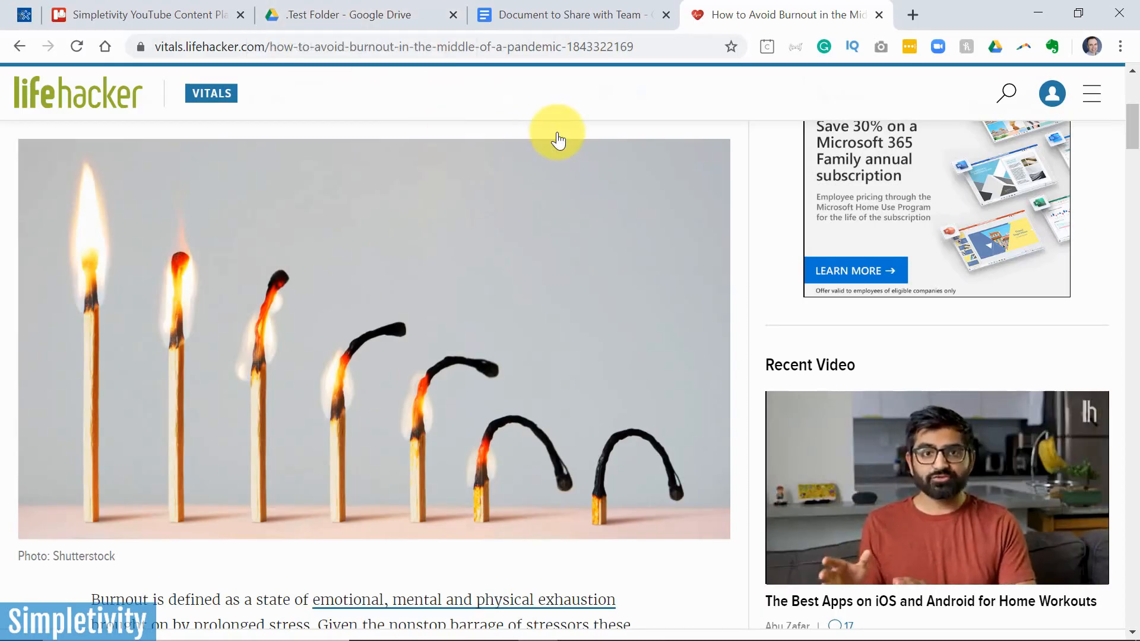
mouse_move(335, 310)
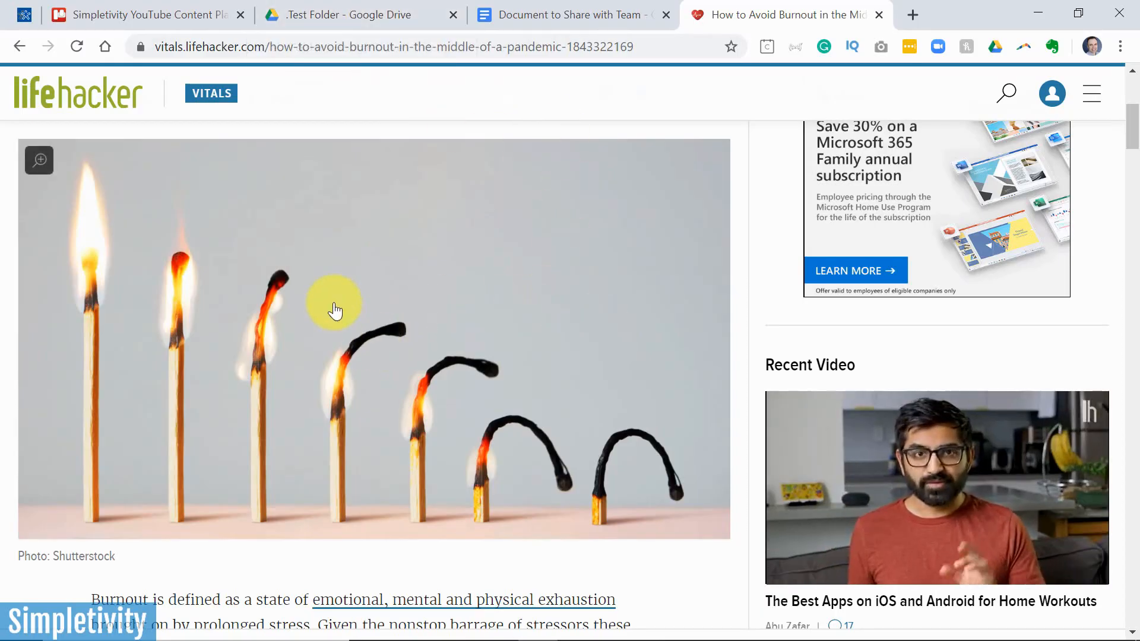
Save the burning matches photo to My Drive using Save Image to Google Drive.
right_click(336, 310)
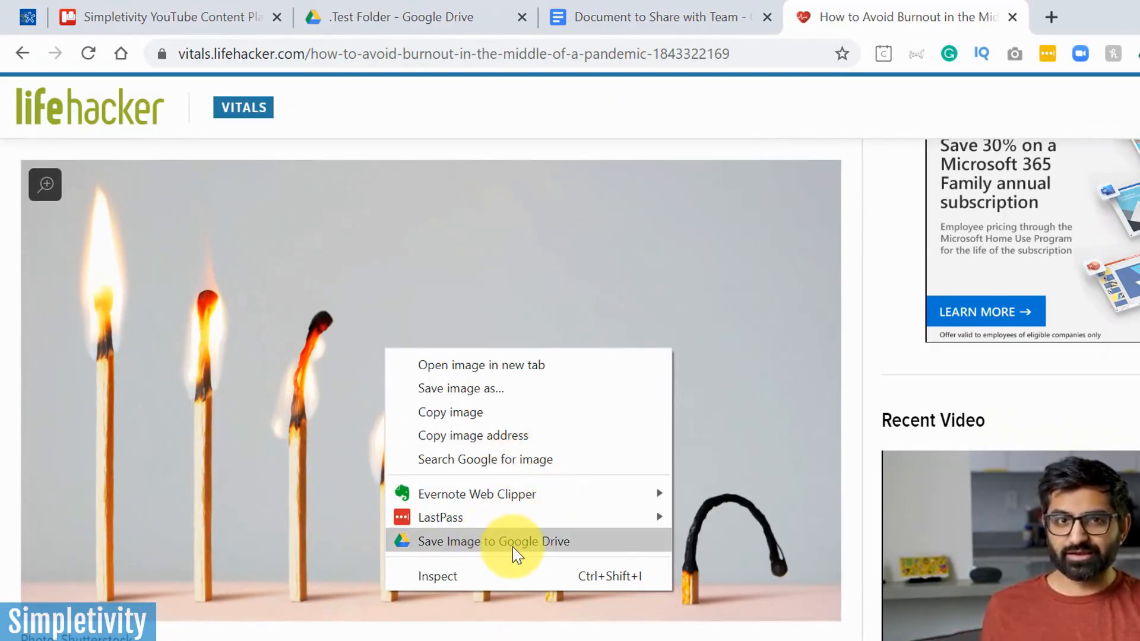
click(493, 541)
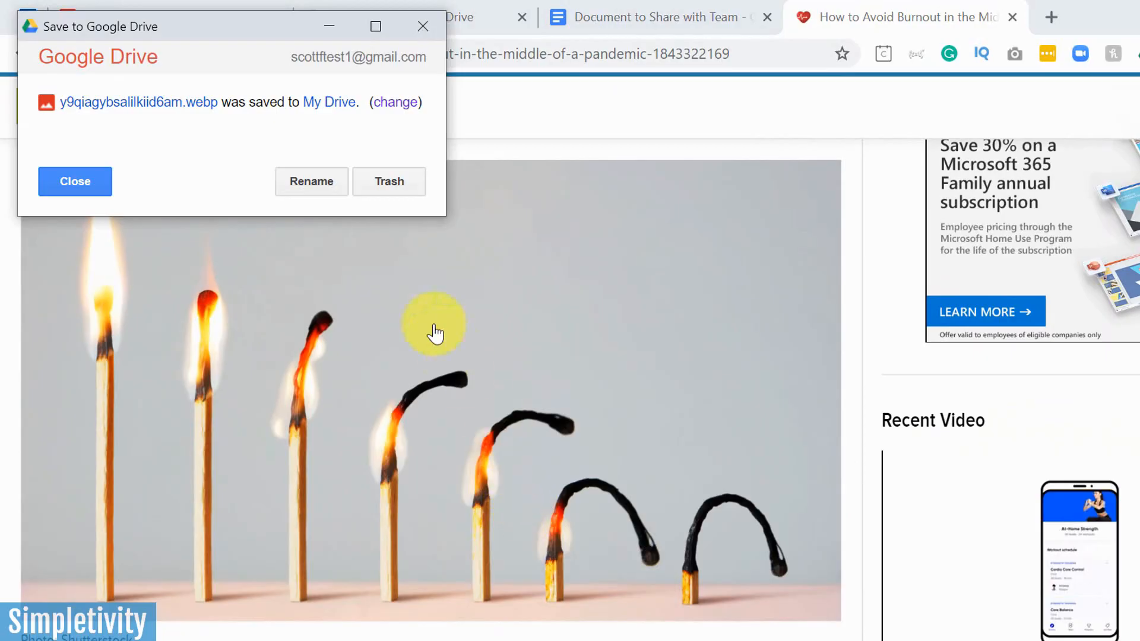
mouse_move(172, 138)
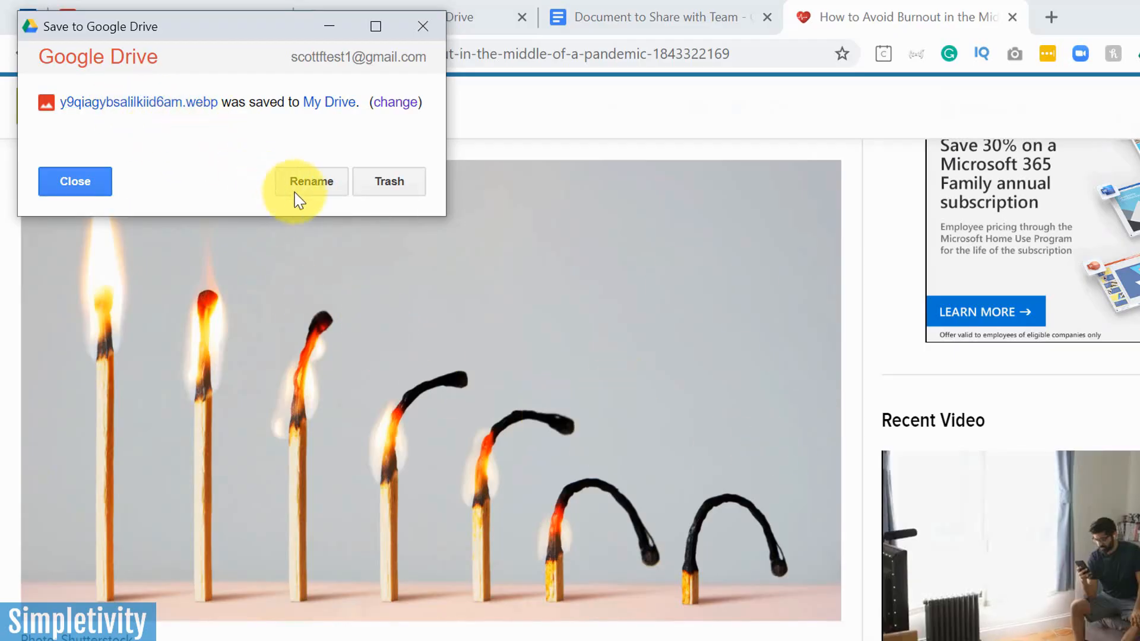
Rename the saved photo to 'Matches image' and apply the change.
click(312, 182)
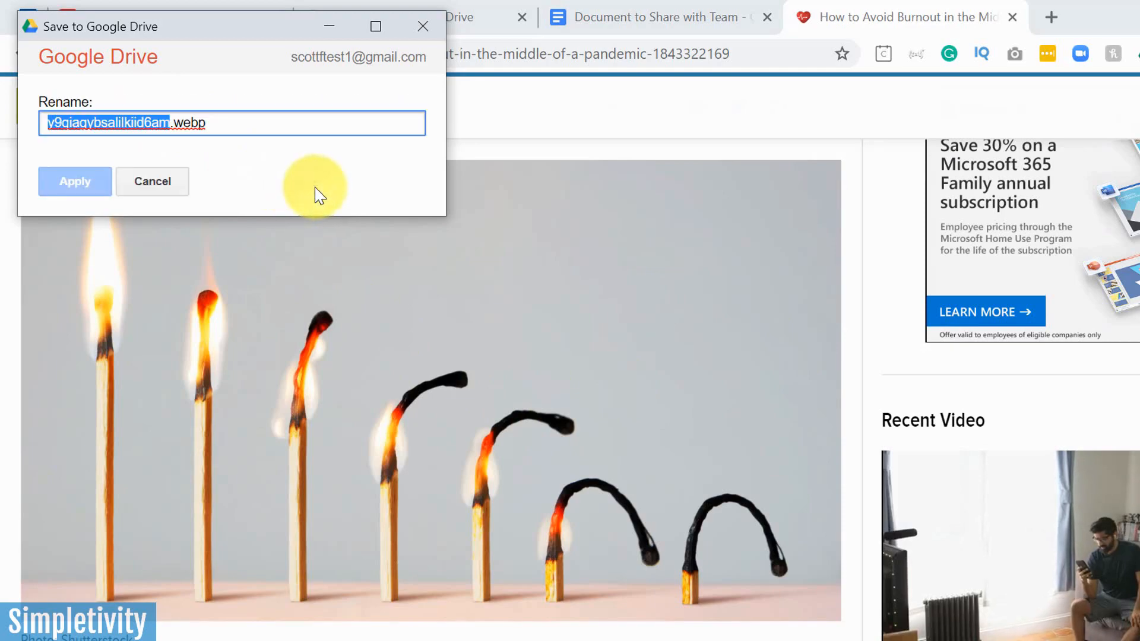
text(M)
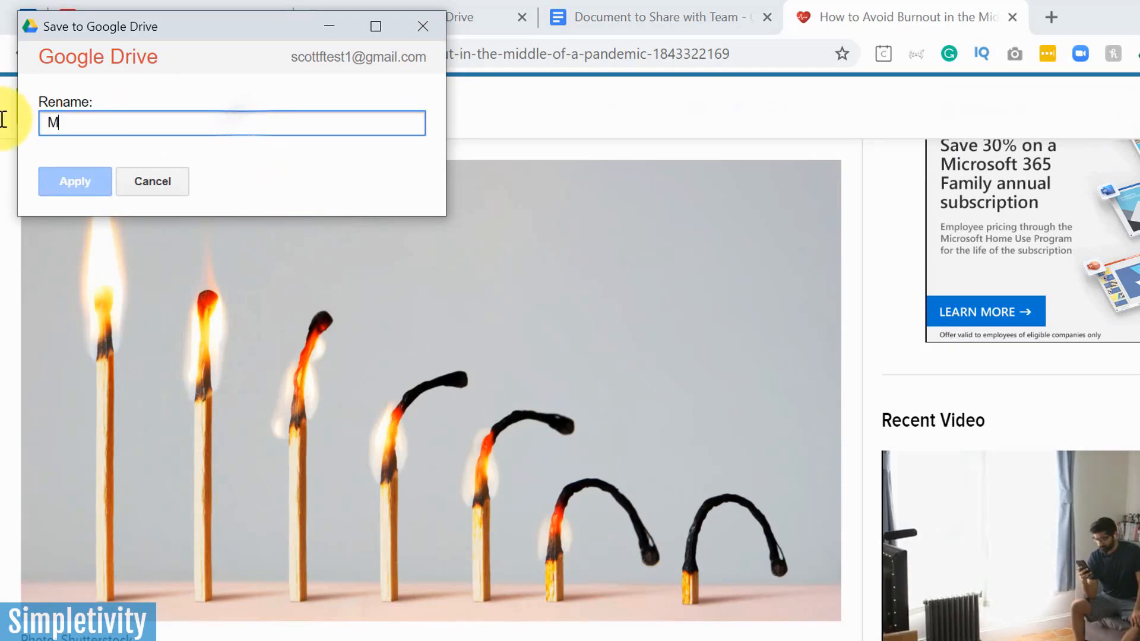
text(atches image)
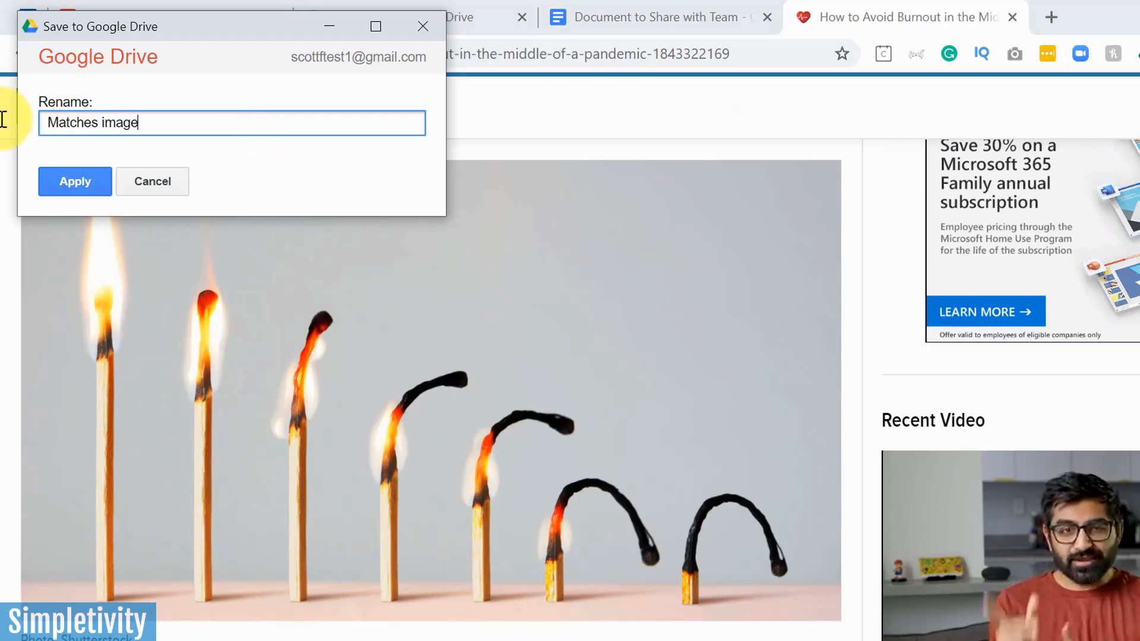
click(75, 182)
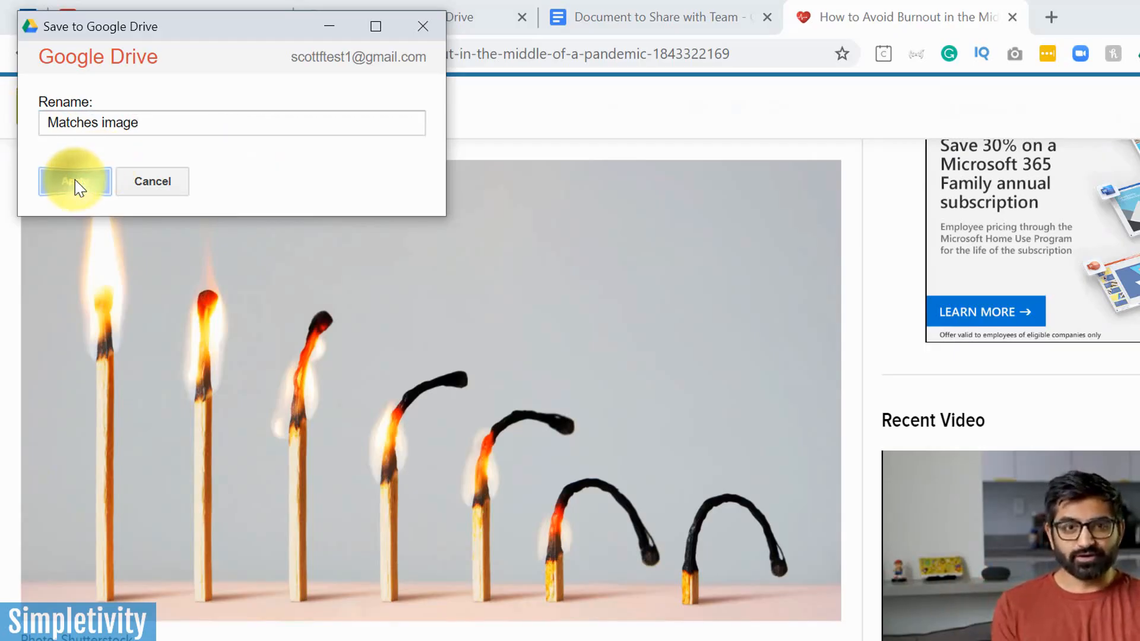
click(70, 181)
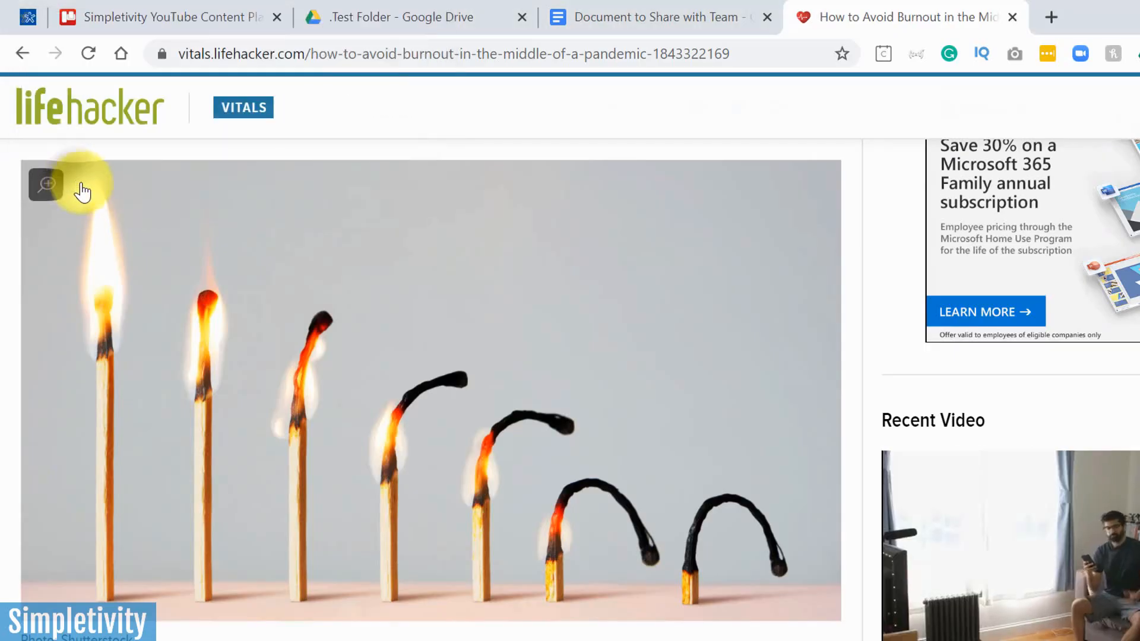
Find the saved Matches image at the bottom of My Drive and preview it full size.
click(404, 16)
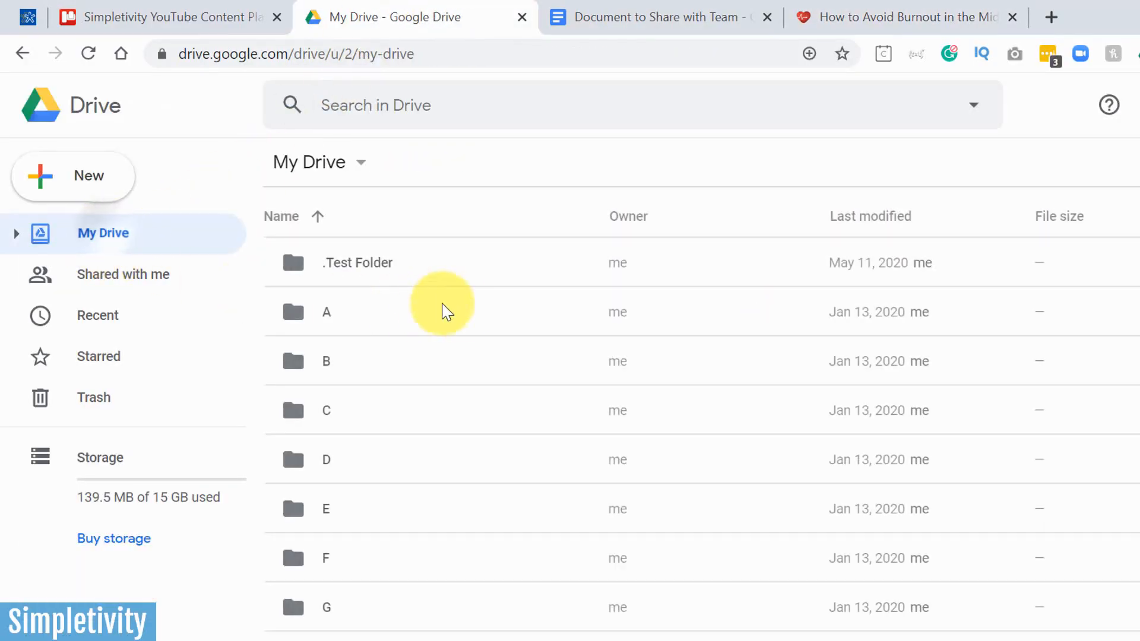
scroll(down, 3)
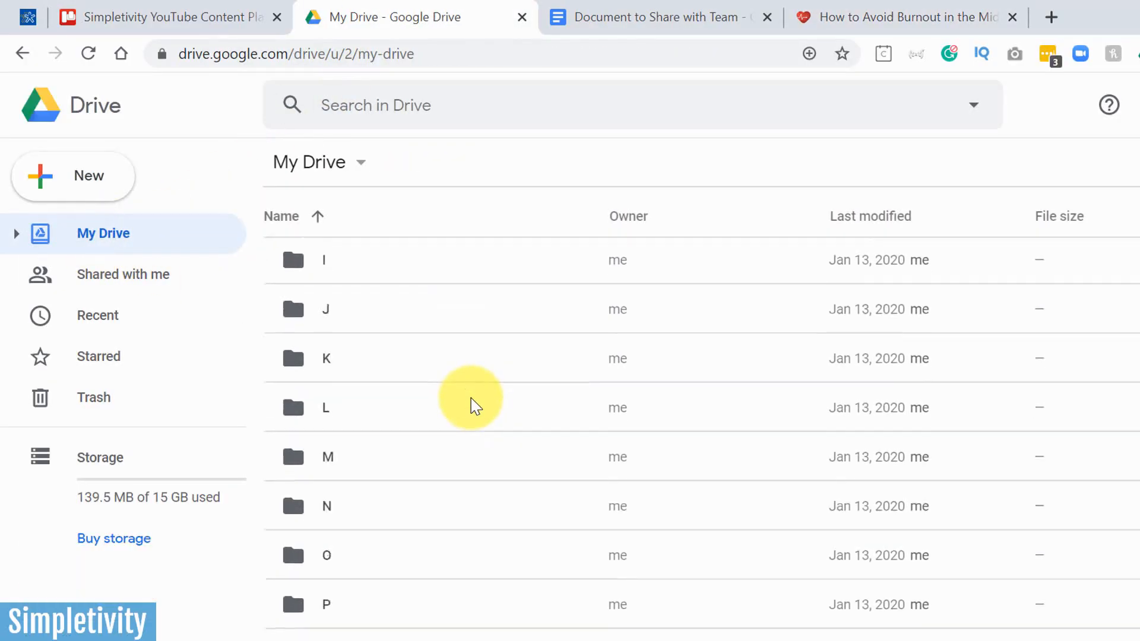
scroll(down, 3)
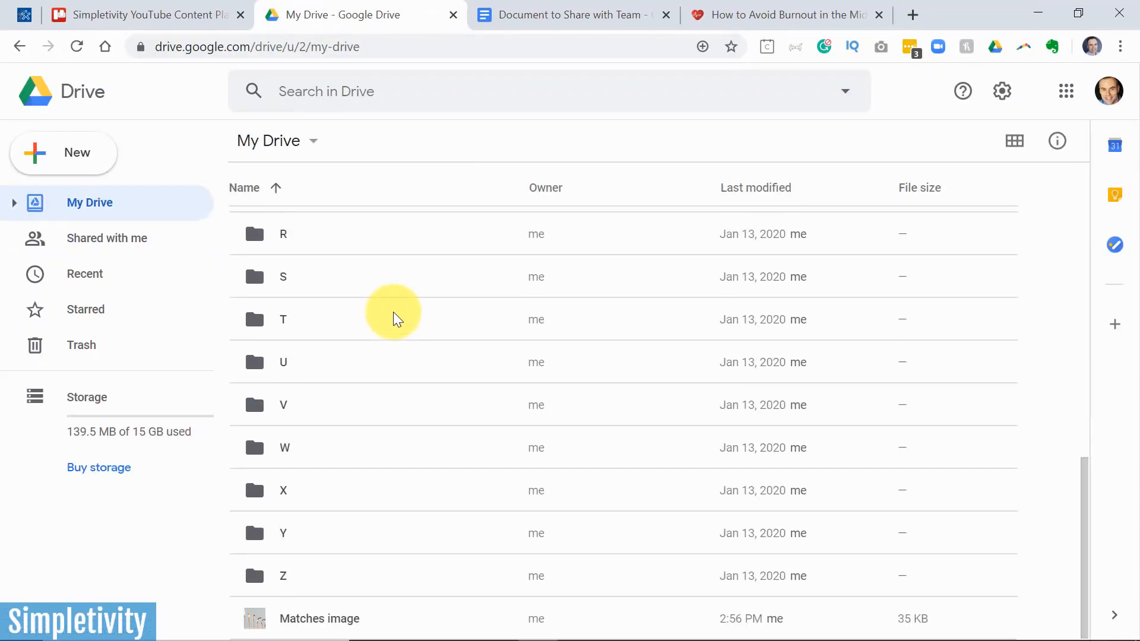
click(320, 619)
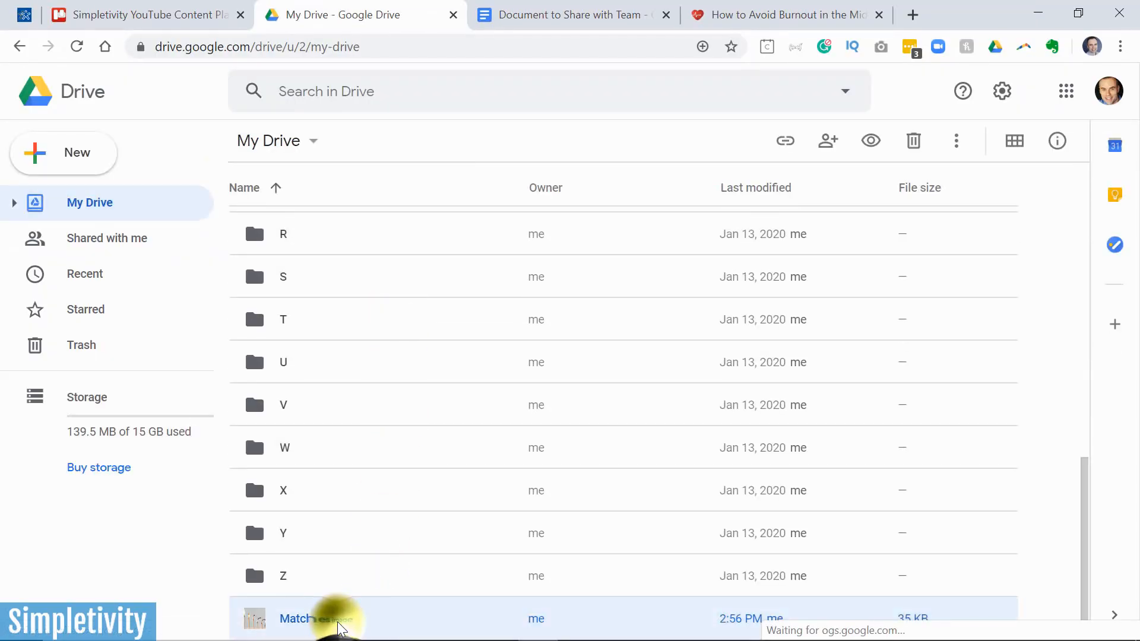
double_click(303, 618)
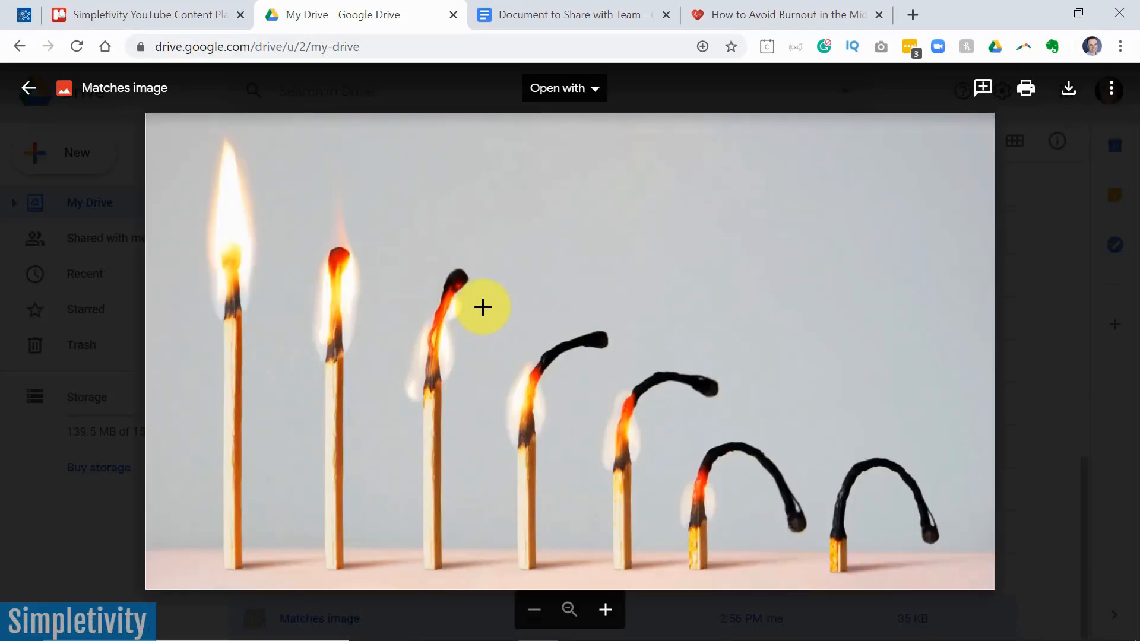
mouse_move(475, 301)
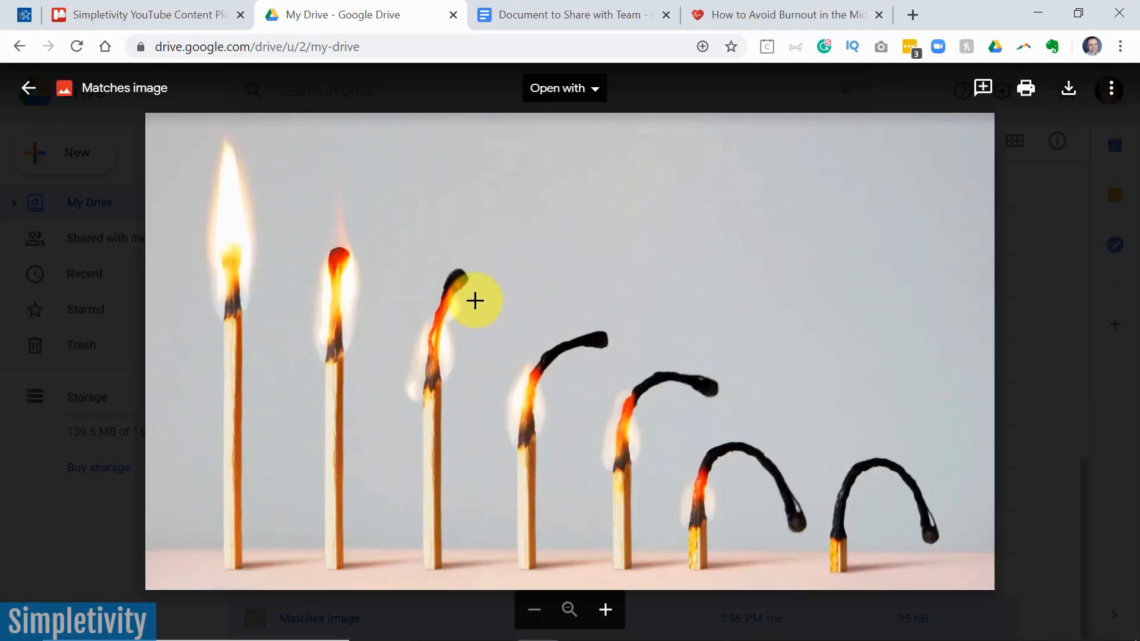
mouse_move(464, 301)
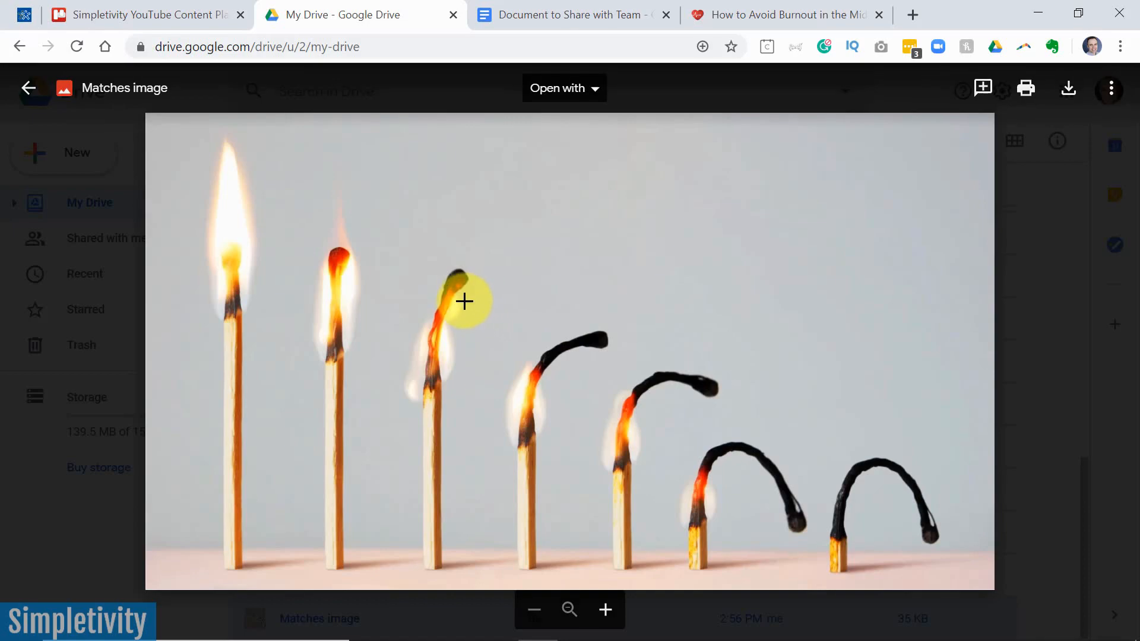
mouse_move(29, 88)
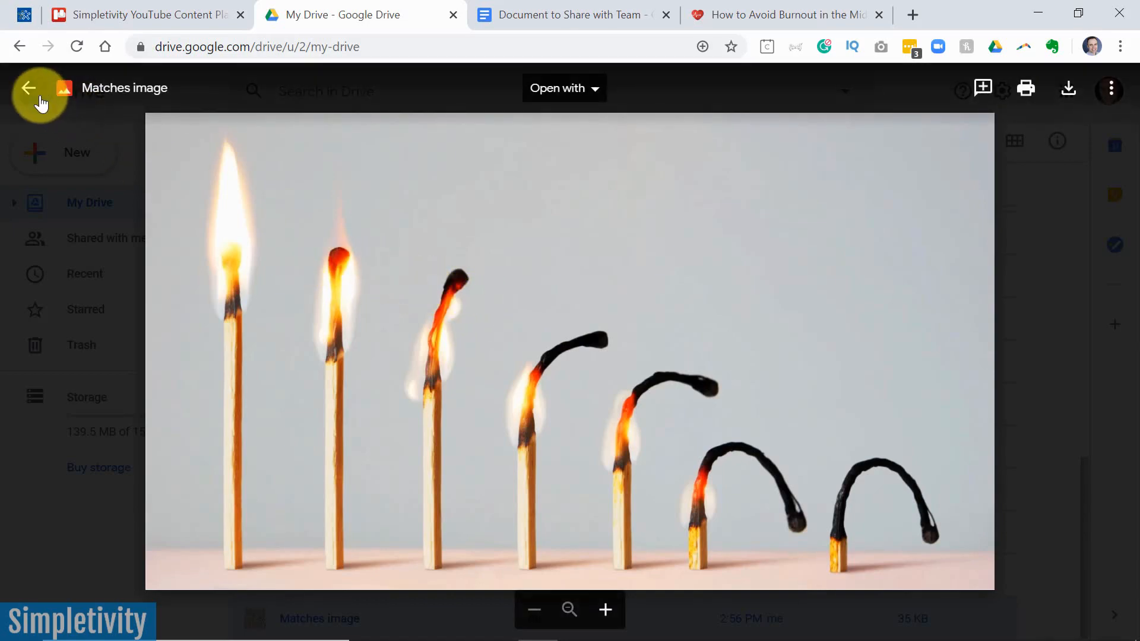
Close the image preview and bring up saving options for the article's matches photo.
click(32, 88)
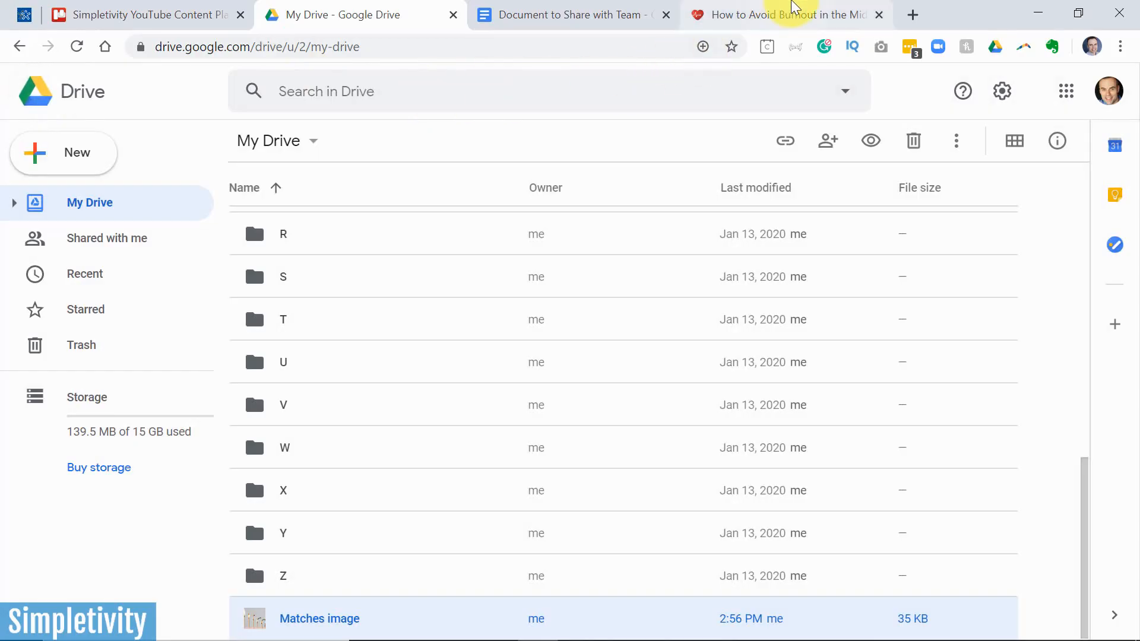
click(785, 15)
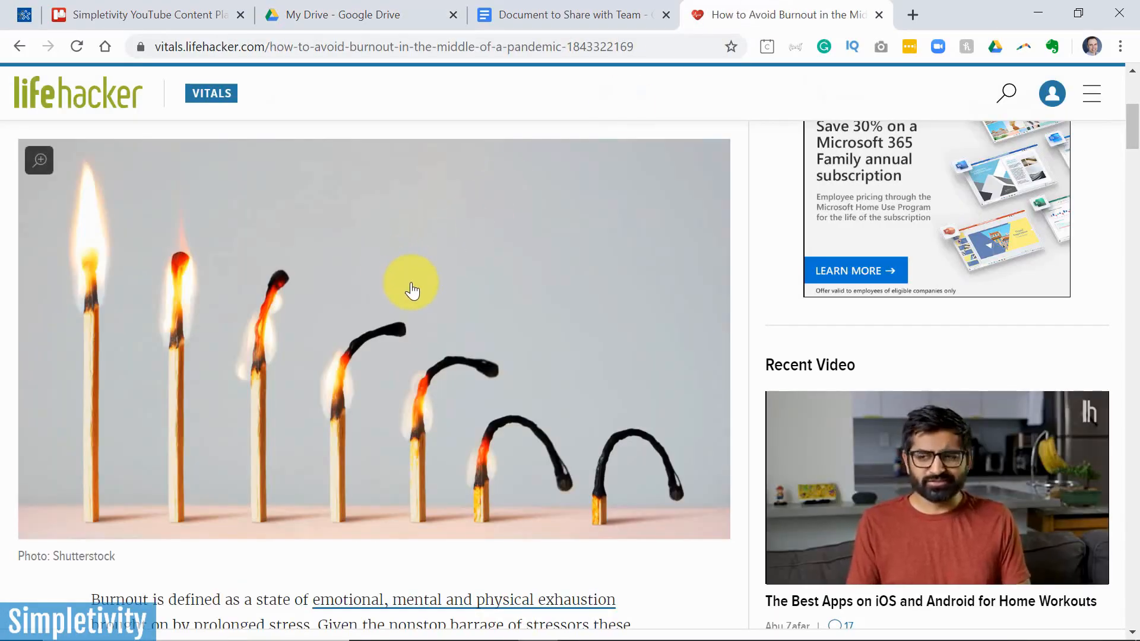
right_click(413, 289)
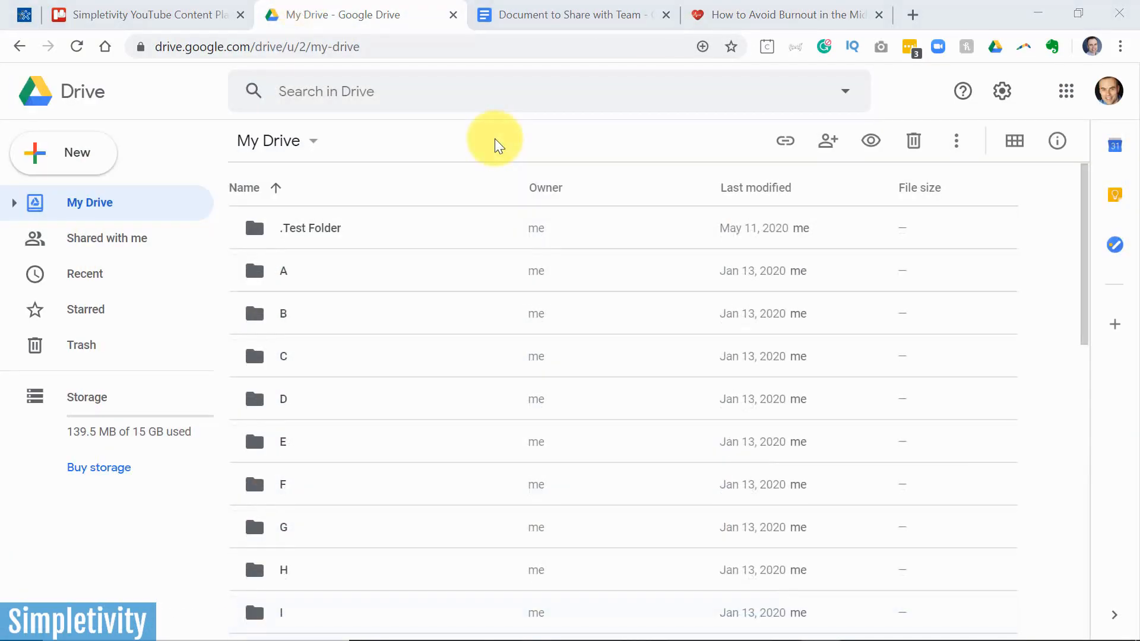
mouse_move(426, 138)
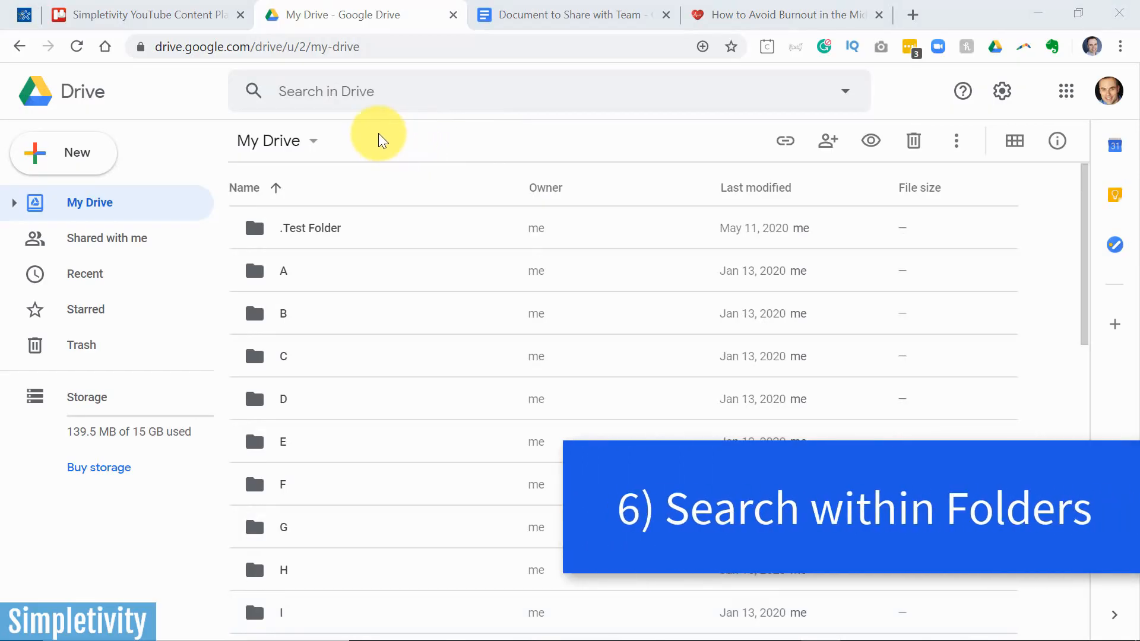
mouse_move(431, 228)
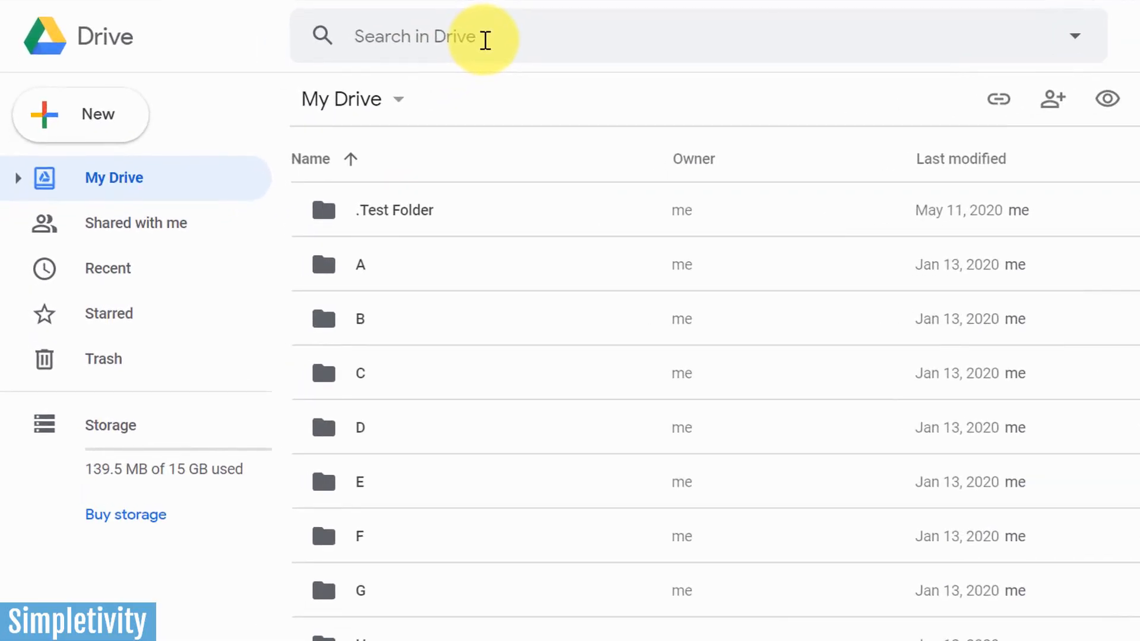
Open .Test Folder to reveal its Development, Finance, Marketing, Sales and Support folders.
click(477, 37)
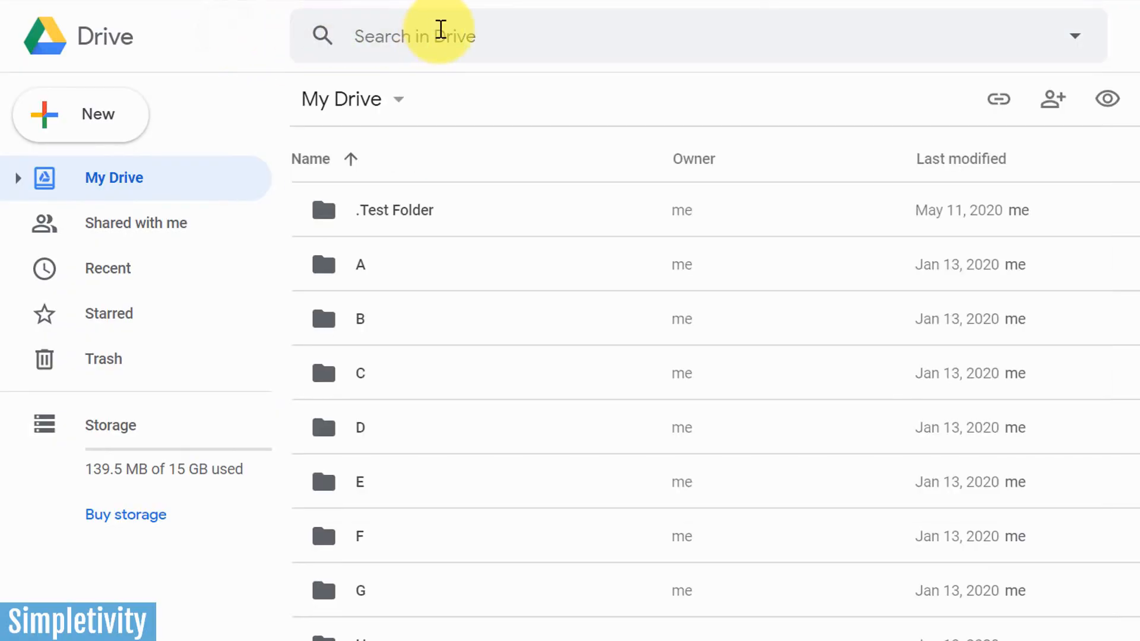
double_click(395, 211)
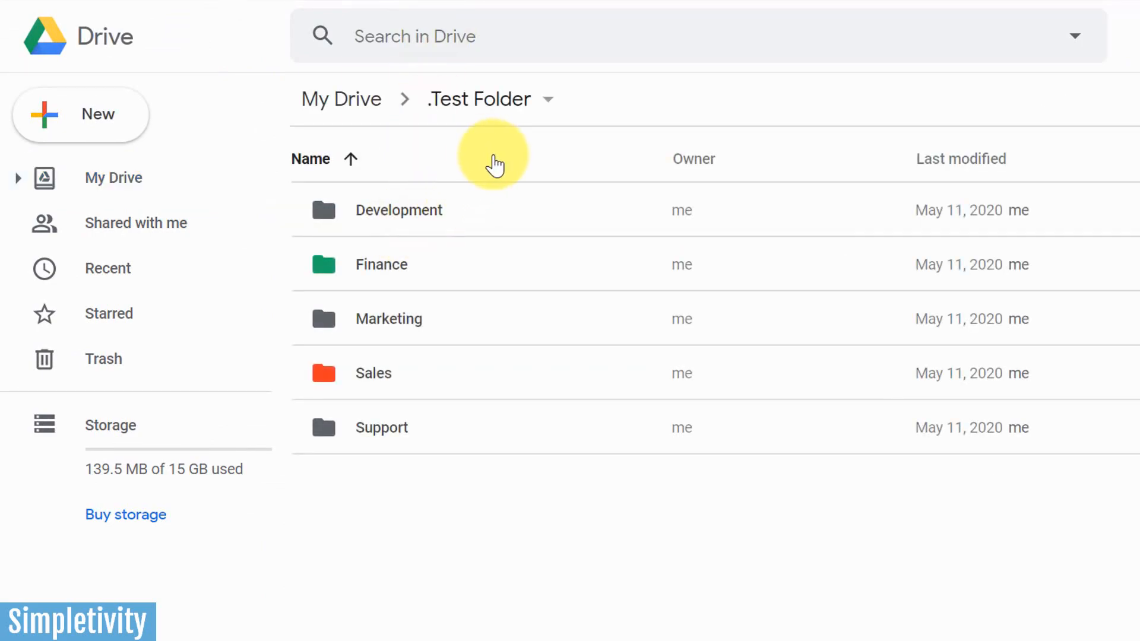
mouse_move(399, 217)
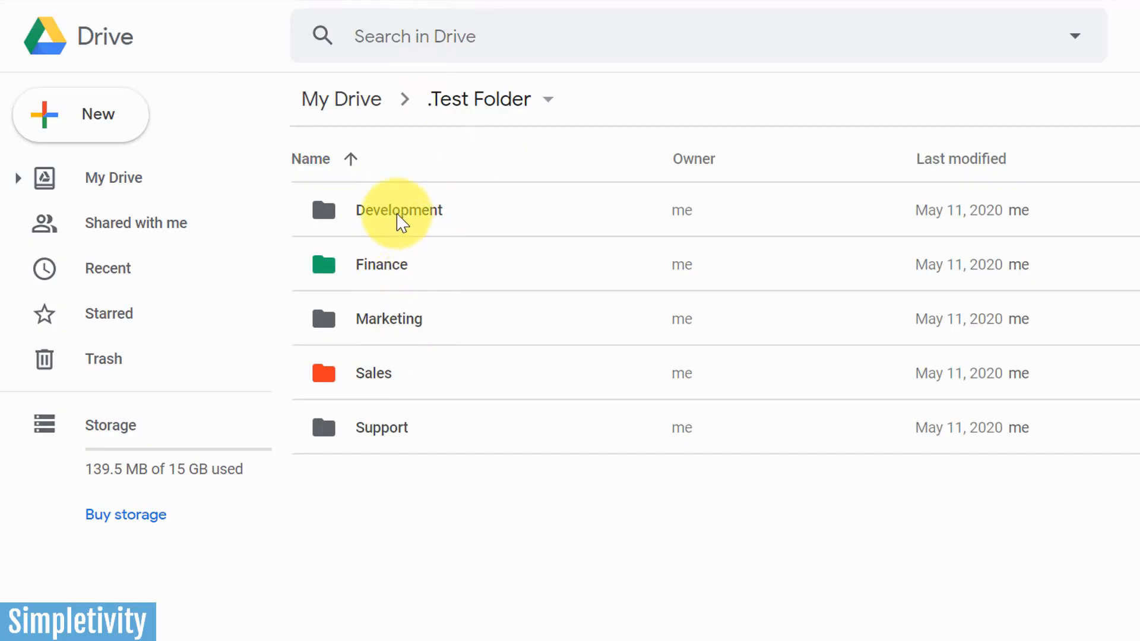
mouse_move(501, 215)
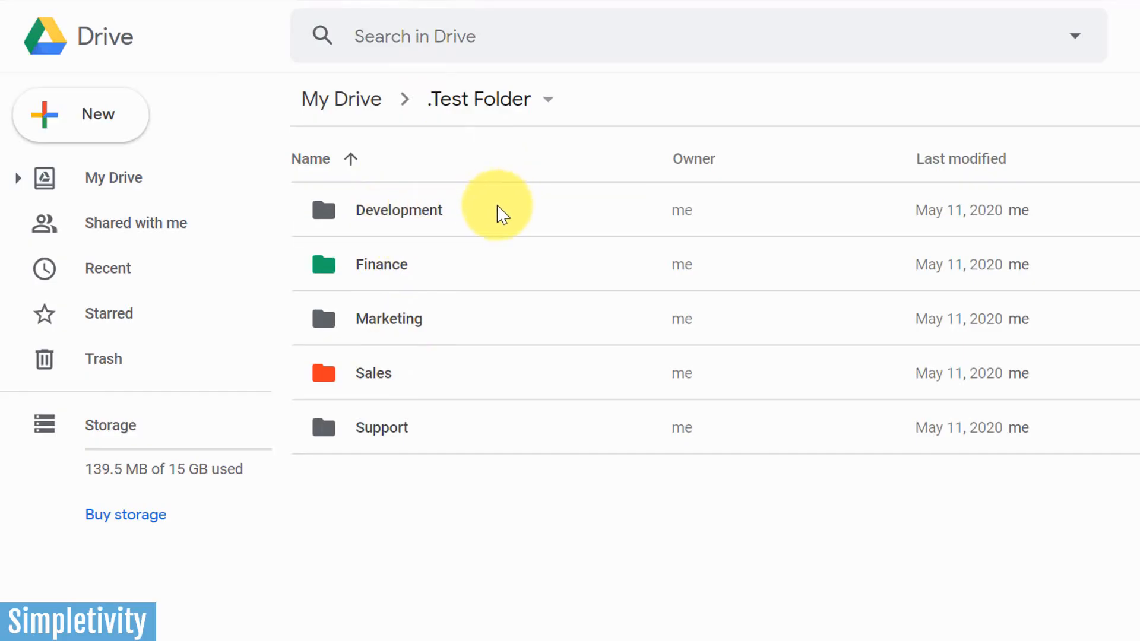
mouse_move(421, 218)
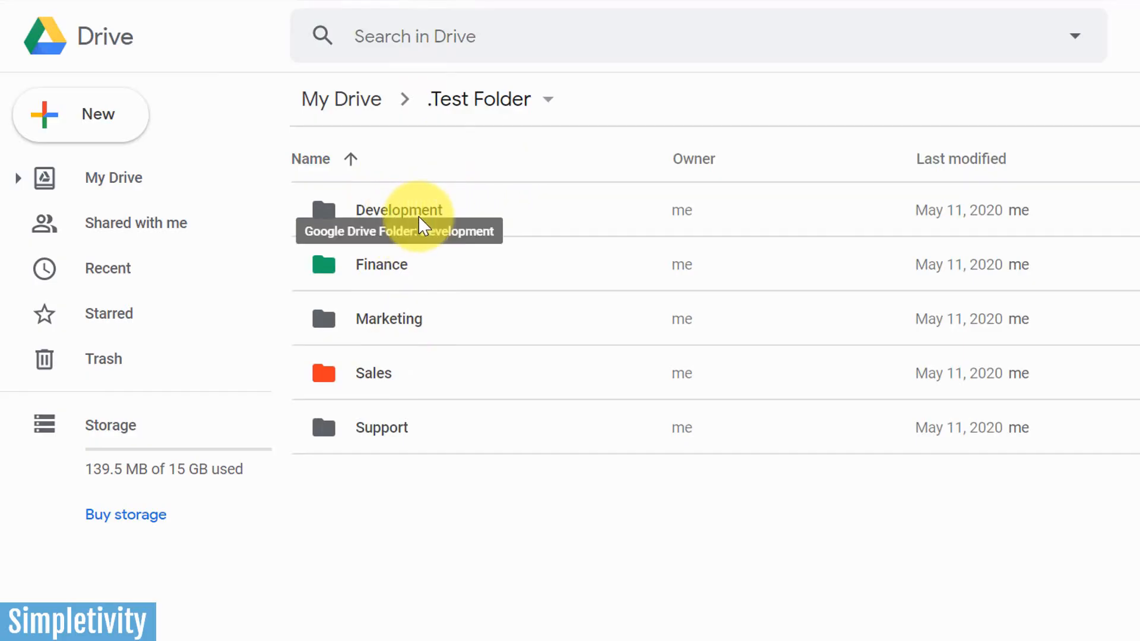
Search 'team' within Development, remove the folder limit, then return to My Drive.
right_click(399, 209)
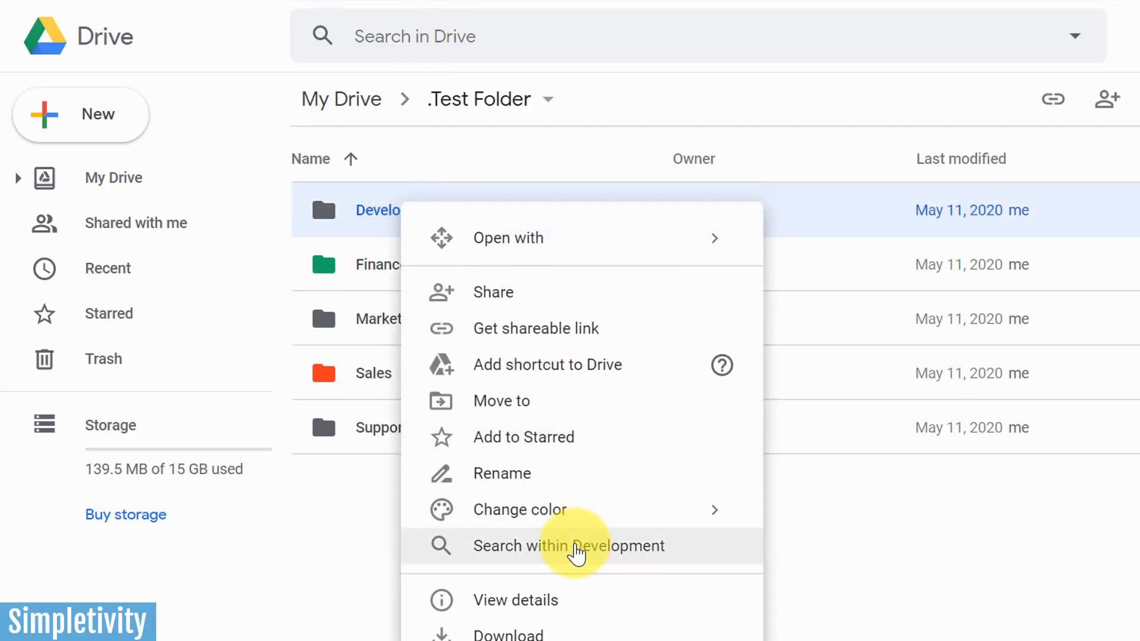
click(569, 546)
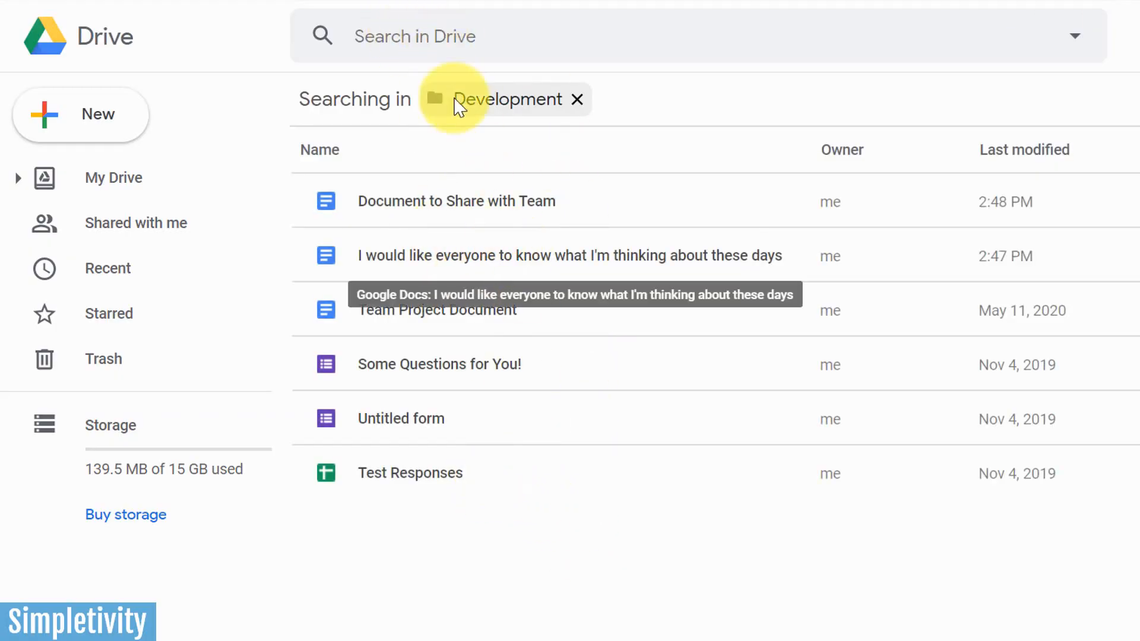
mouse_move(451, 32)
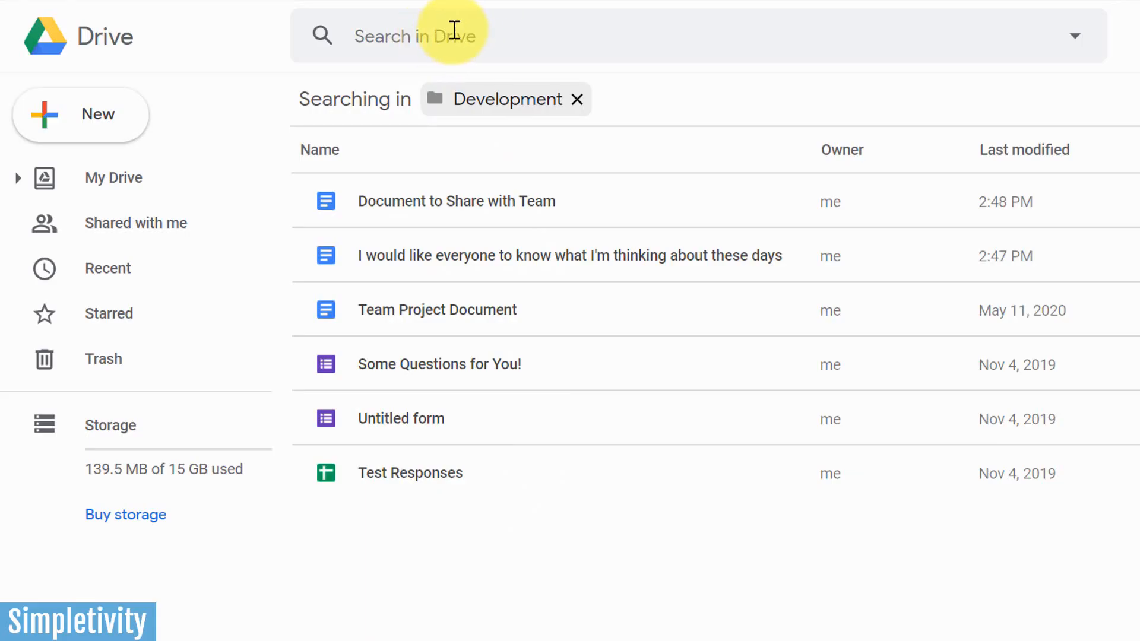
text(team)
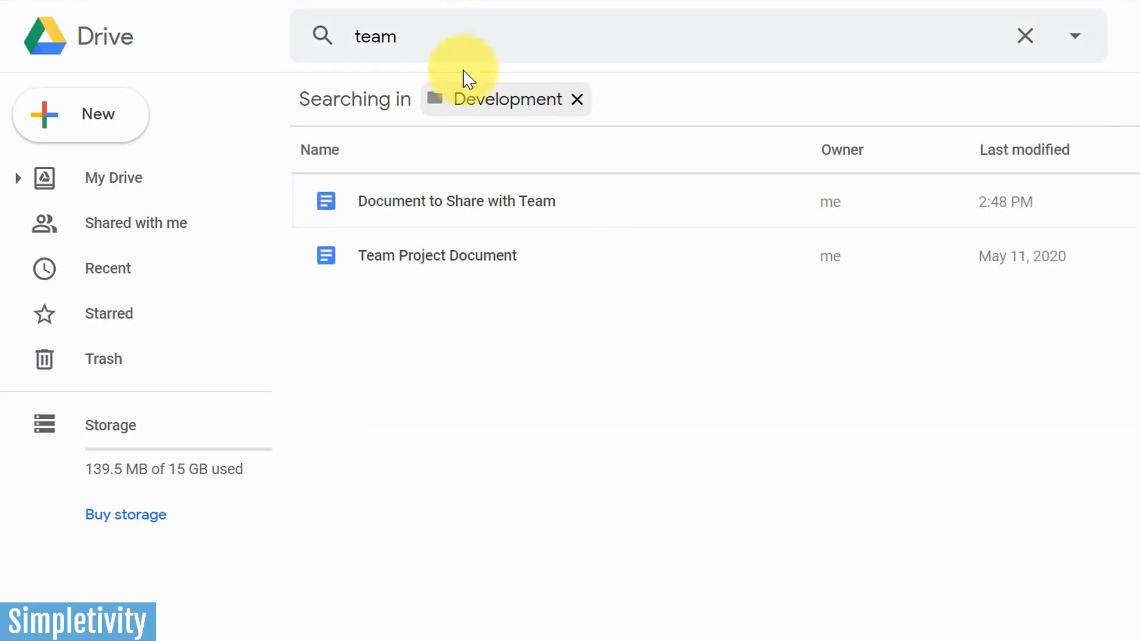
mouse_move(494, 280)
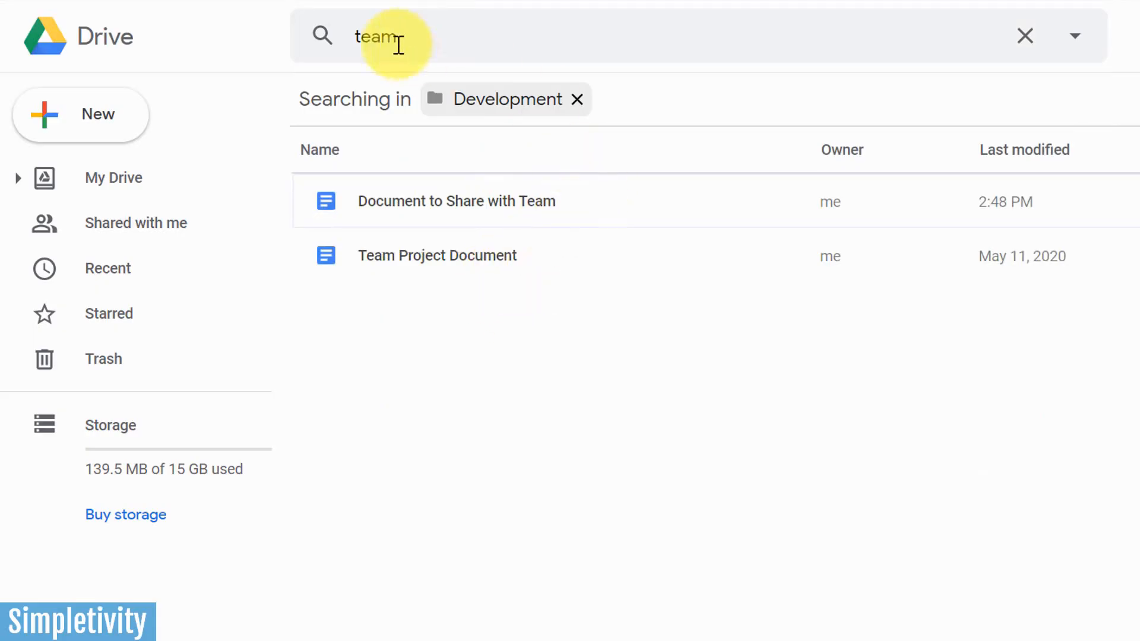
mouse_move(118, 187)
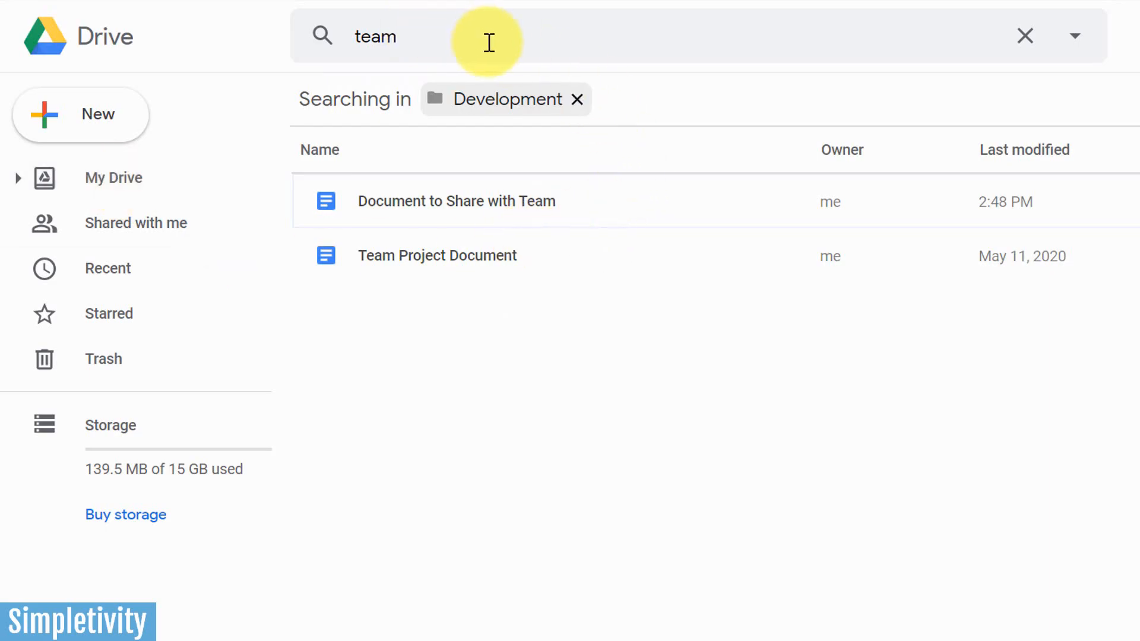
mouse_move(582, 95)
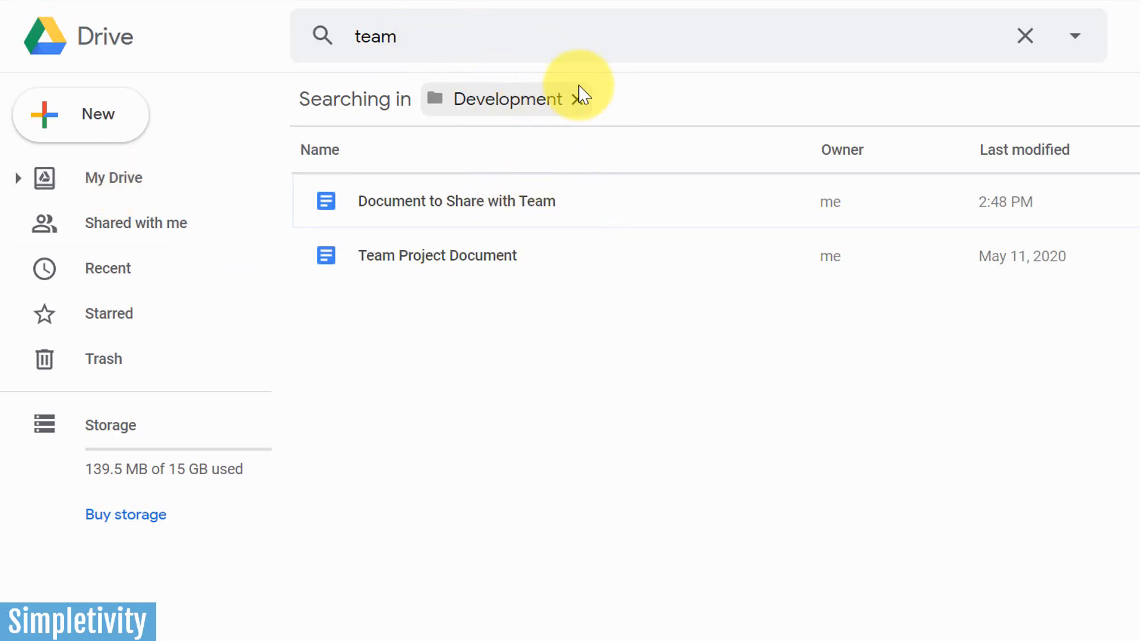
click(572, 98)
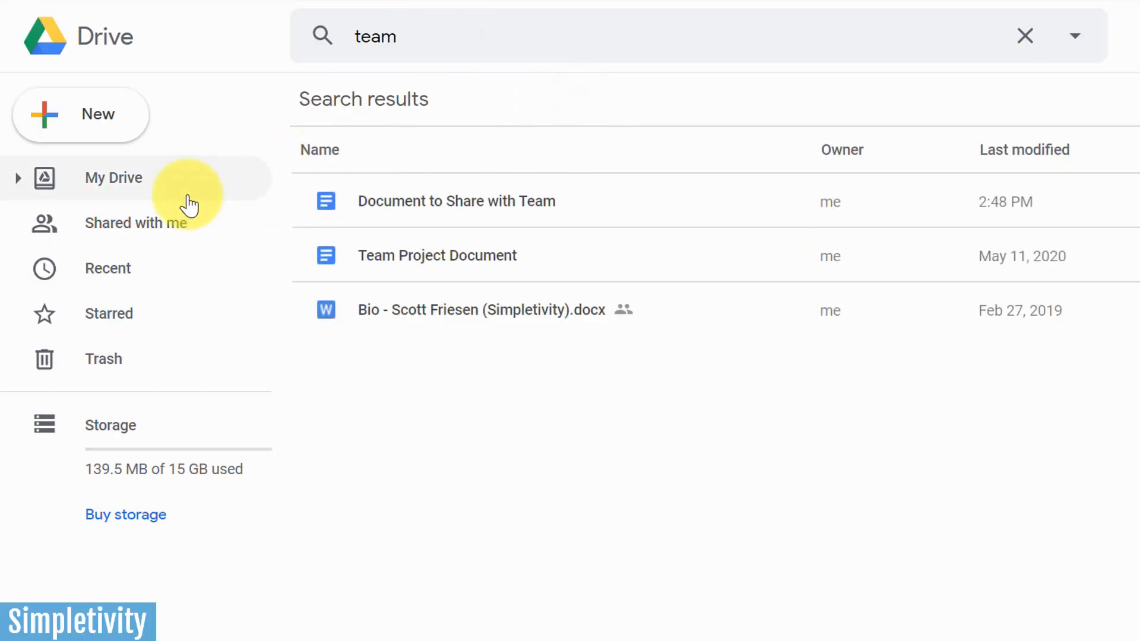
click(113, 178)
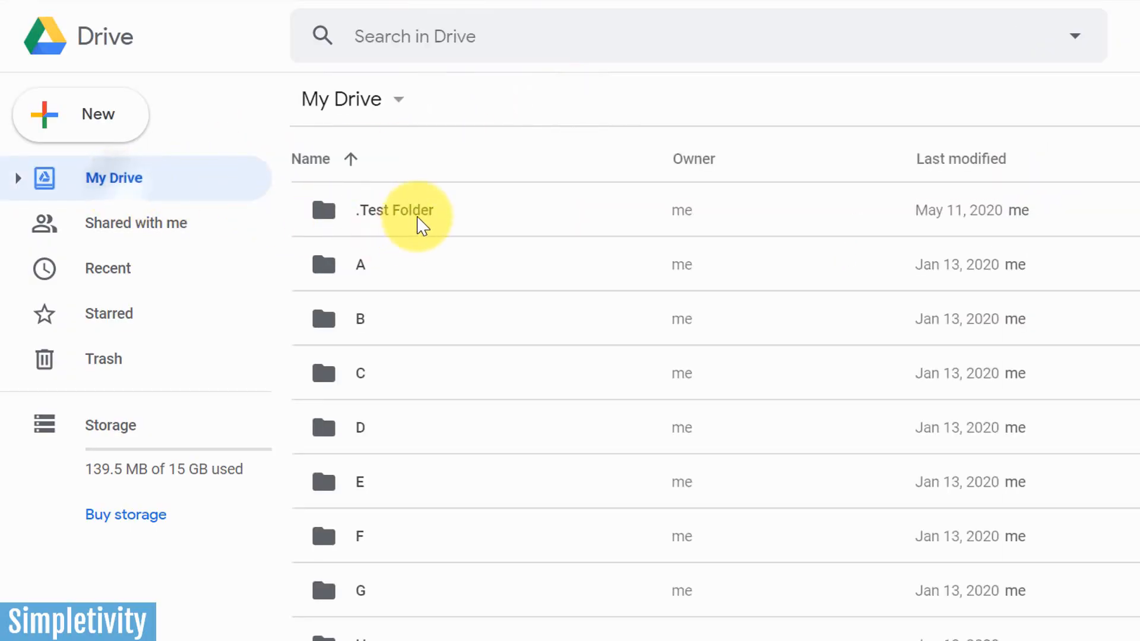
Open .Test Folder, then Development, then 'Document to Share with Team' in Google Docs.
double_click(395, 210)
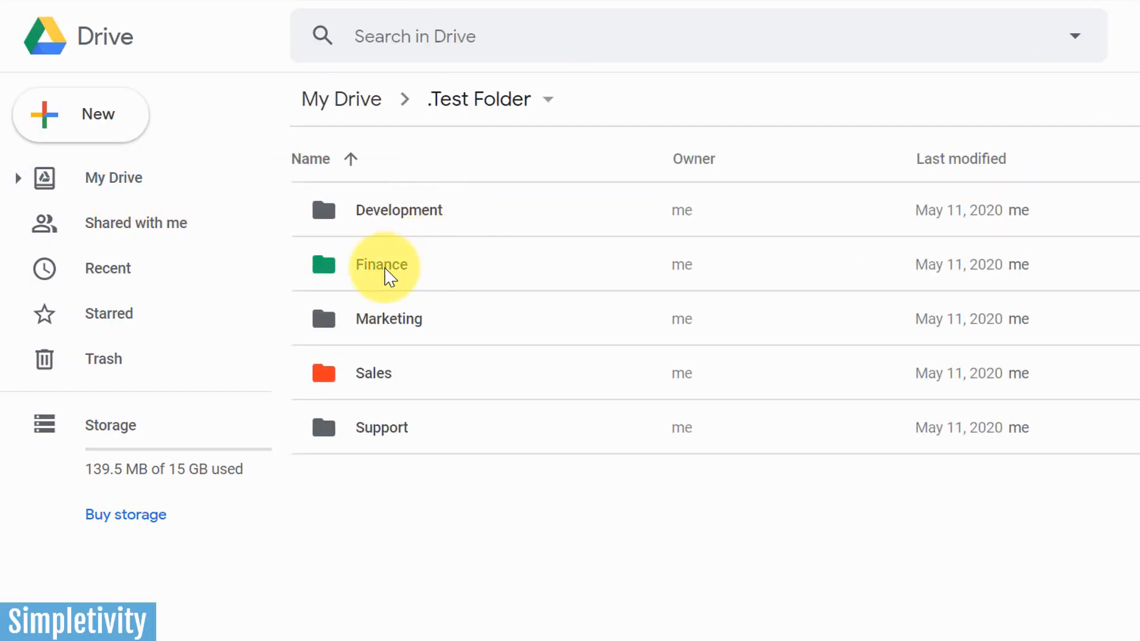
right_click(381, 265)
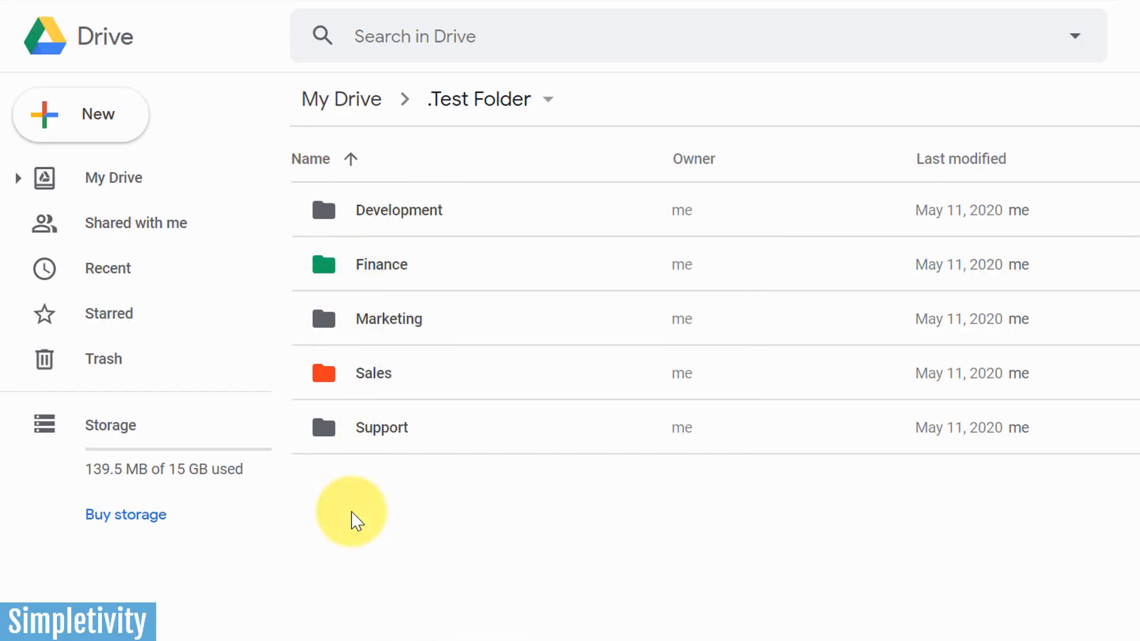
click(395, 211)
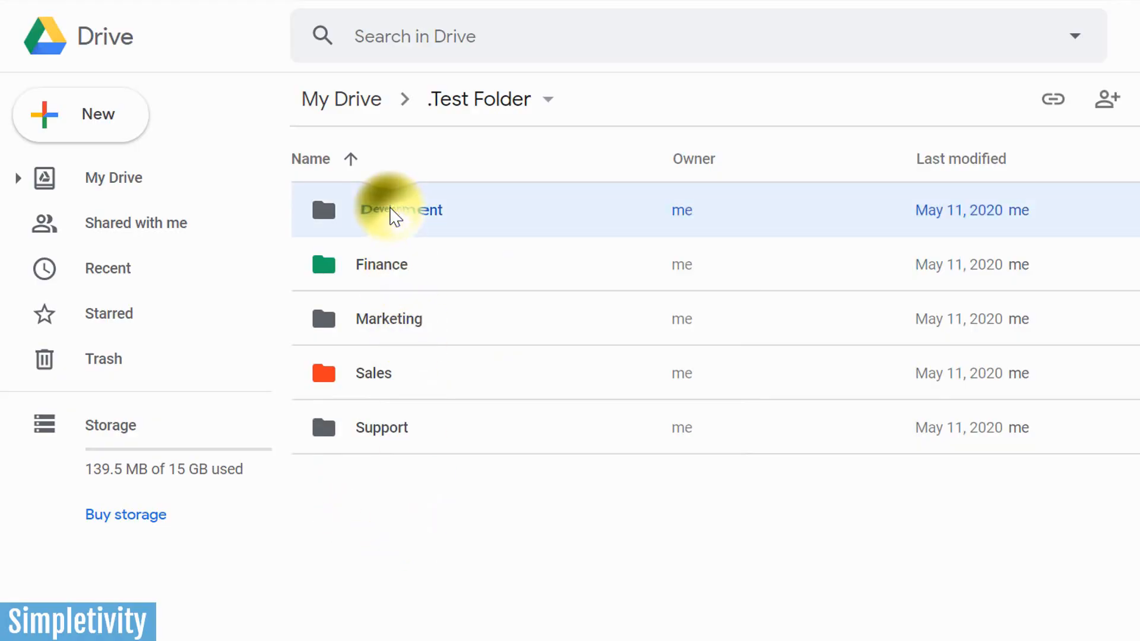
double_click(400, 210)
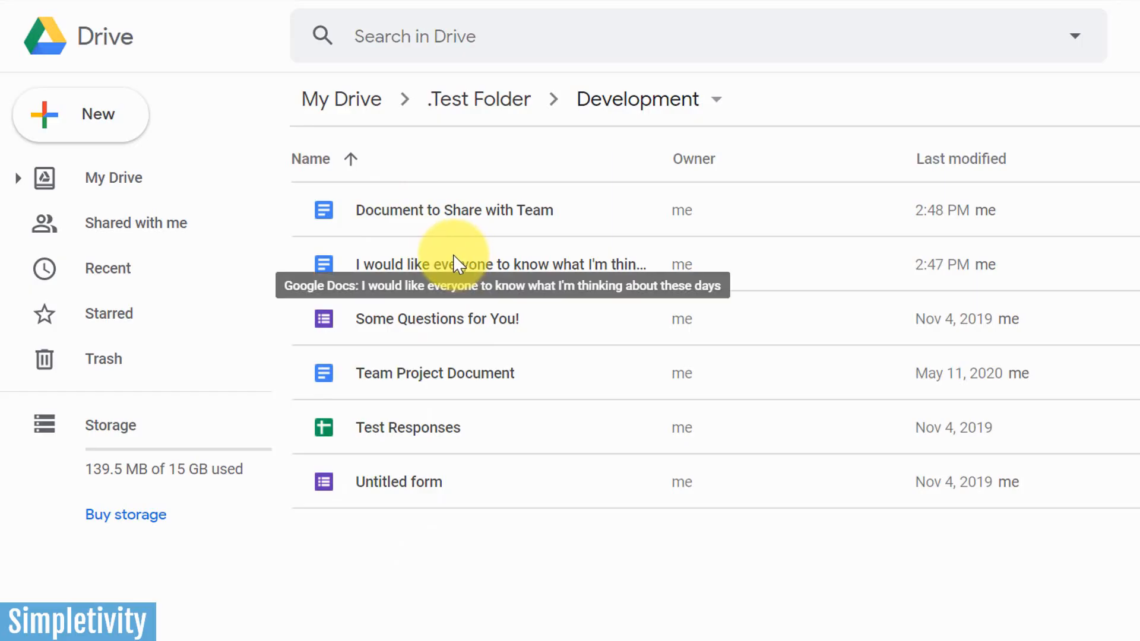
double_click(453, 210)
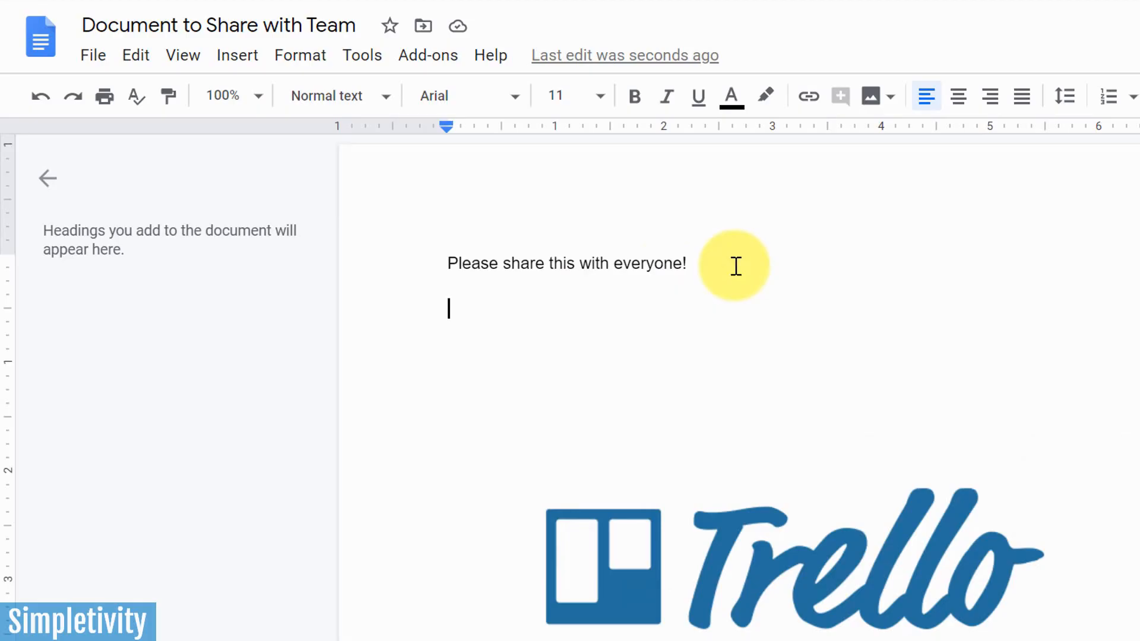
mouse_move(517, 172)
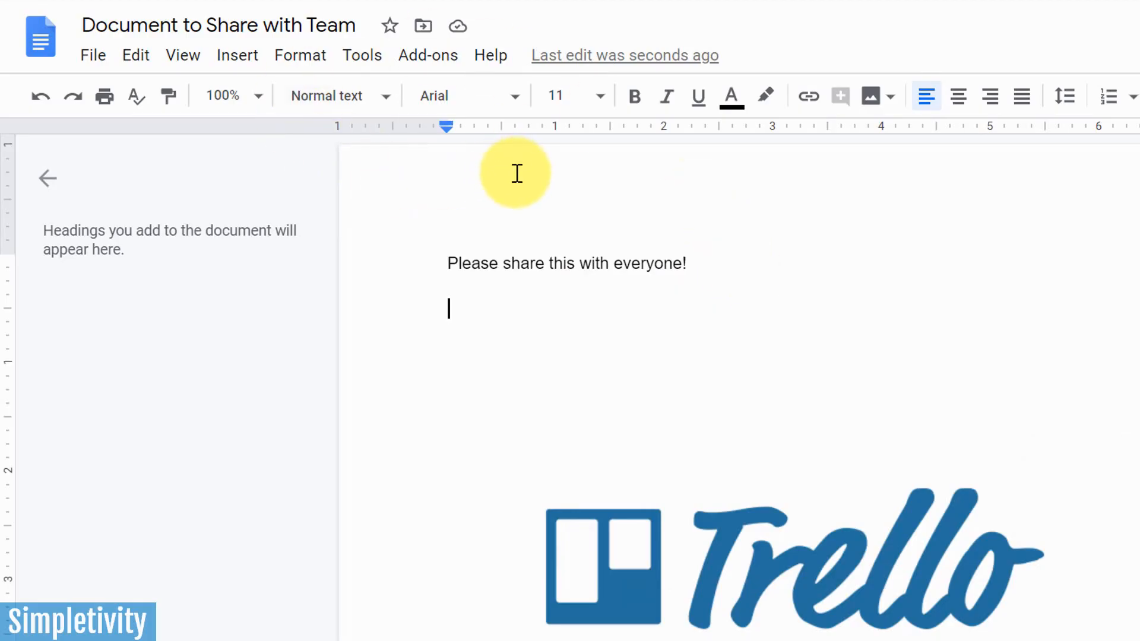
mouse_move(432, 186)
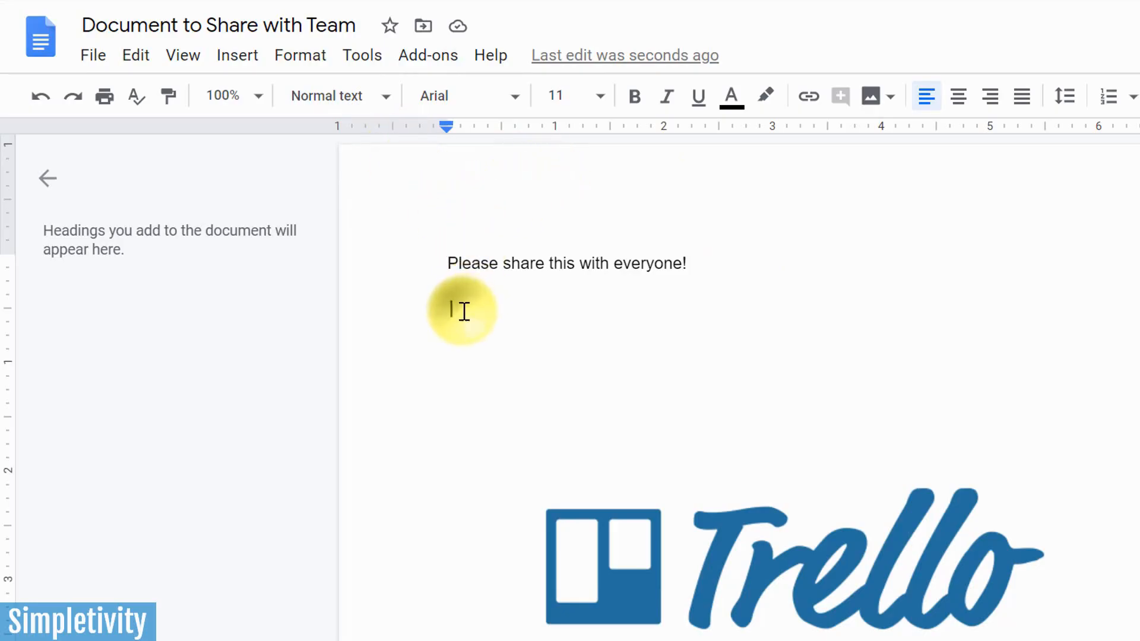
Choose Voice typing from the Tools menu in Document to Share with Team.
click(362, 55)
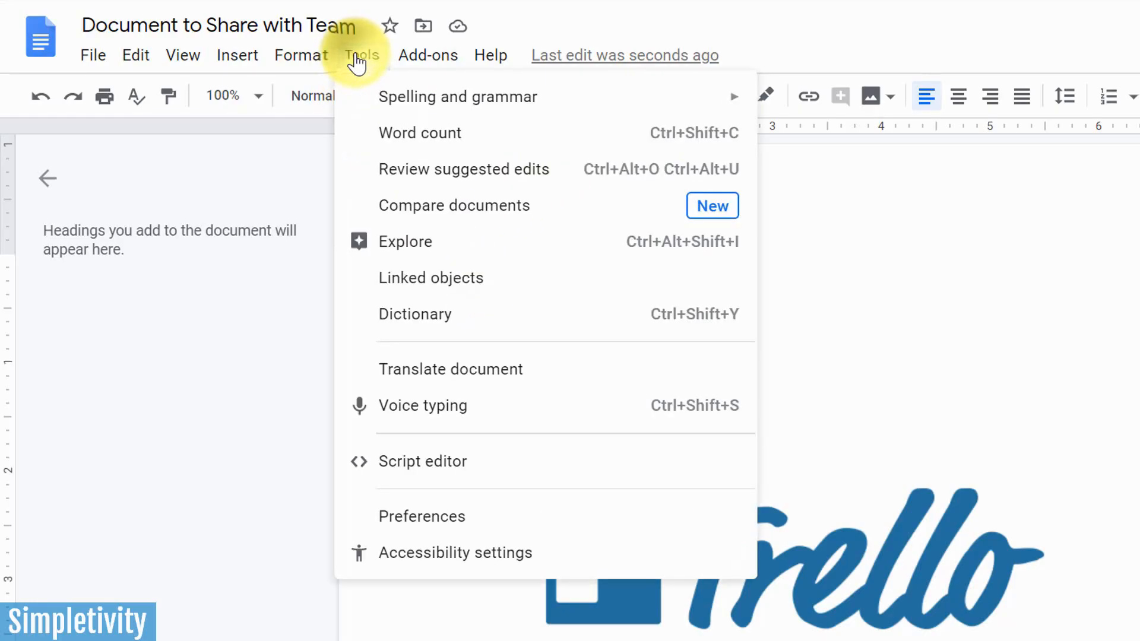
mouse_move(594, 294)
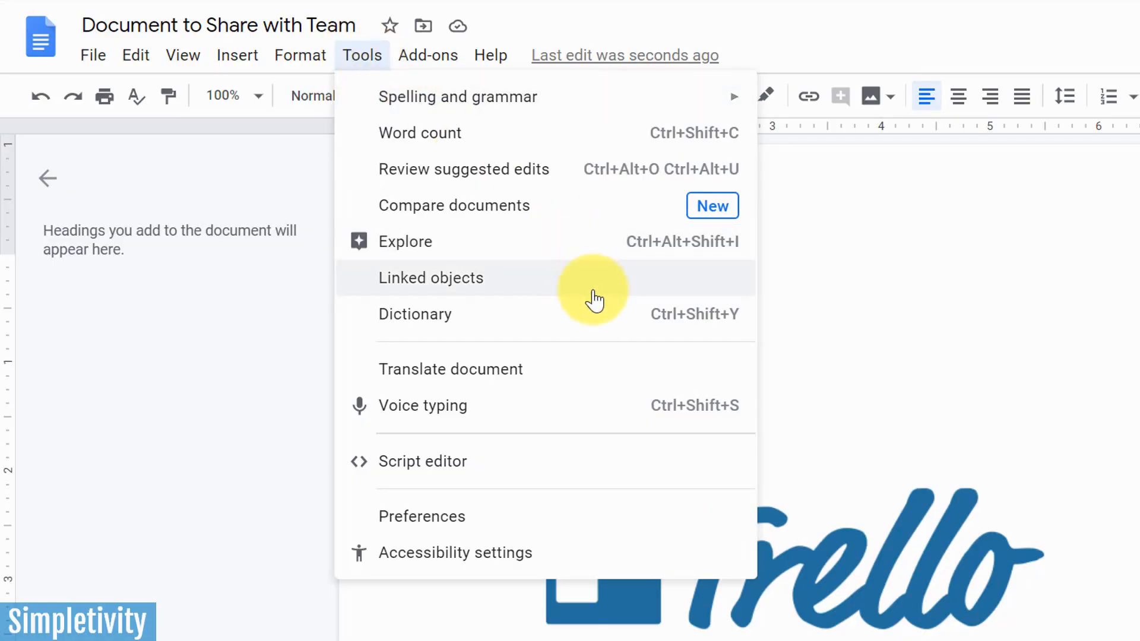
mouse_move(469, 408)
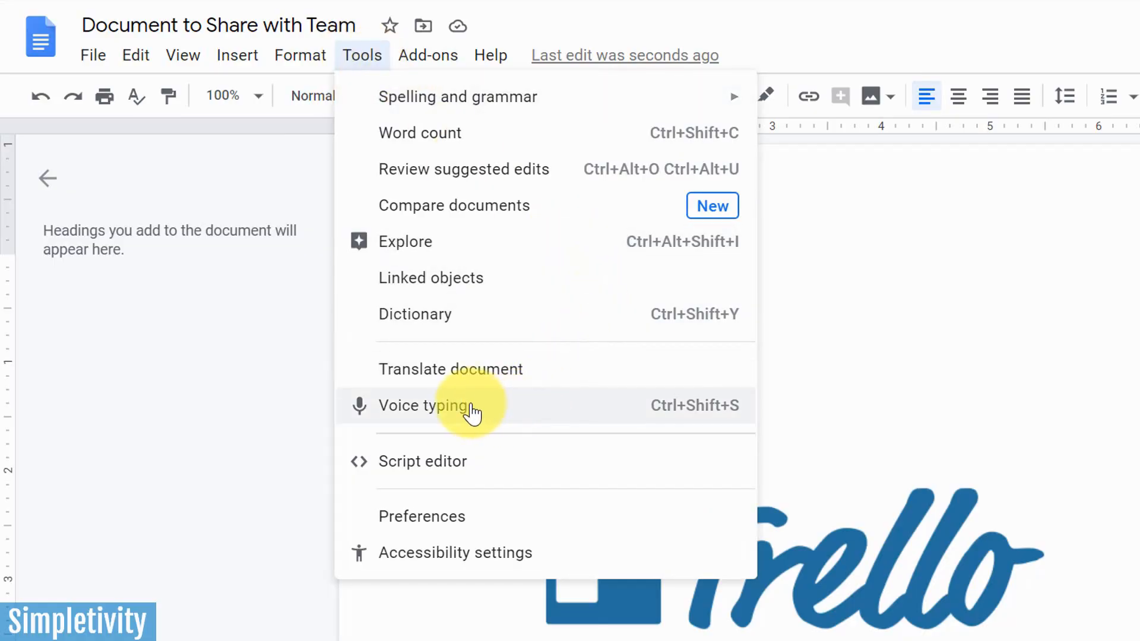
click(424, 405)
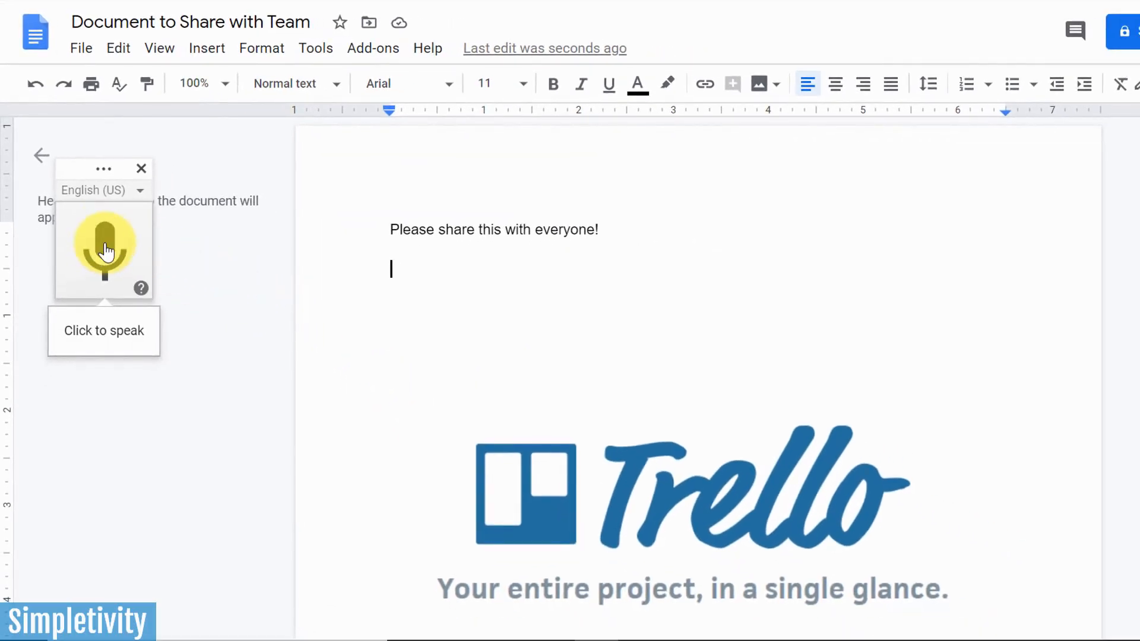
Dictate the paragraph beginning 'And immediately it will start to transcribe', then stop the microphone.
click(104, 250)
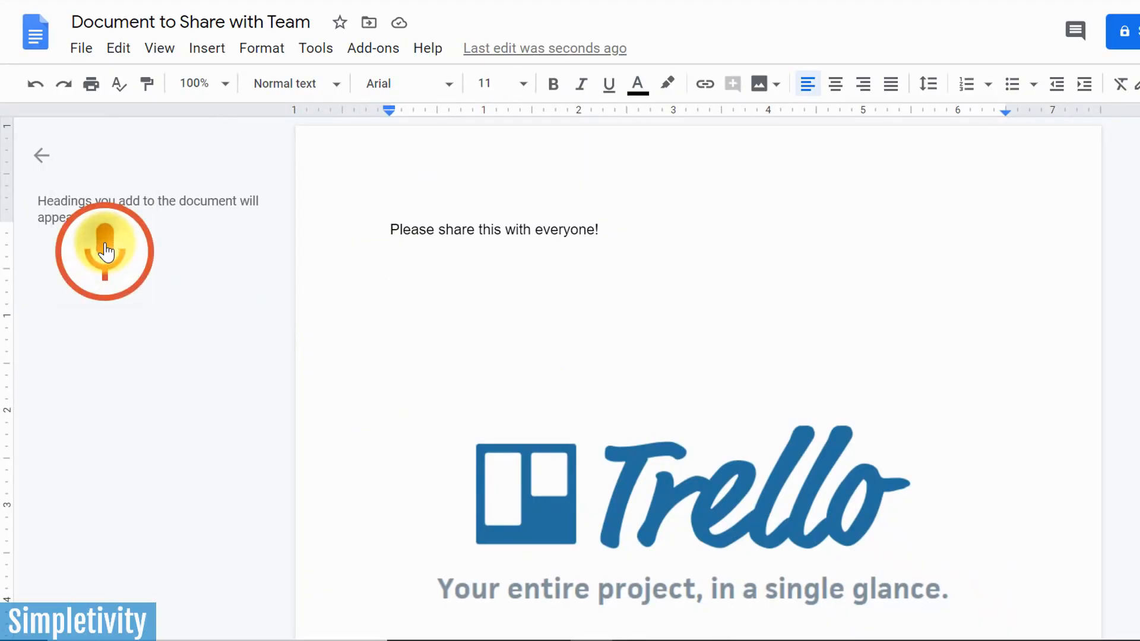
text(And immediately it will)
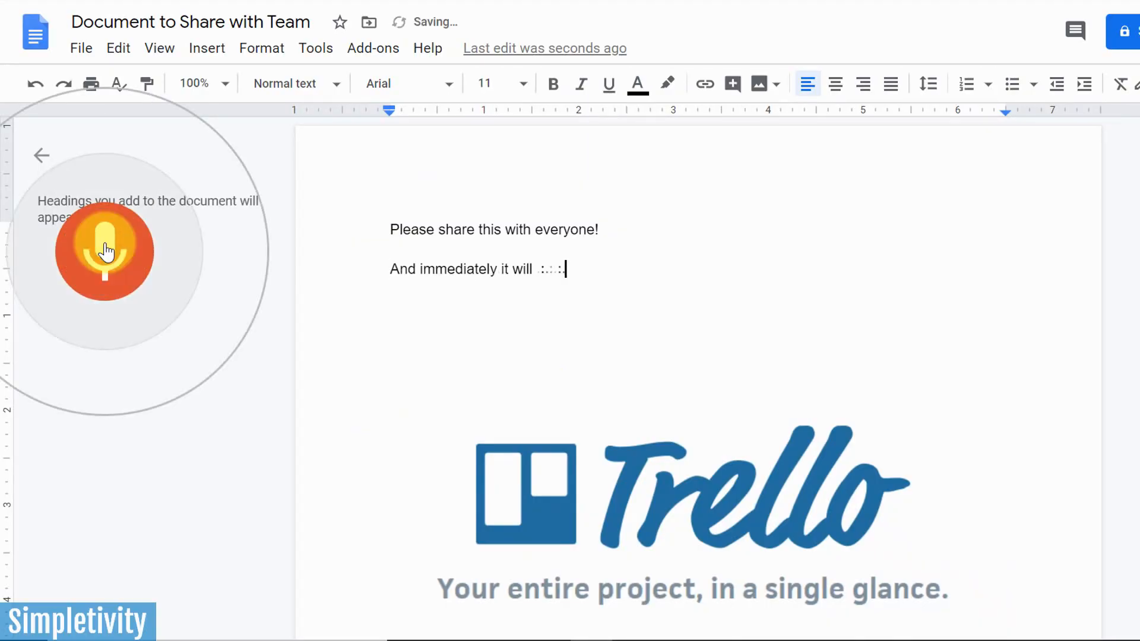
text(start to transcribe in)
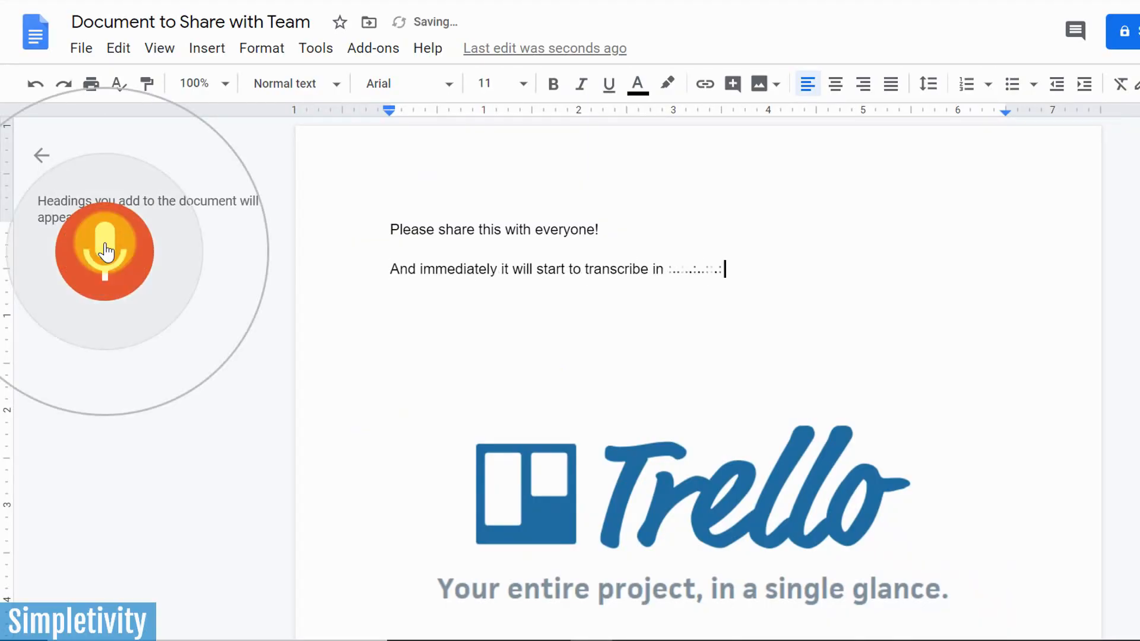
text(real-time what I am)
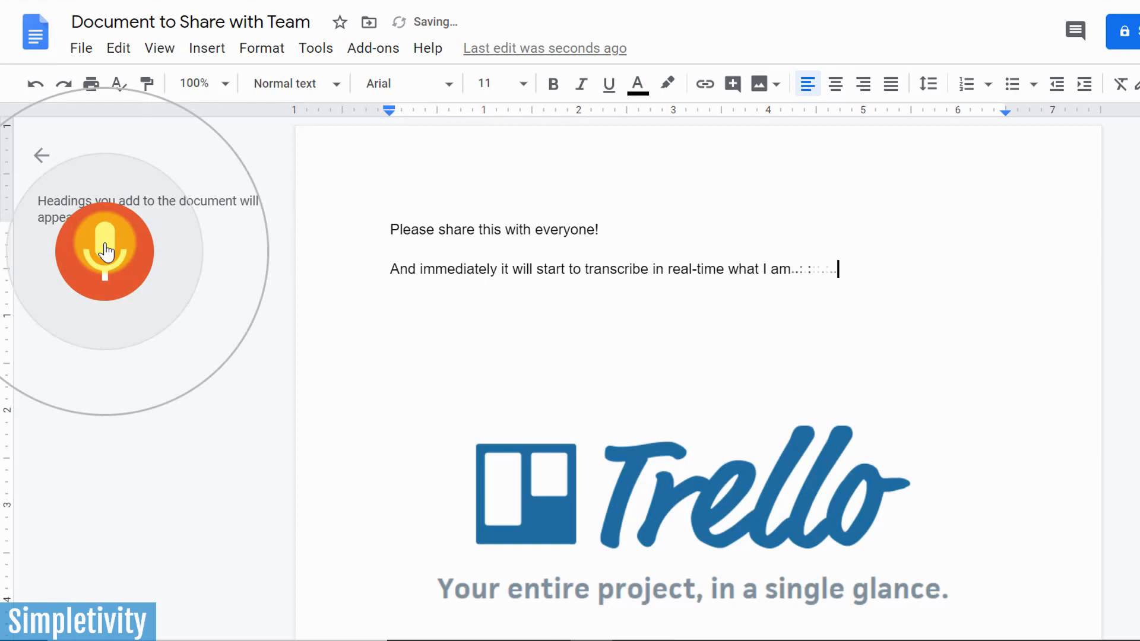
text(saying. So you can continue to write your documents the way)
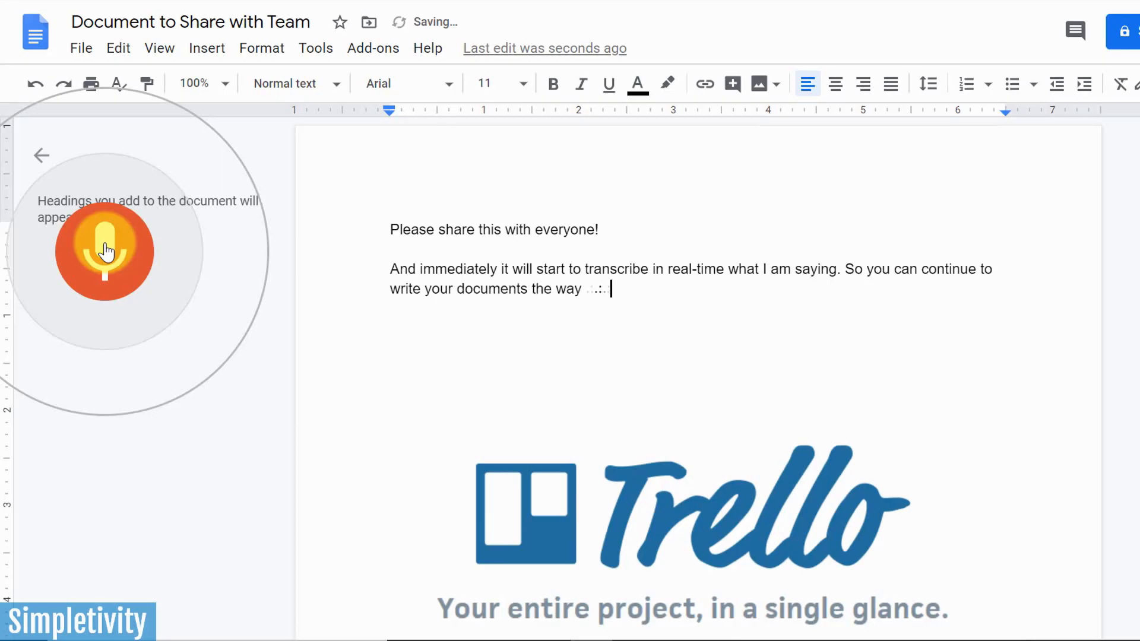
text(that you want. And then you can stop and edi)
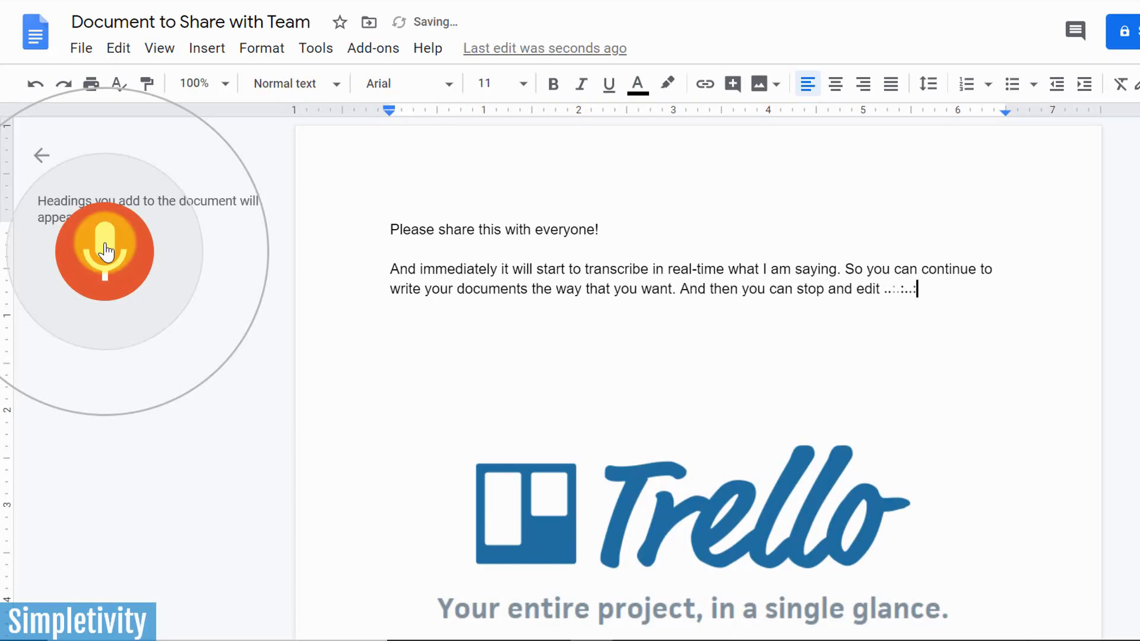
text(them as you)
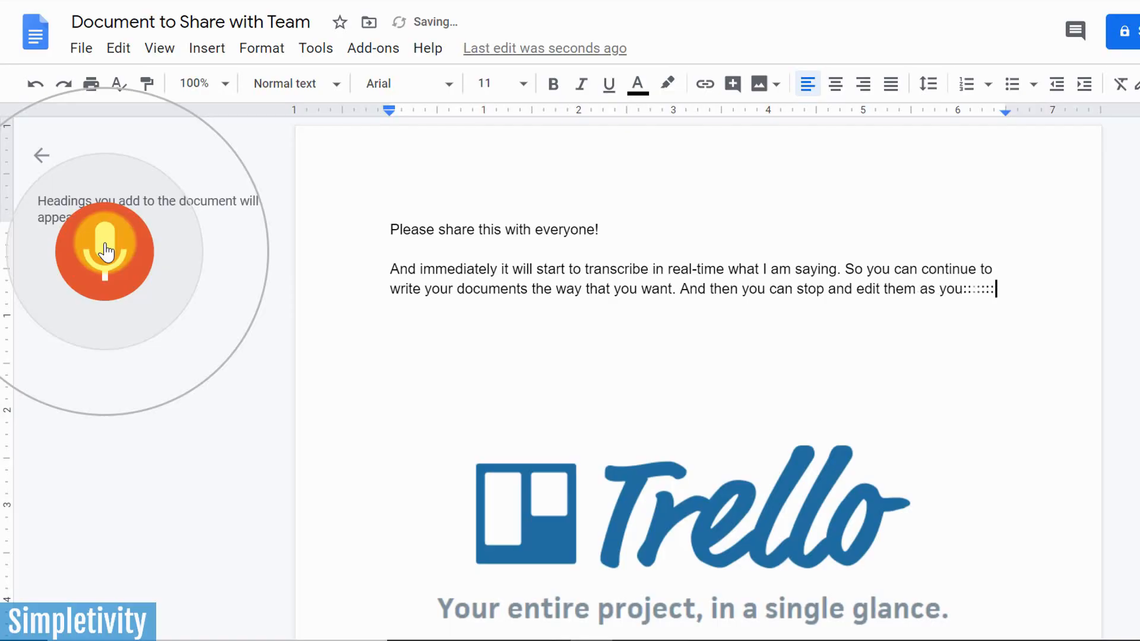
click(106, 250)
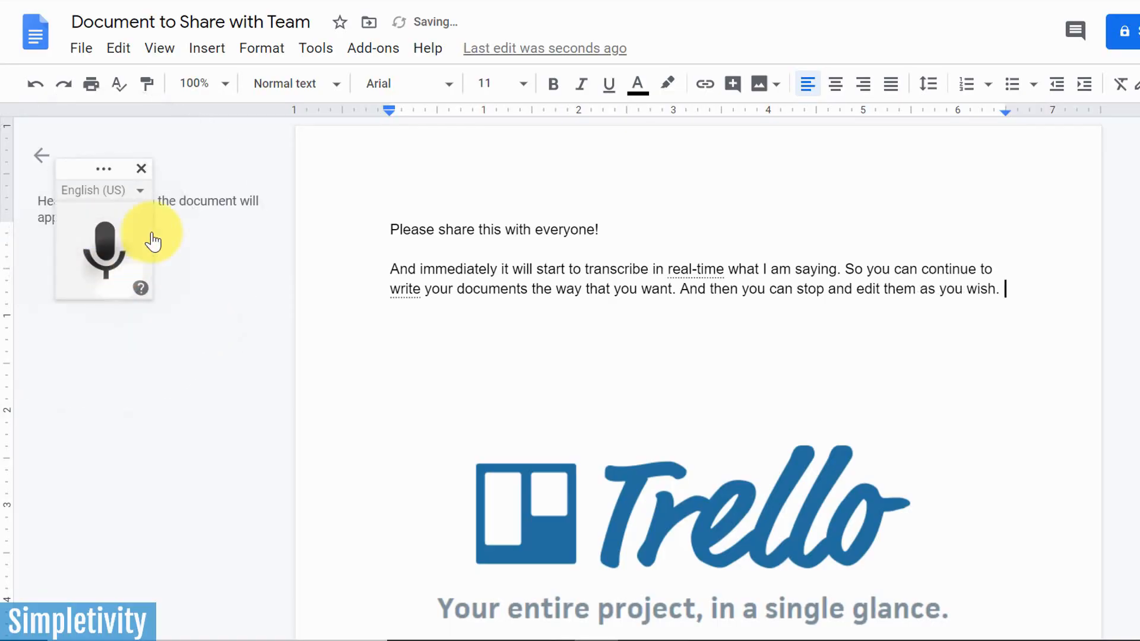
click(104, 251)
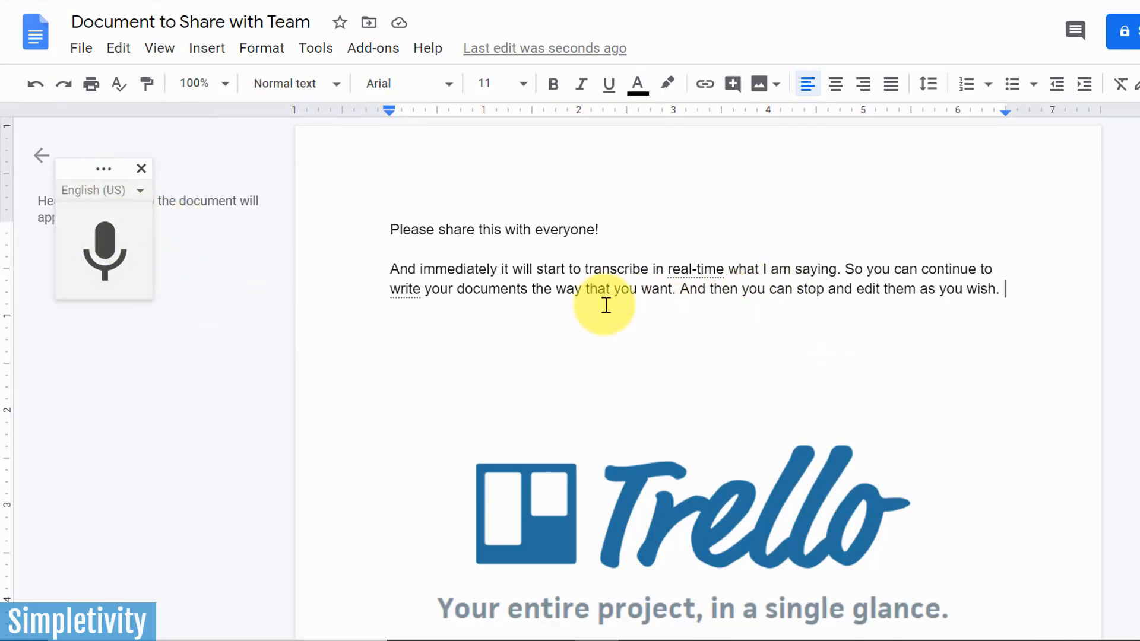
mouse_move(596, 305)
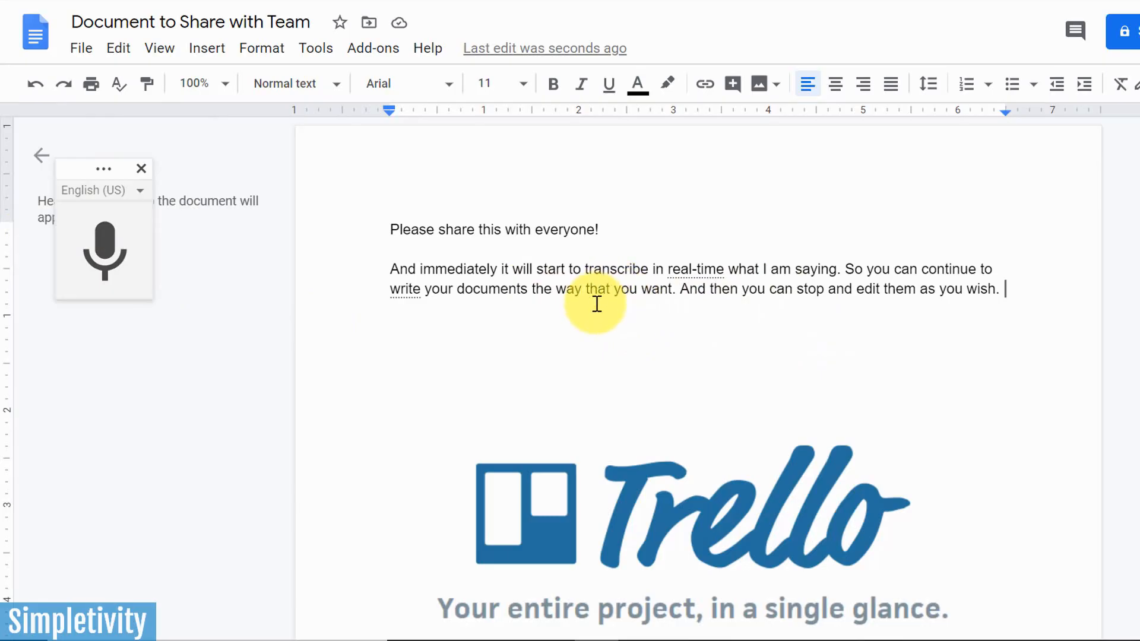
mouse_move(1005, 326)
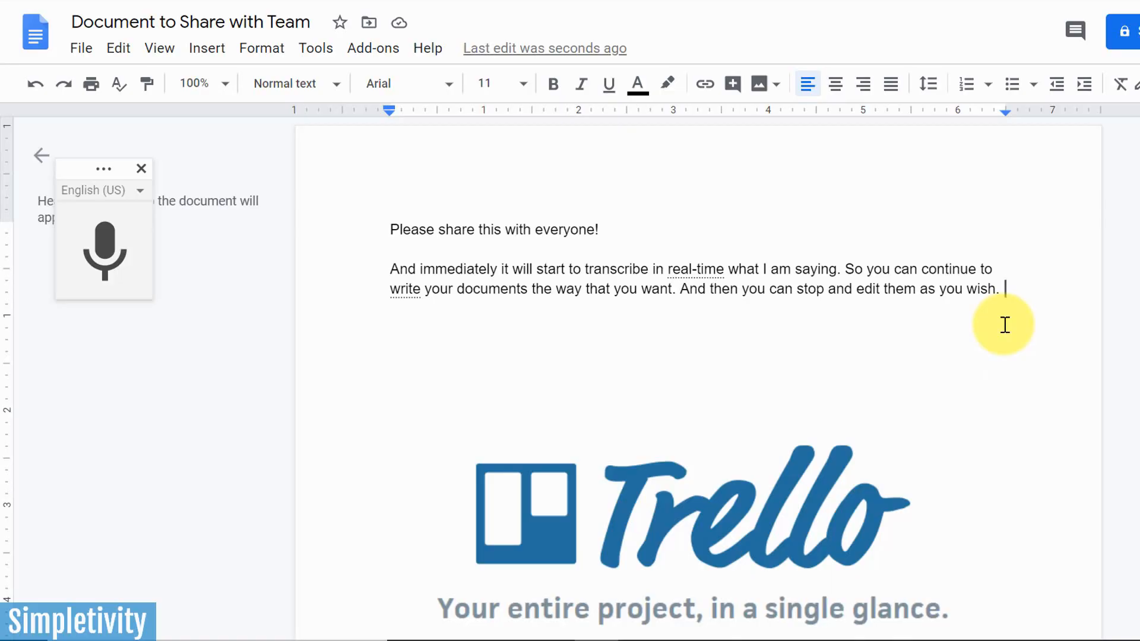
mouse_move(1019, 332)
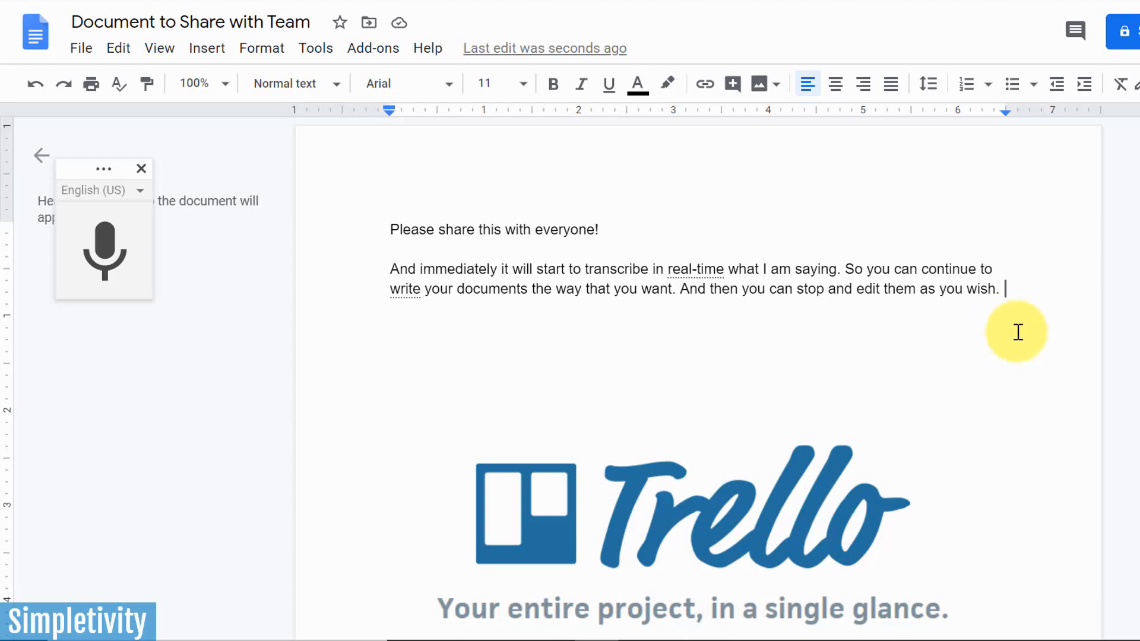